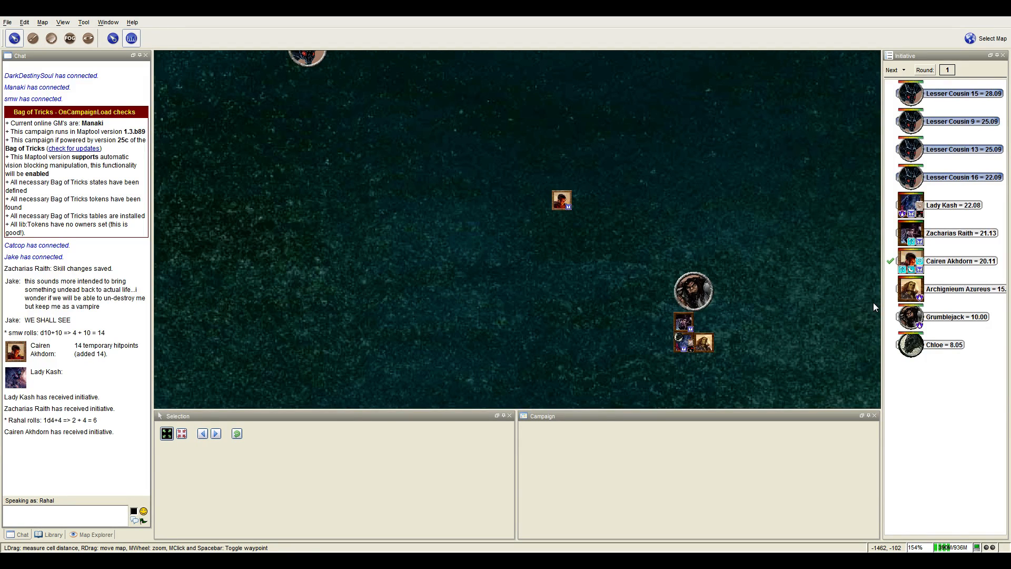
Advance initiative toward Archignieum Azureus and zoom the lake map.
click(892, 69)
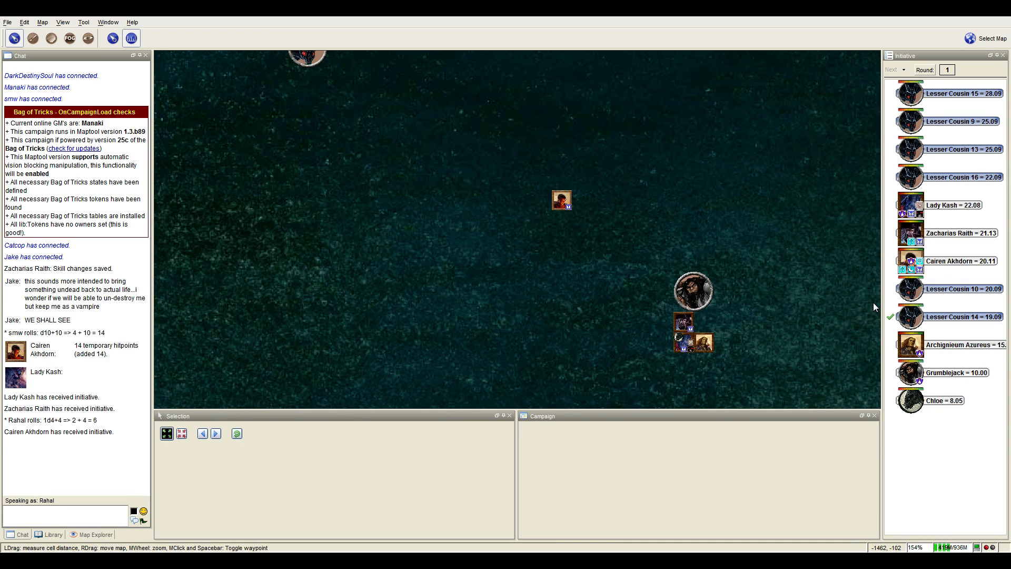
mouse_move(581, 213)
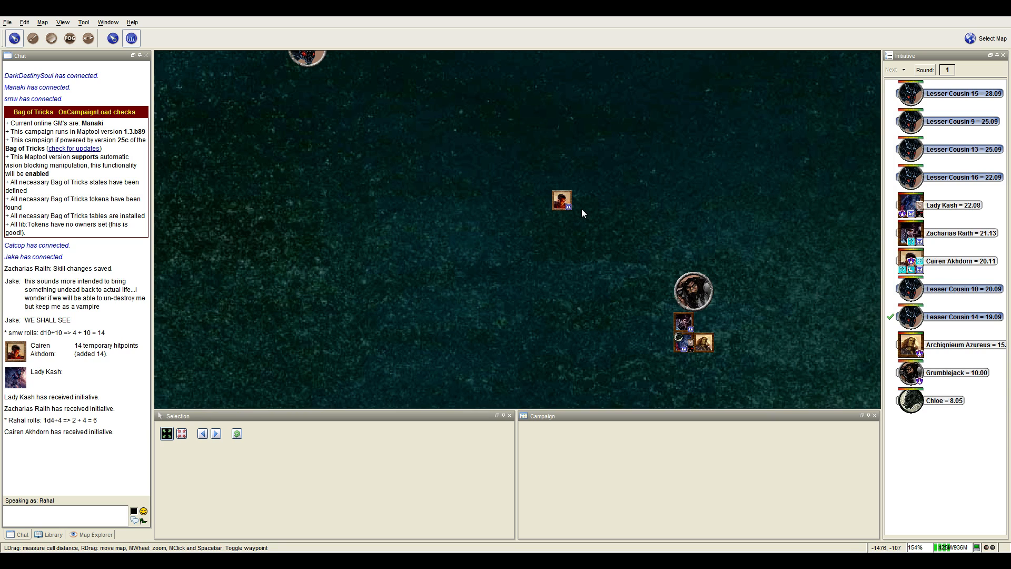
scroll(down, 3)
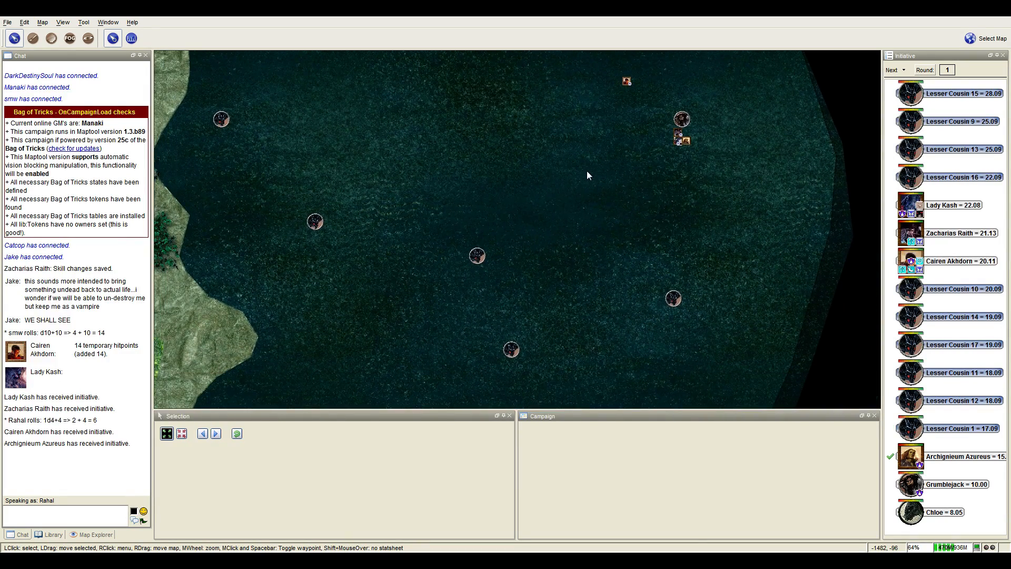
Pan the map view to frame the whole lake and its tokens.
drag(587, 173, 609, 264)
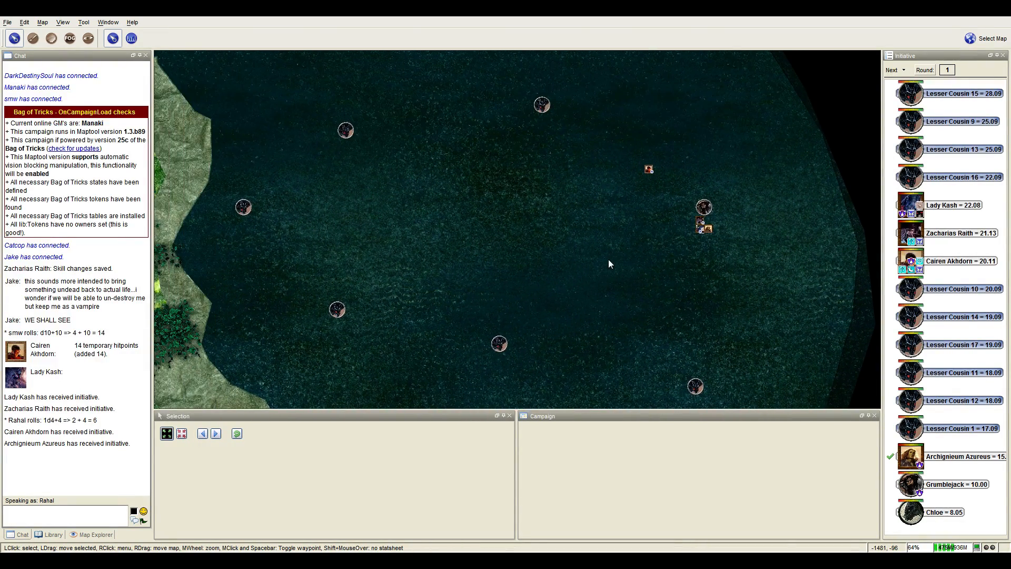
mouse_move(594, 255)
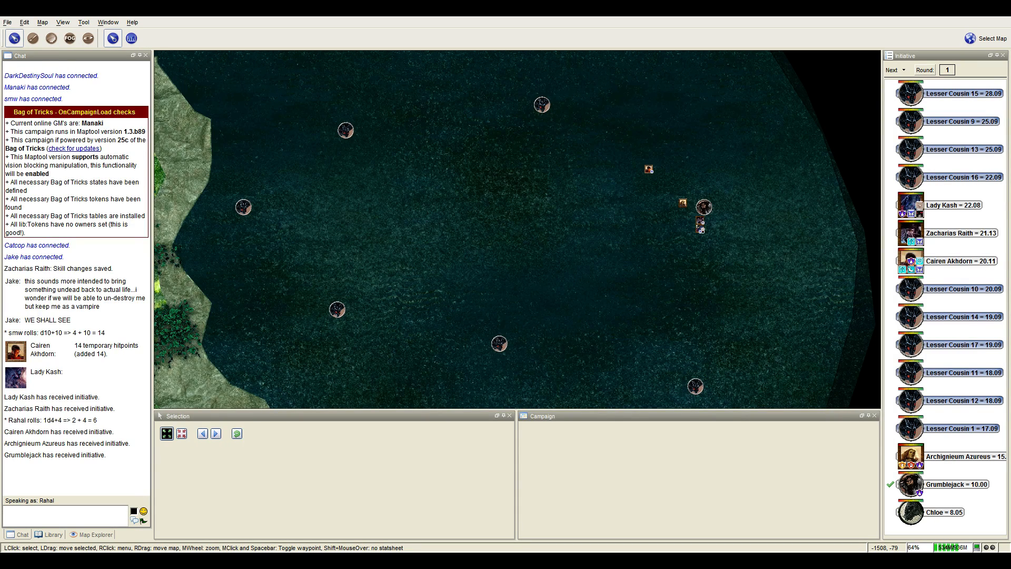
mouse_move(612, 291)
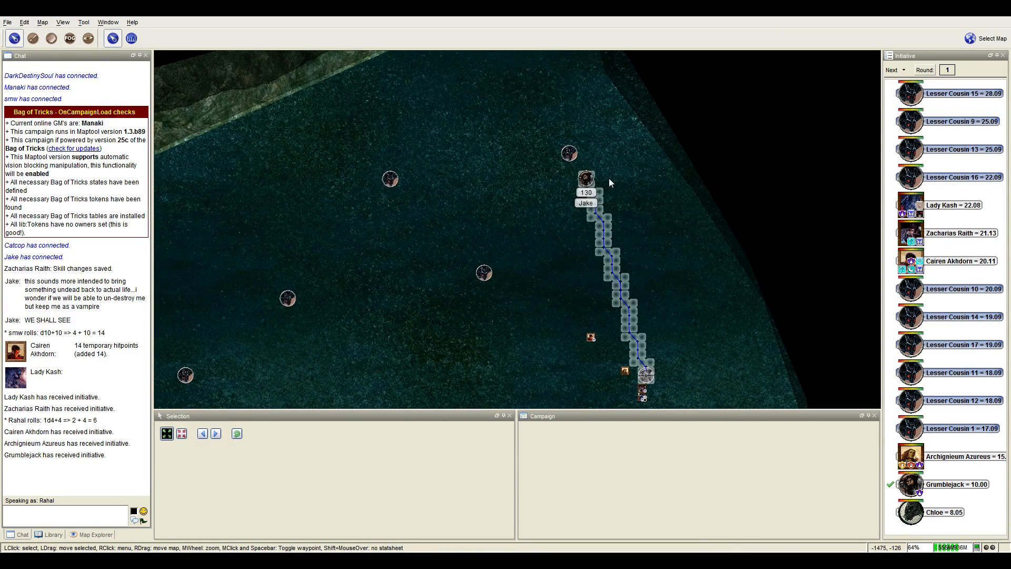
mouse_move(568, 154)
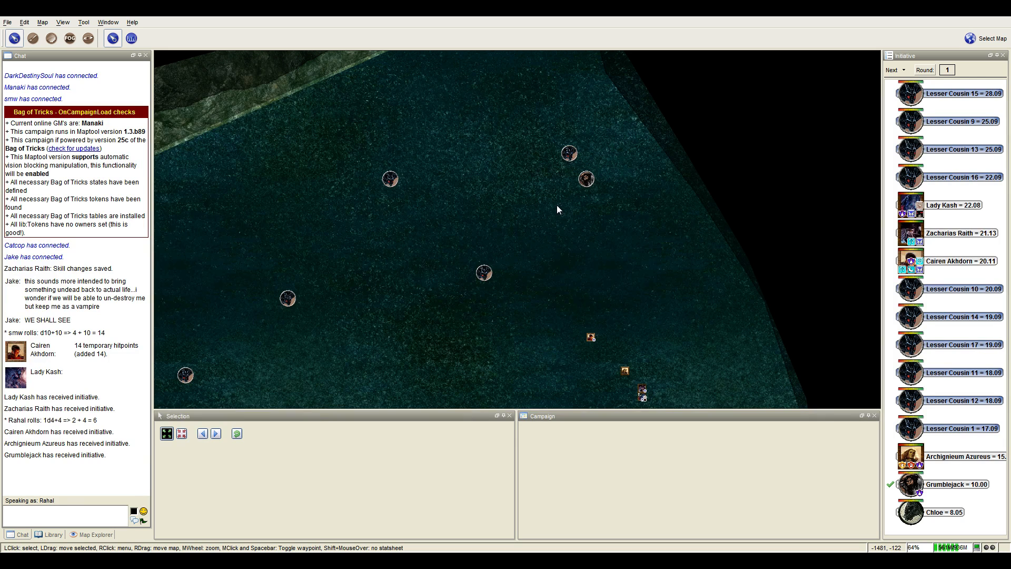
mouse_move(568, 153)
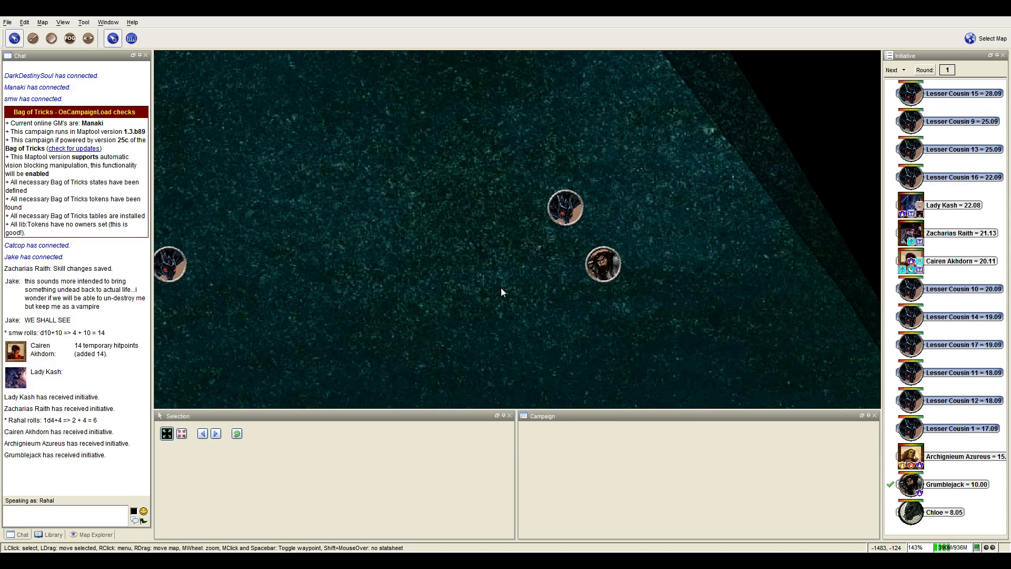
mouse_move(510, 303)
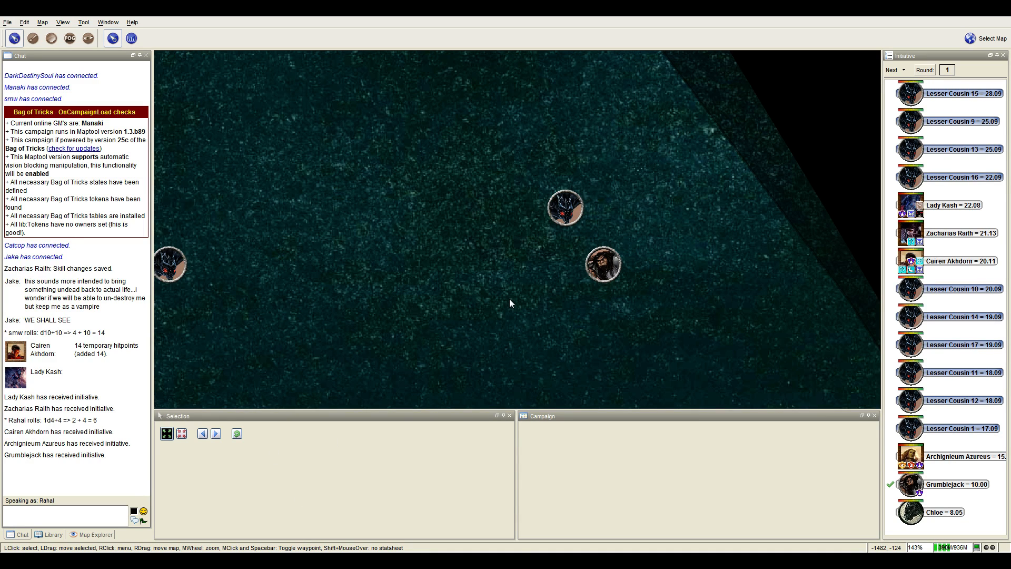
Zoom and pan to bring Grumblejack, the party and the drakes into view.
scroll(down, 3)
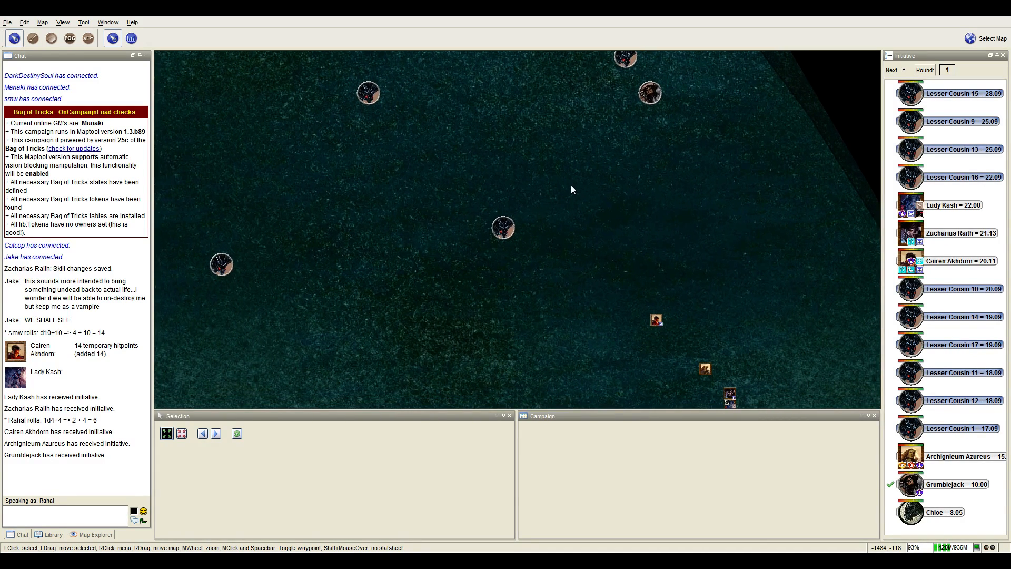
drag(571, 190, 506, 158)
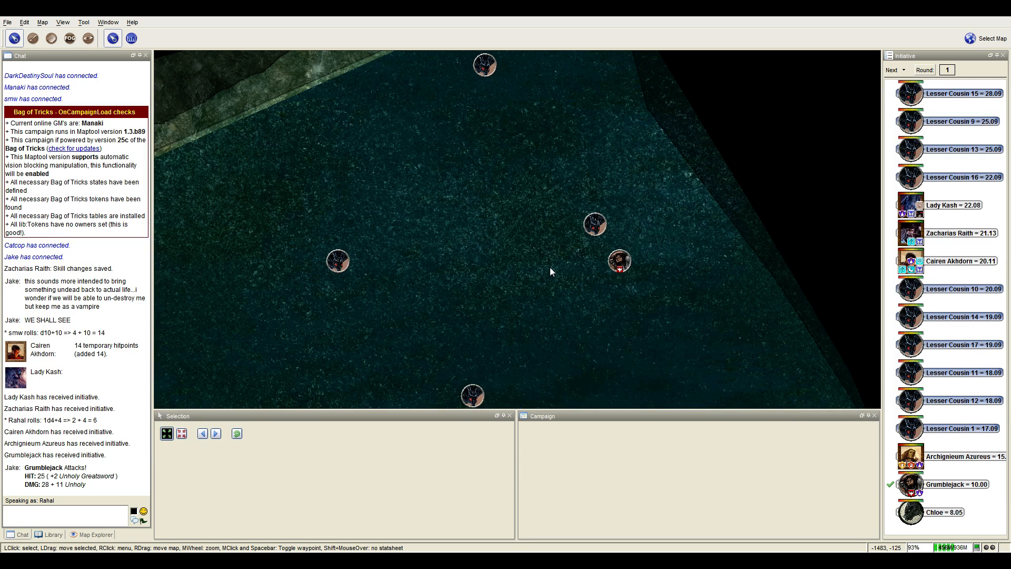
mouse_move(532, 261)
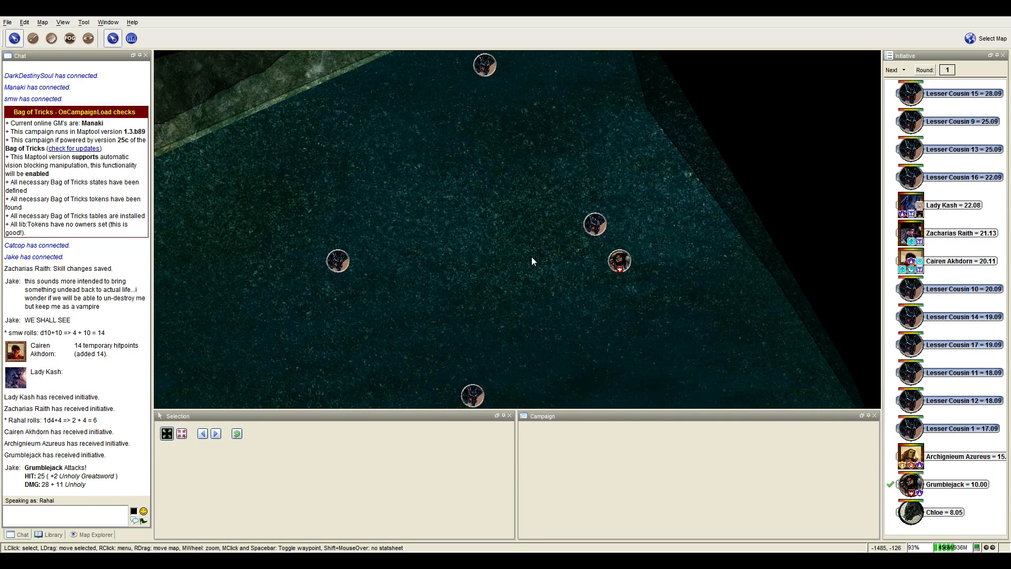
mouse_move(557, 257)
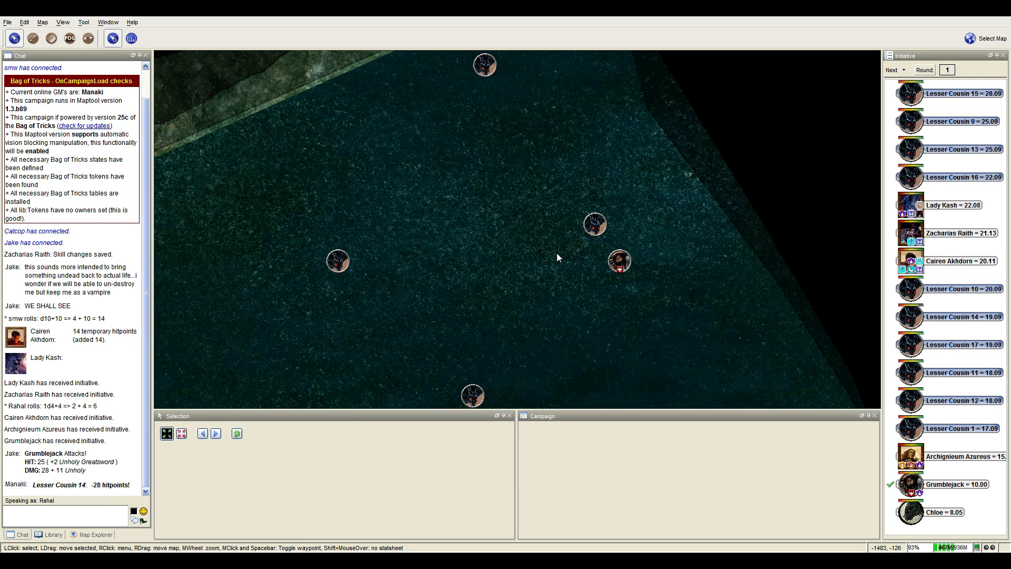
mouse_move(553, 252)
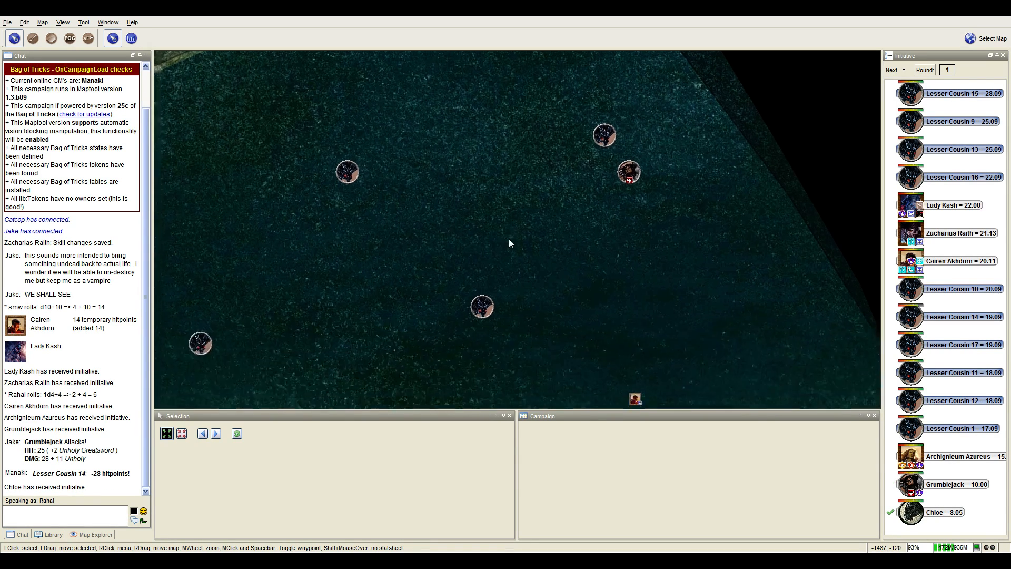
Zoom the map and advance initiative into Round 2 for Lesser Cousin 15.
scroll(down, 3)
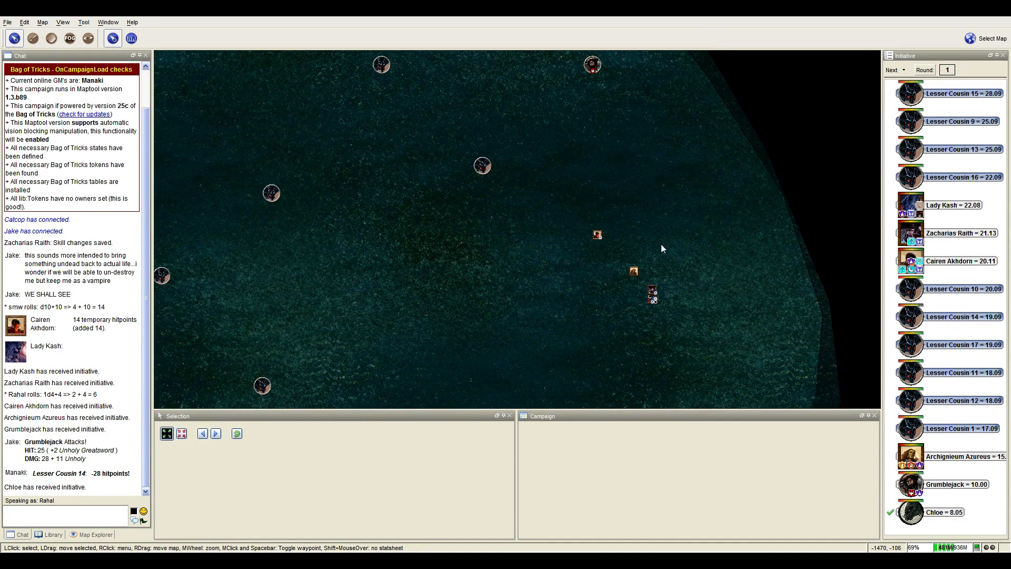
mouse_move(639, 323)
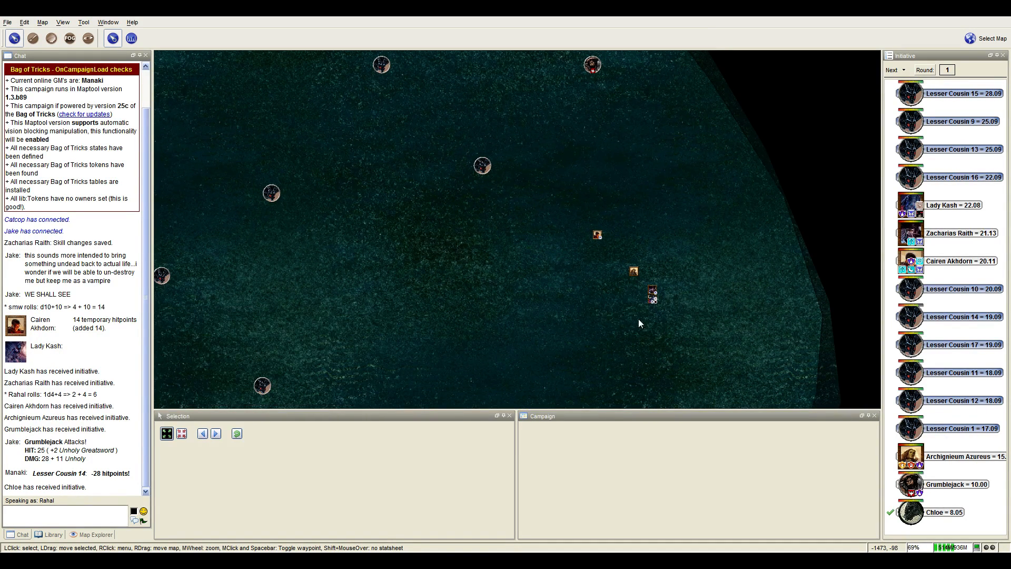
mouse_move(677, 325)
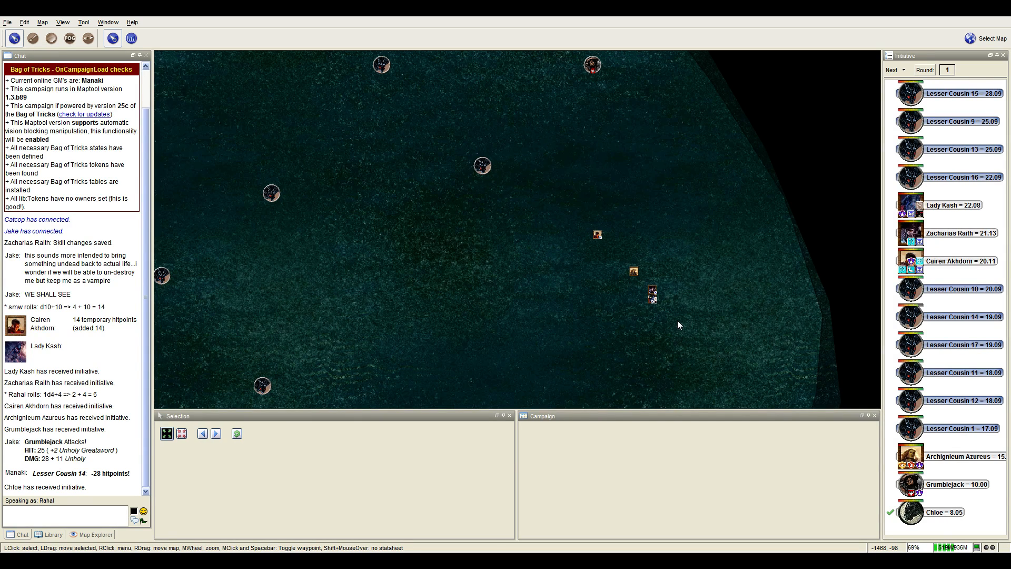
click(892, 70)
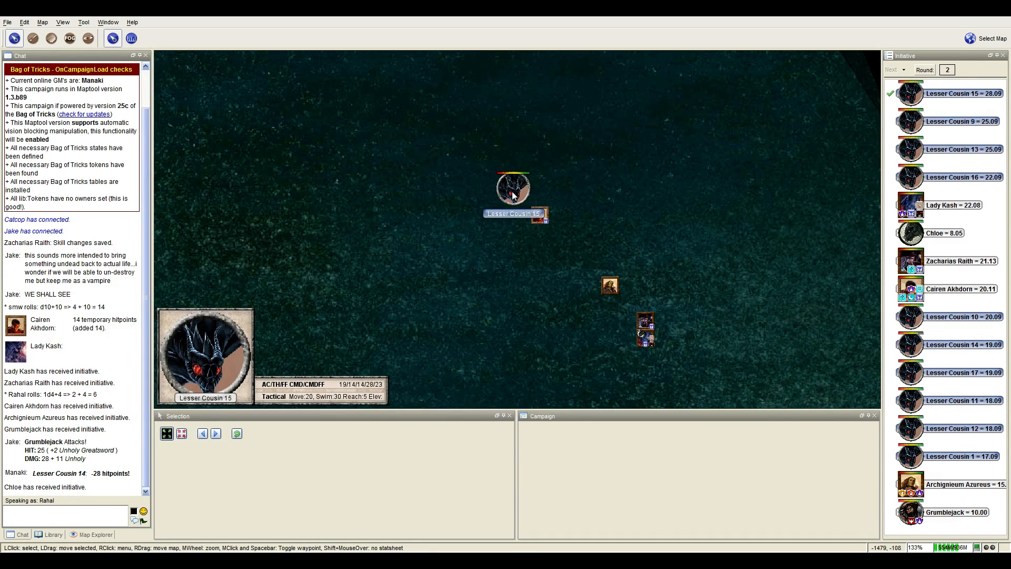
mouse_move(529, 207)
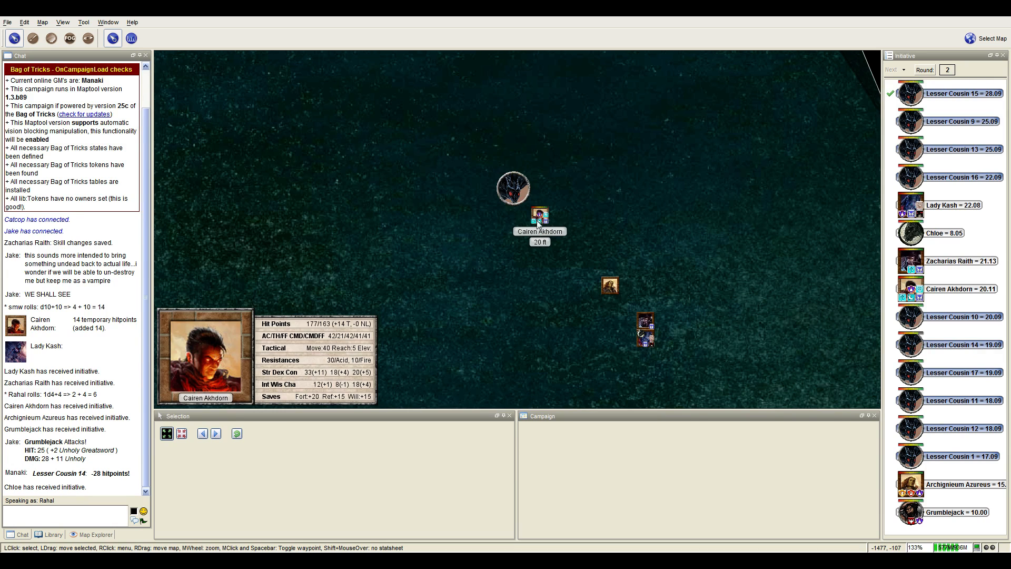
mouse_move(508, 267)
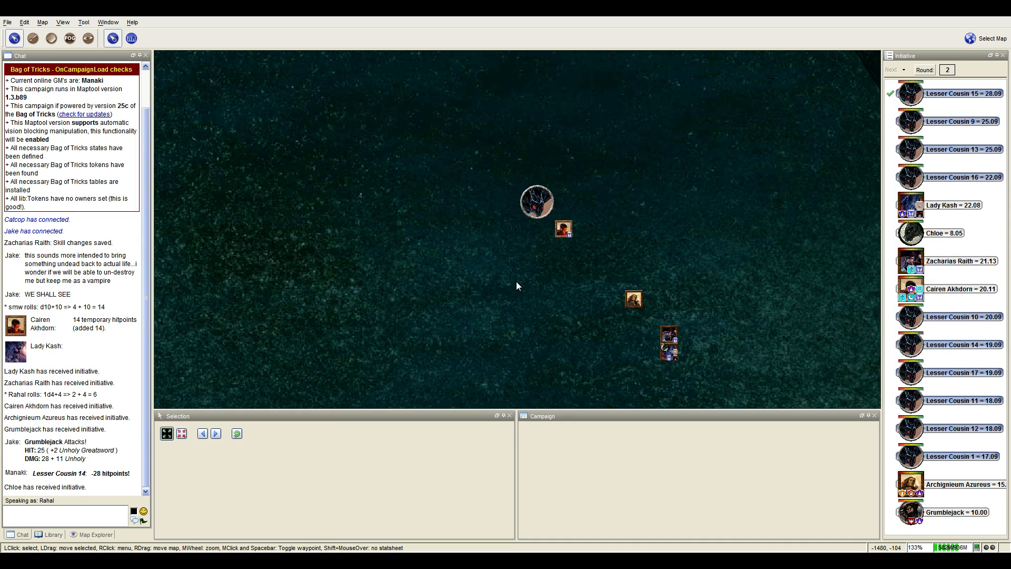
mouse_move(484, 294)
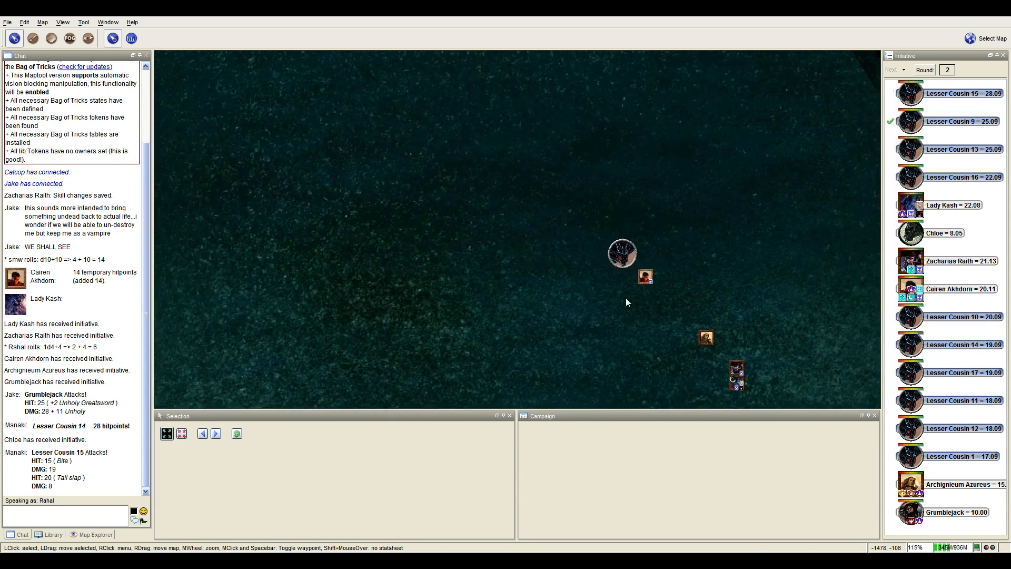
Zoom and shift the view toward the party and drakes during the drakes' turns.
scroll(down, 3)
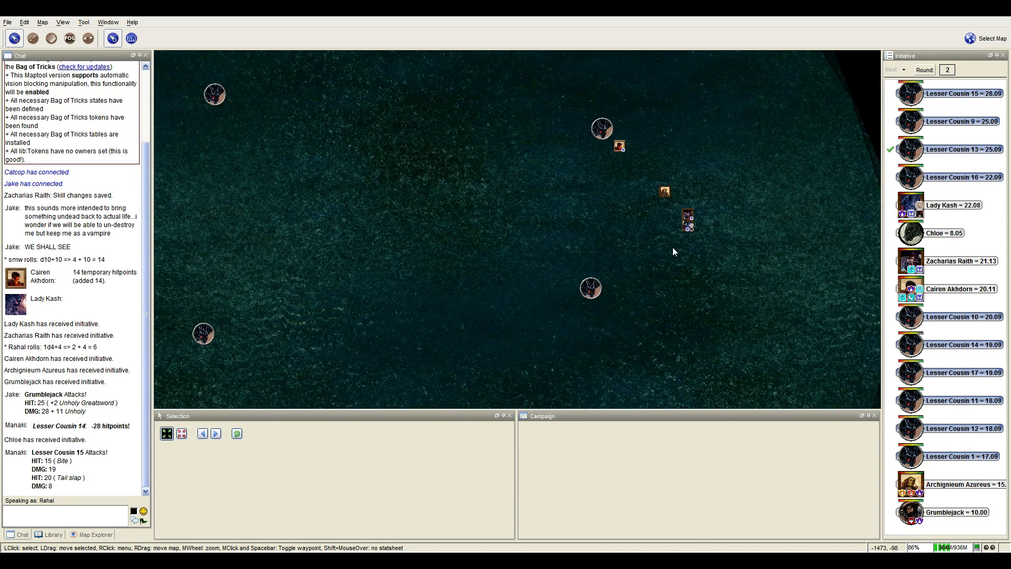
mouse_move(590, 288)
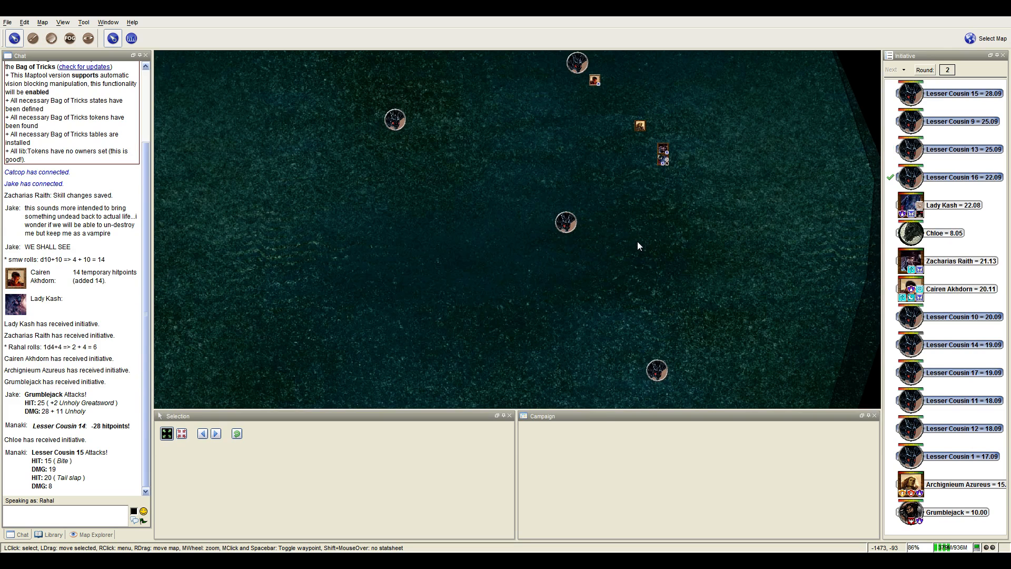
drag(638, 245, 668, 171)
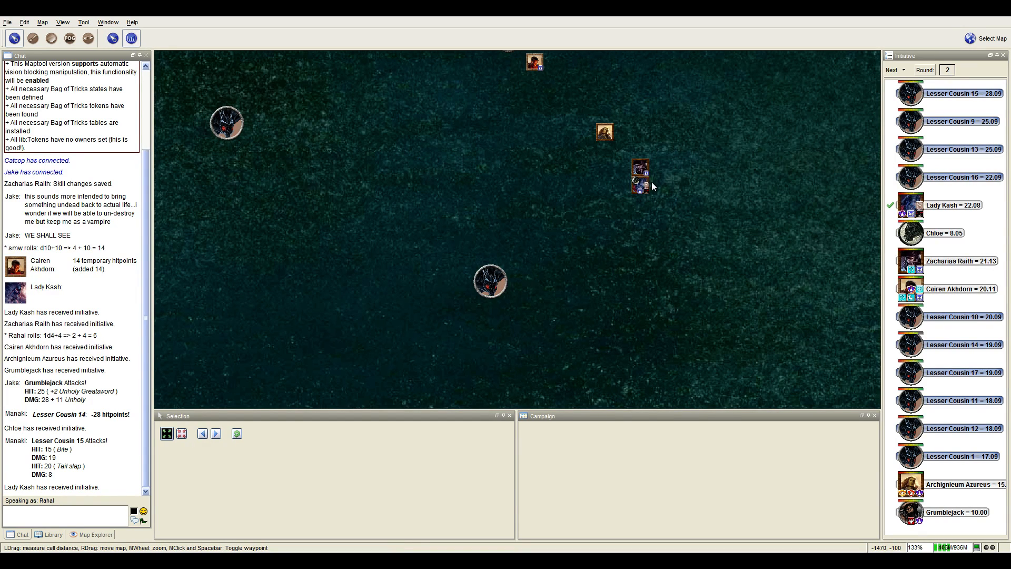
Move Lady Kash's token up beside the southern drake, Lesser Cousin 9.
drag(638, 173, 517, 269)
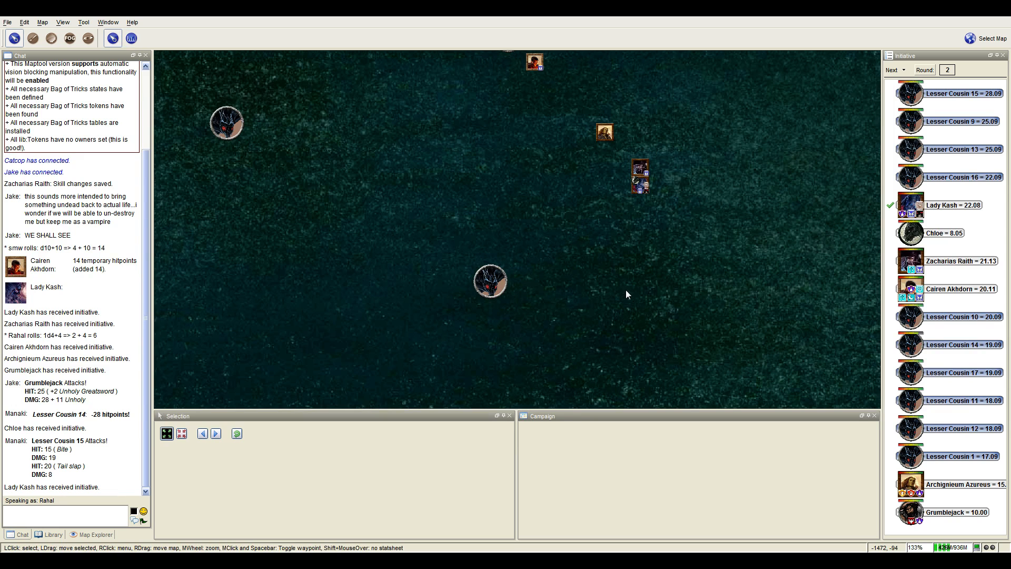
drag(638, 187, 573, 271)
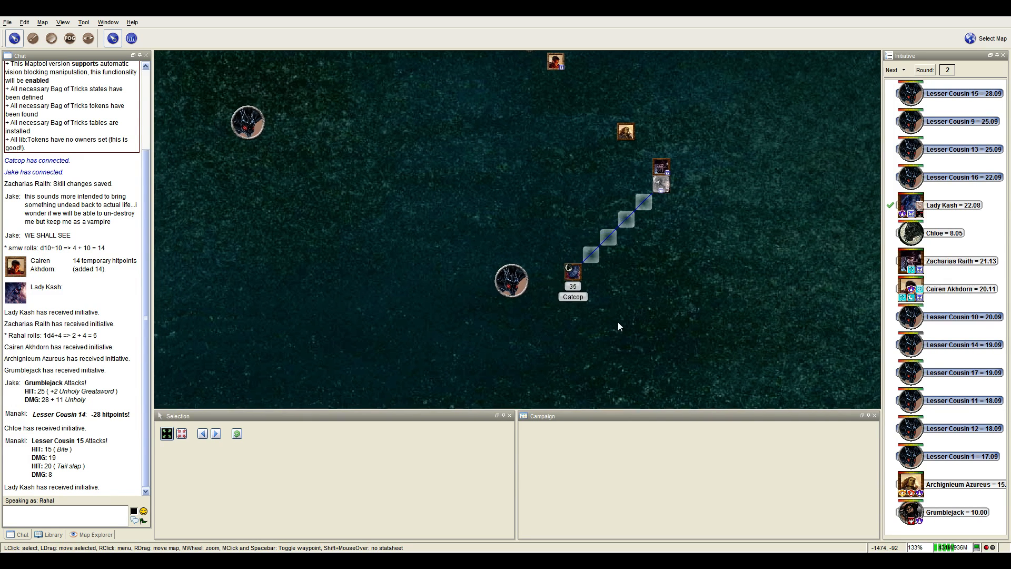
drag(573, 270, 538, 267)
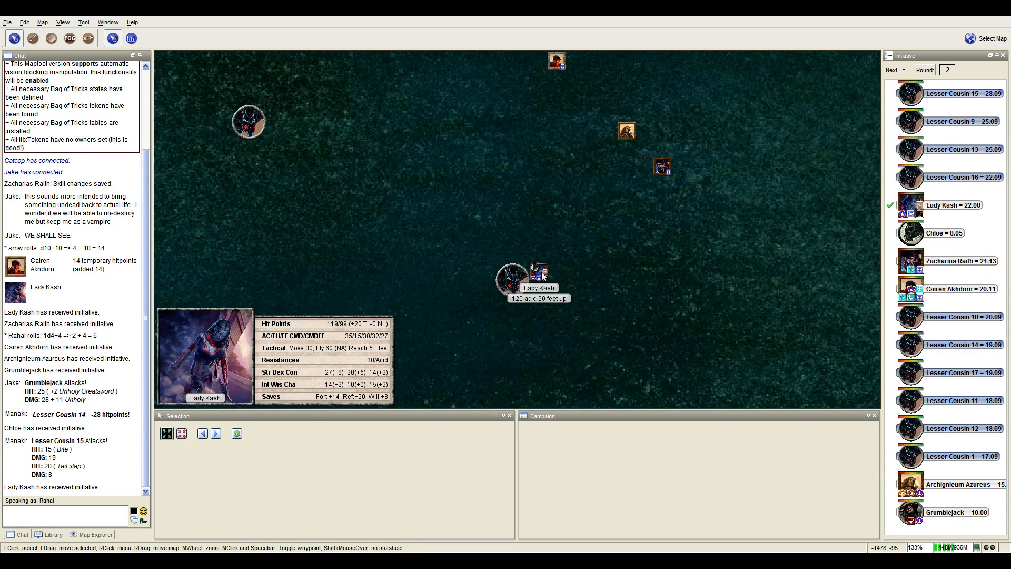
Run Lady Kash's dagger sneak attack macros against Lesser Cousin 9.
click(131, 38)
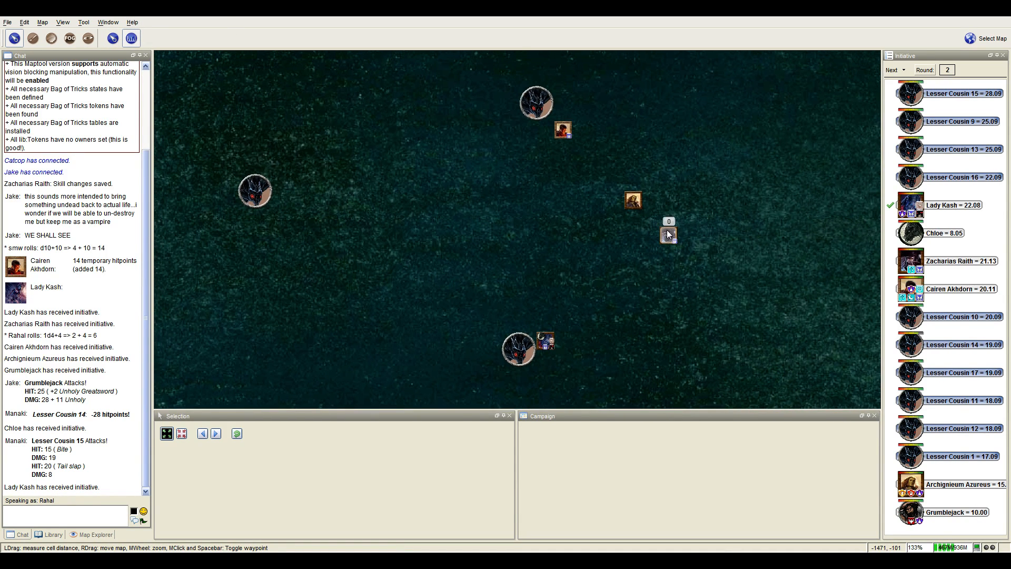
click(112, 38)
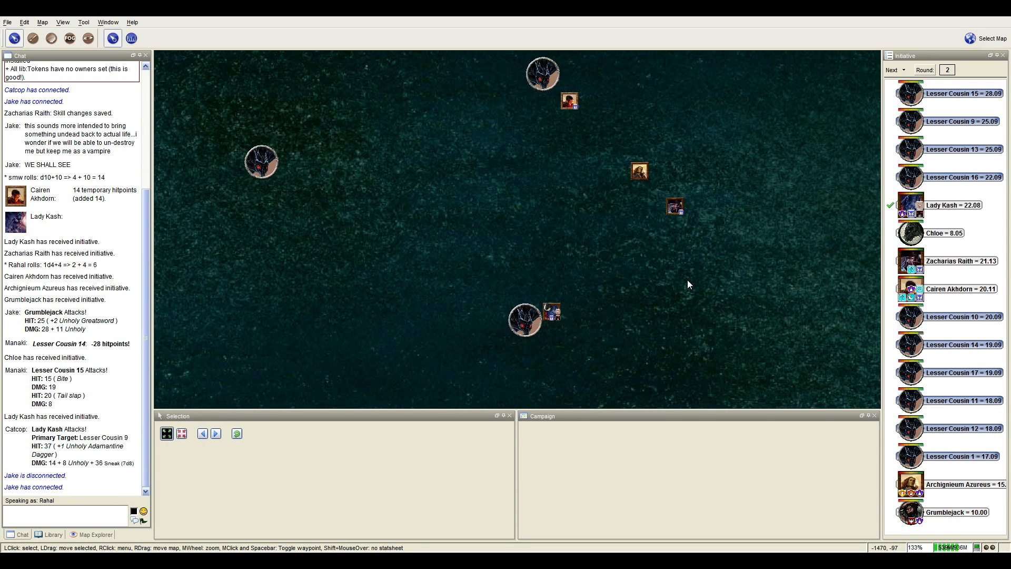
mouse_move(645, 300)
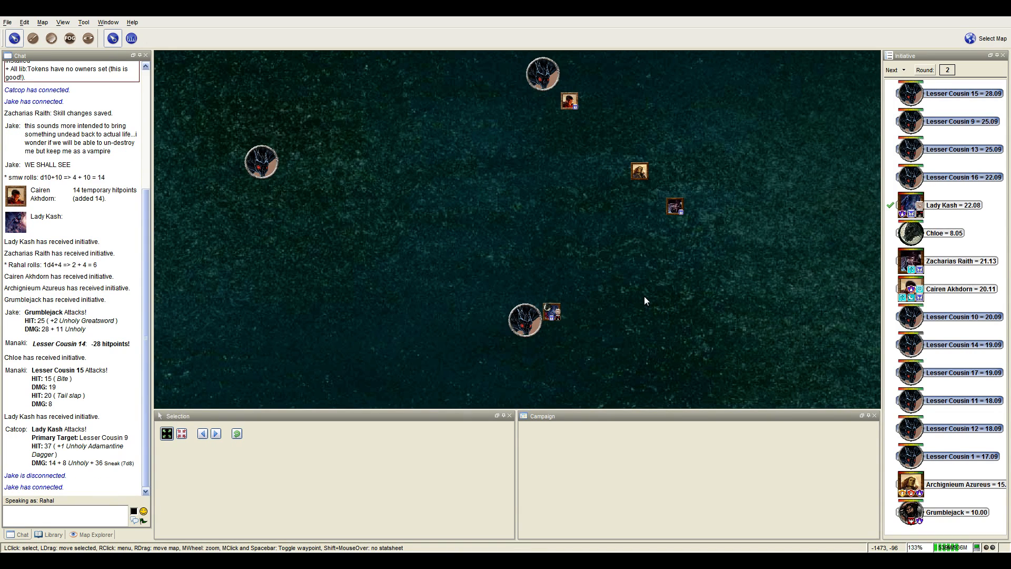
mouse_move(646, 299)
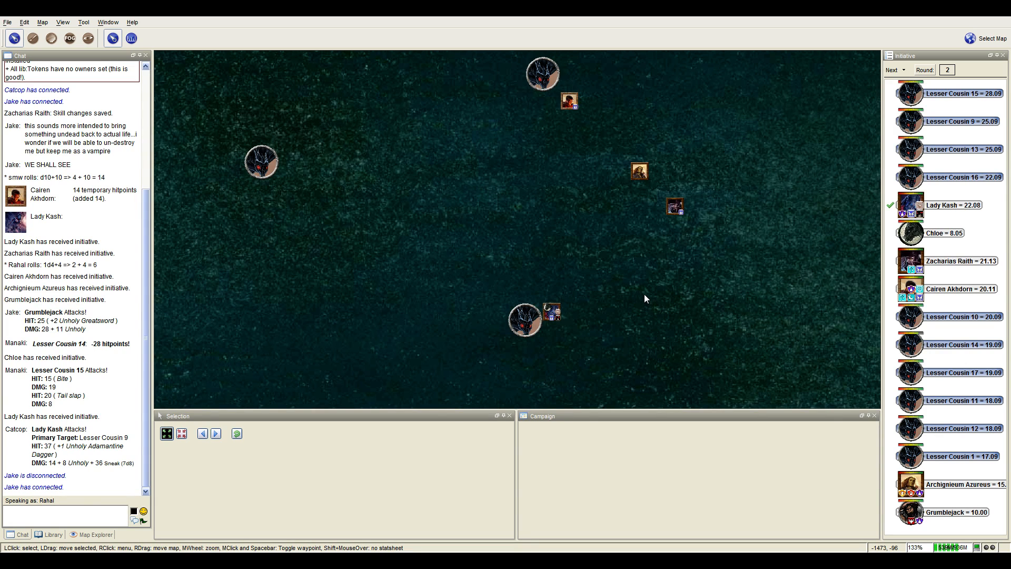
mouse_move(638, 285)
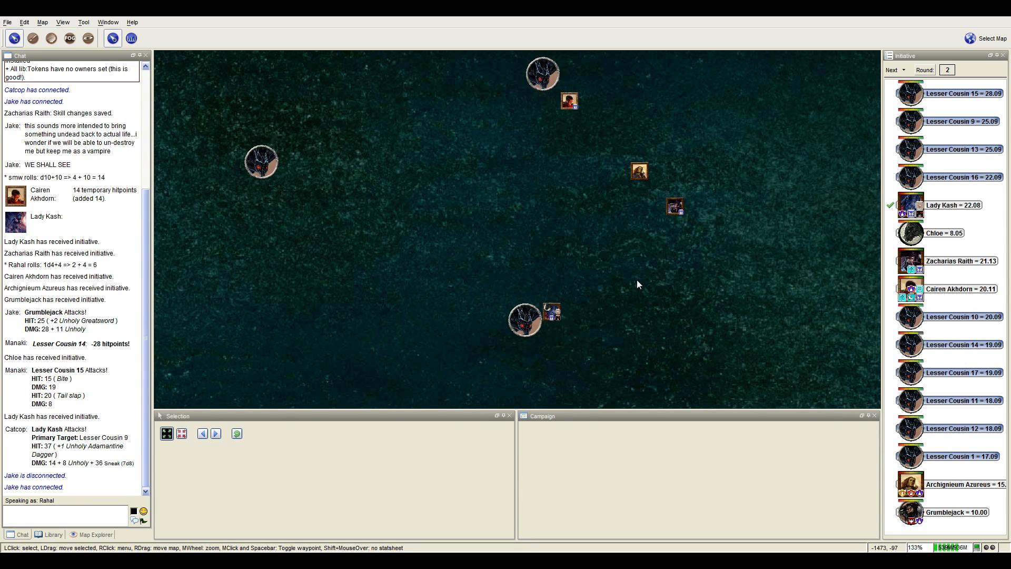
mouse_move(629, 282)
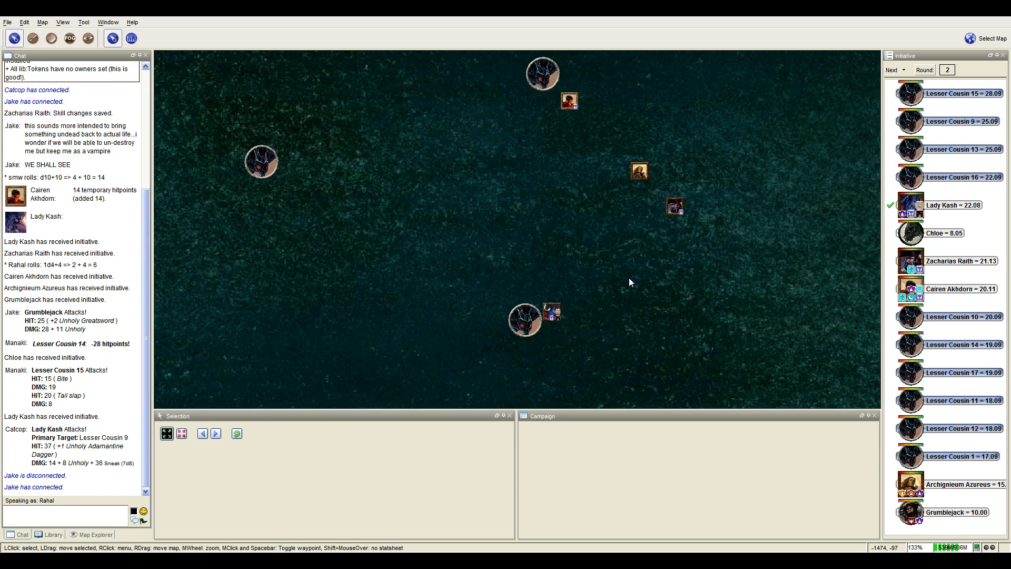
mouse_move(629, 281)
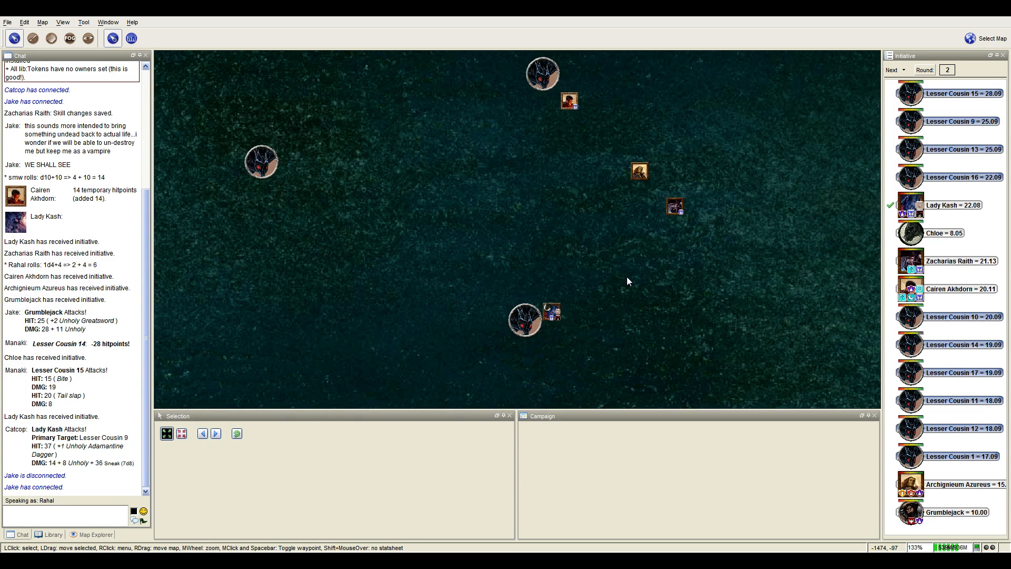
mouse_move(652, 313)
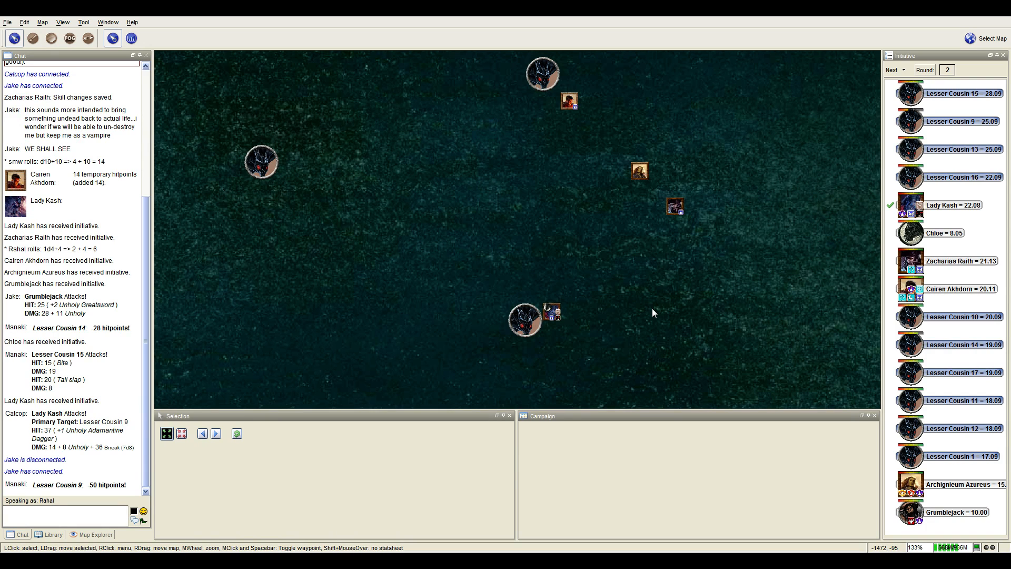
mouse_move(524, 320)
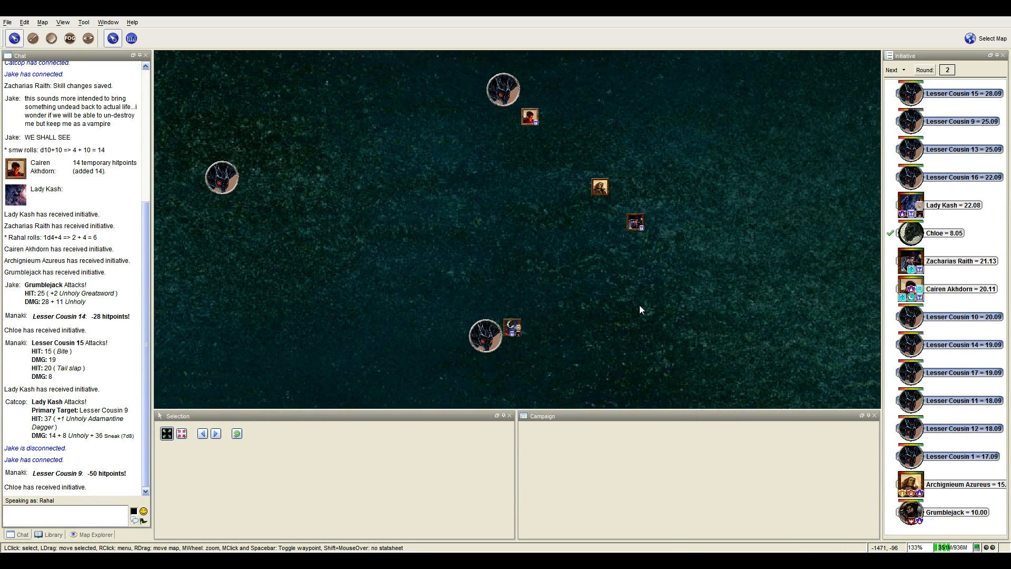
Pan and zoom the cave water map as initiative passes to Zacharias Raith.
drag(641, 310, 670, 267)
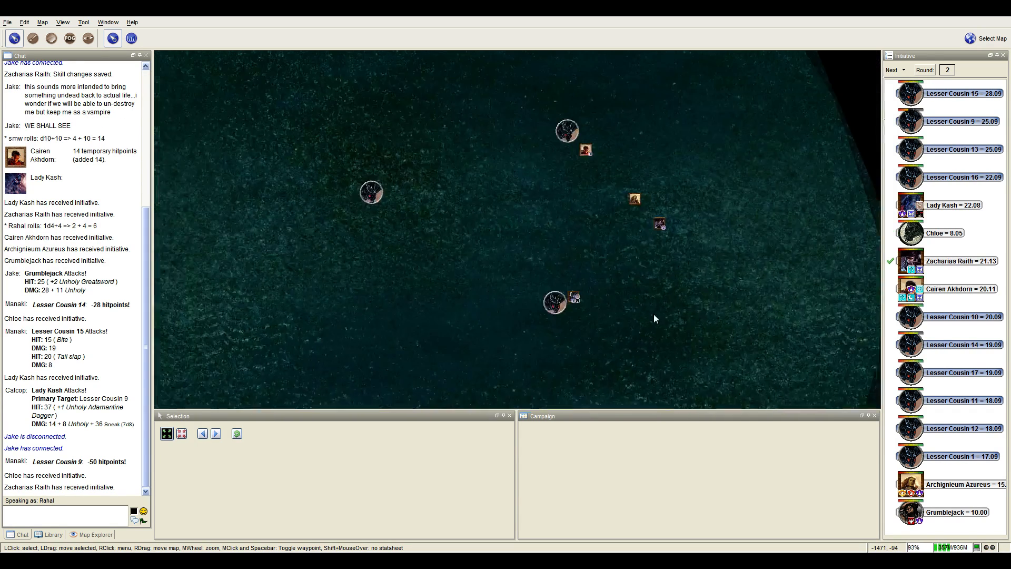
scroll(down, 3)
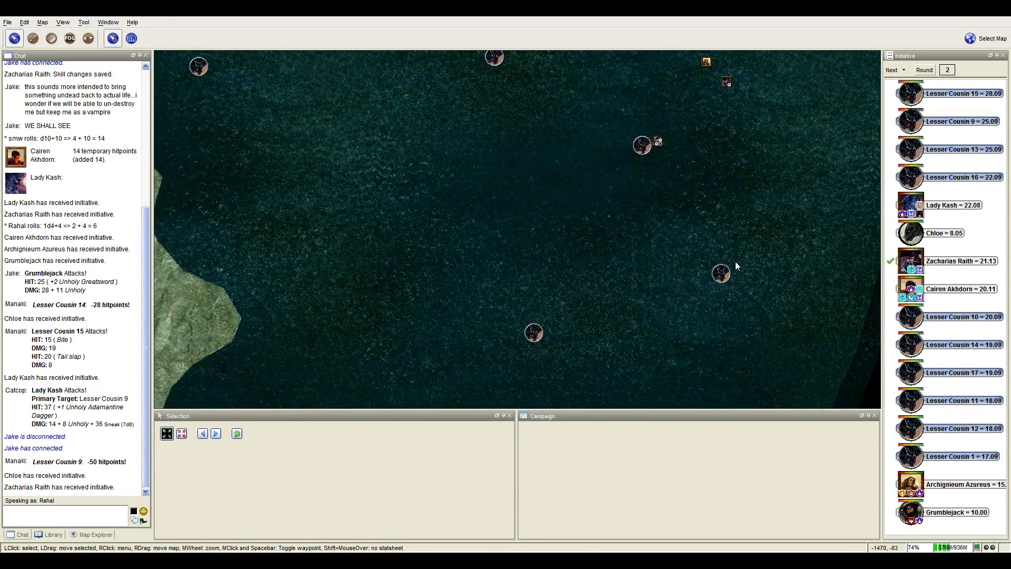
mouse_move(808, 130)
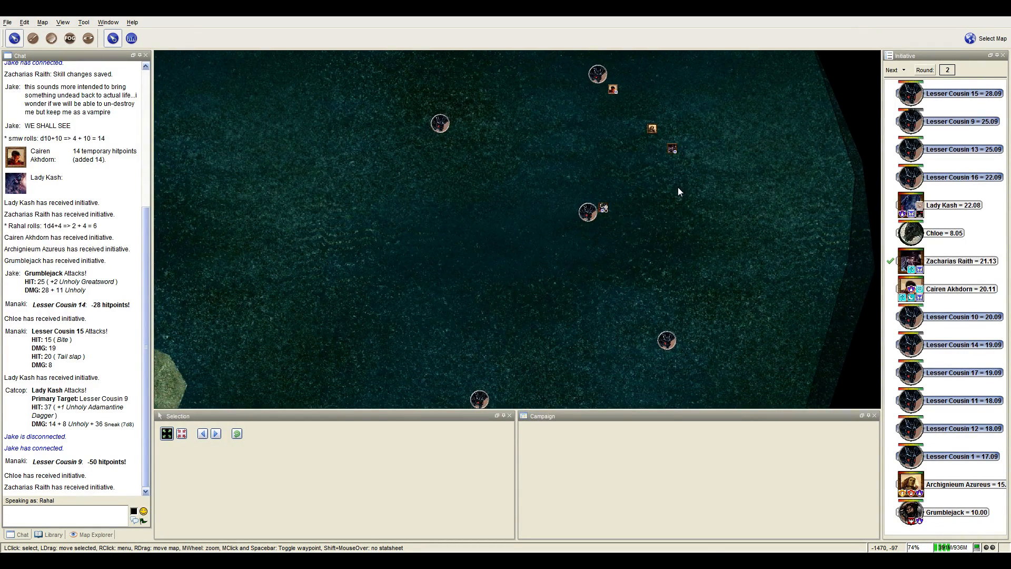
mouse_move(675, 205)
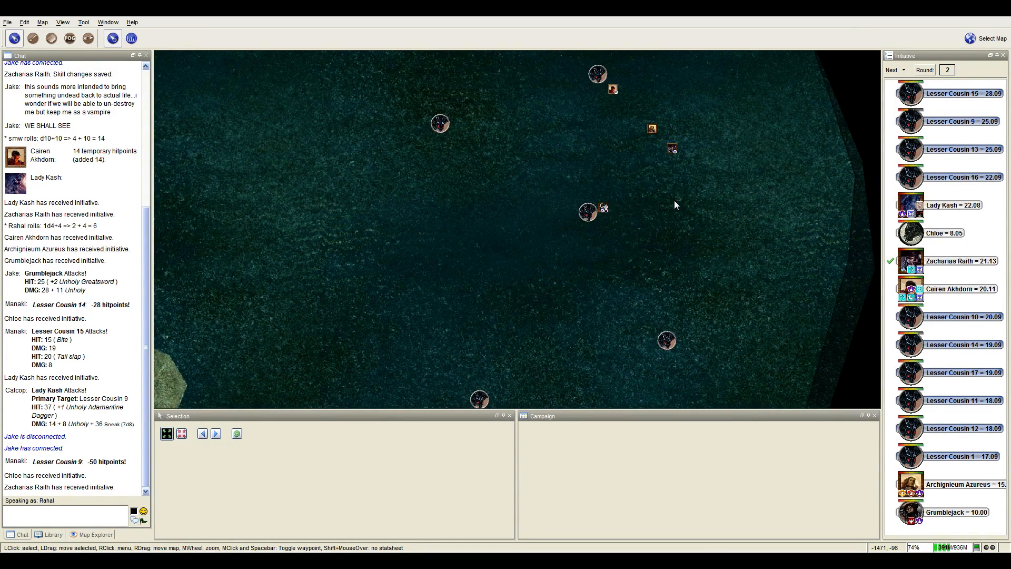
mouse_move(551, 165)
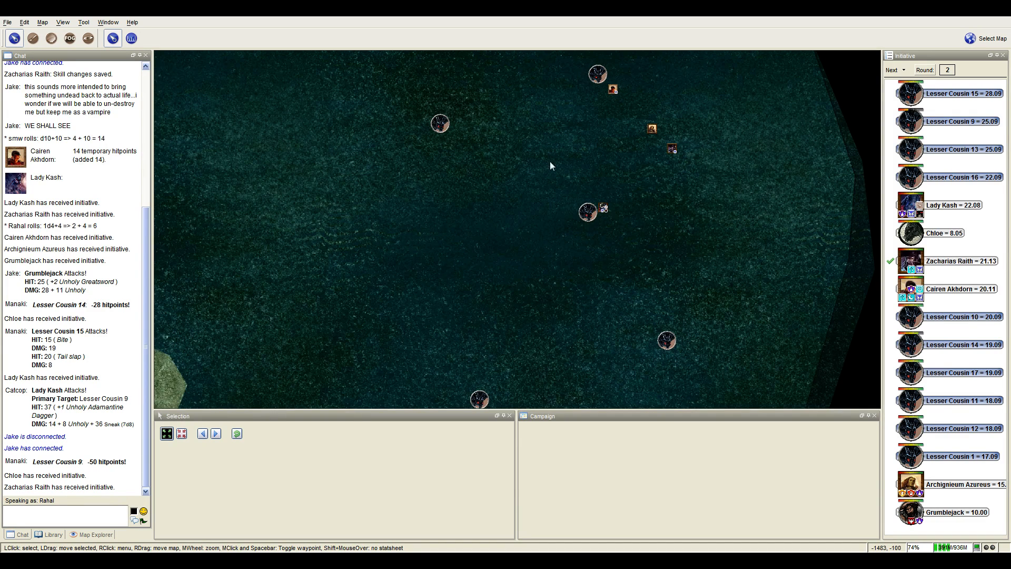
mouse_move(677, 153)
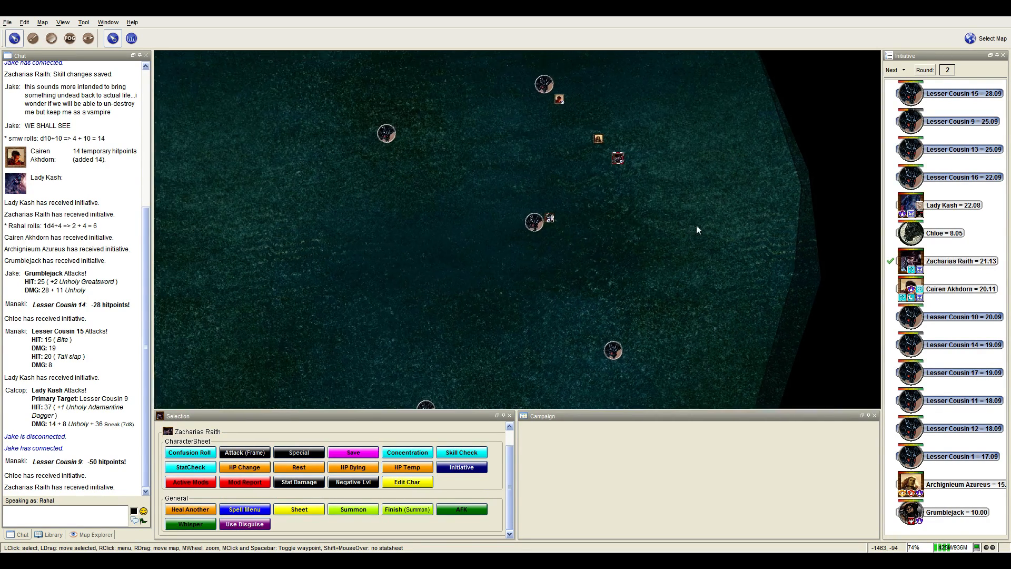
mouse_move(653, 283)
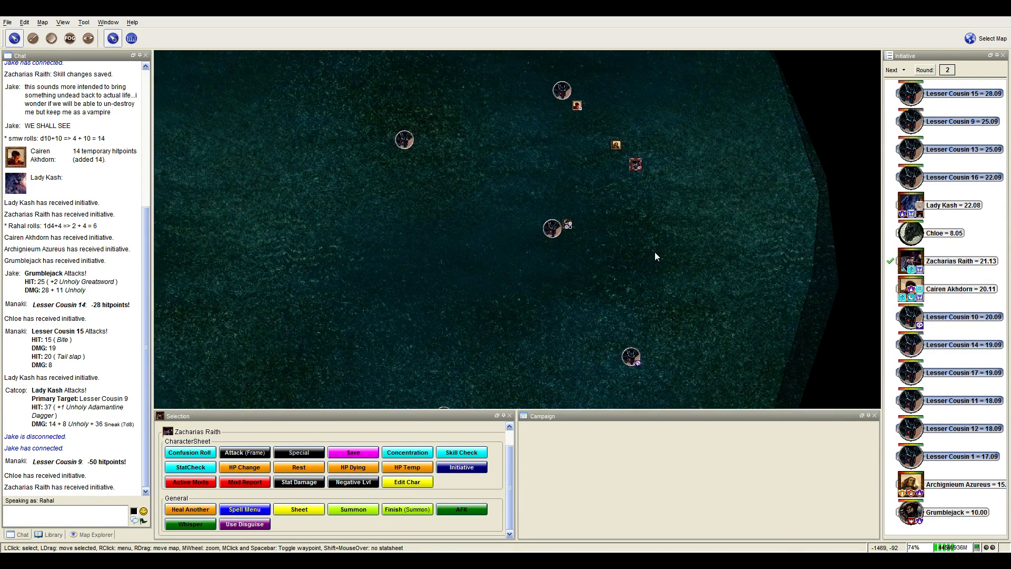
Recentre the map on the party tokens during Zacharias Raith's turn.
drag(655, 256, 641, 280)
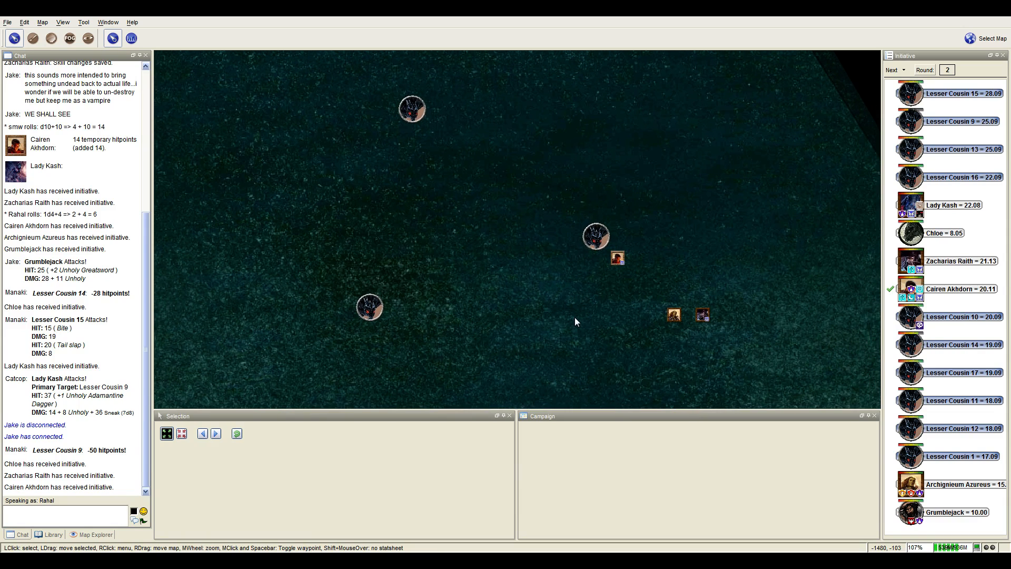
mouse_move(575, 286)
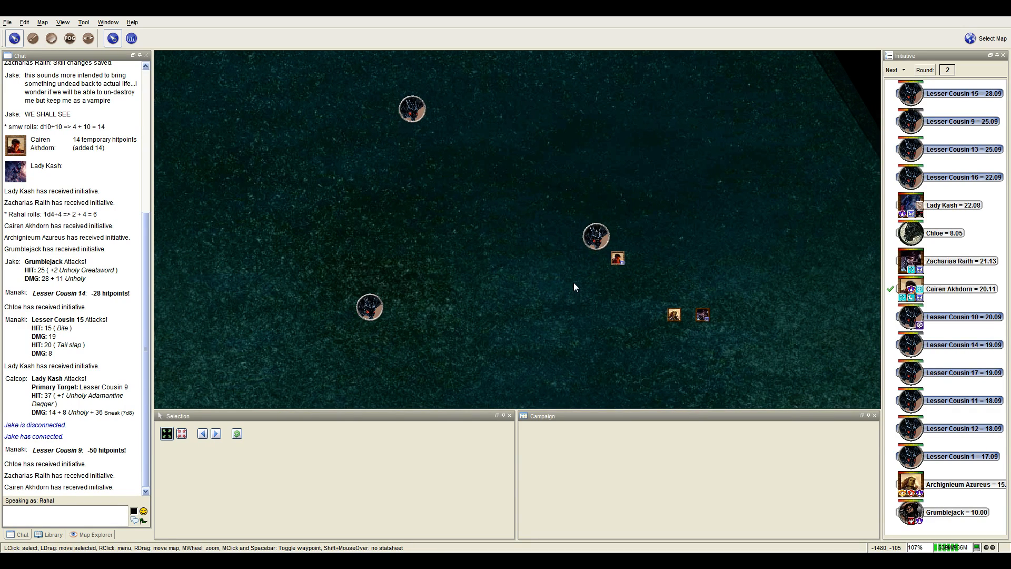
mouse_move(540, 324)
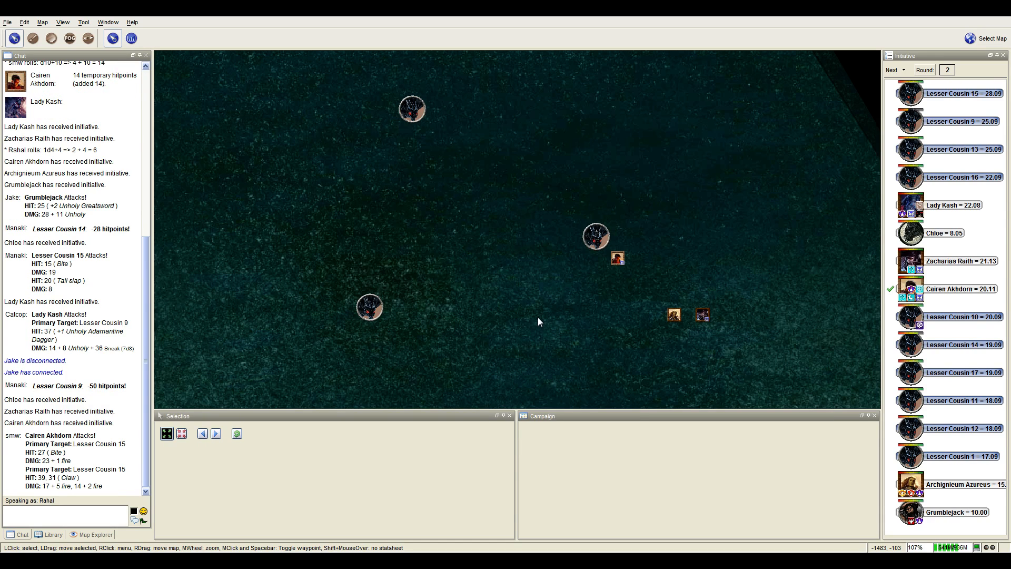
mouse_move(534, 319)
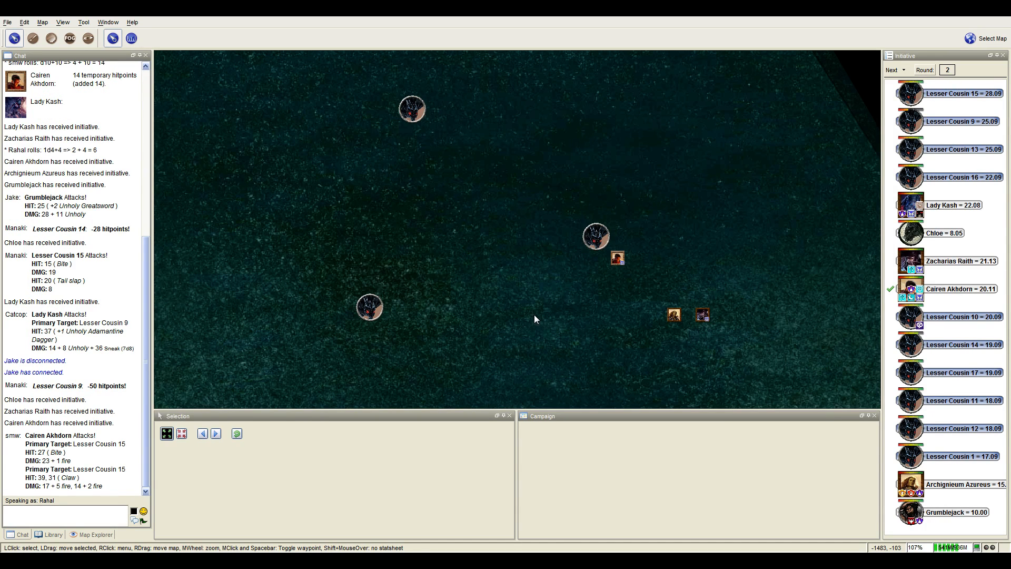
mouse_move(528, 312)
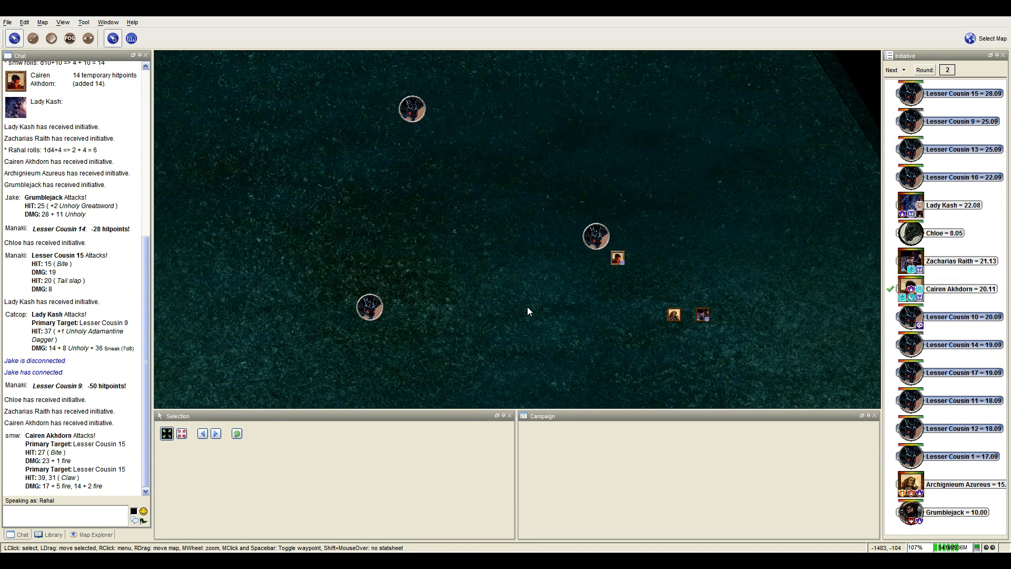
mouse_move(557, 289)
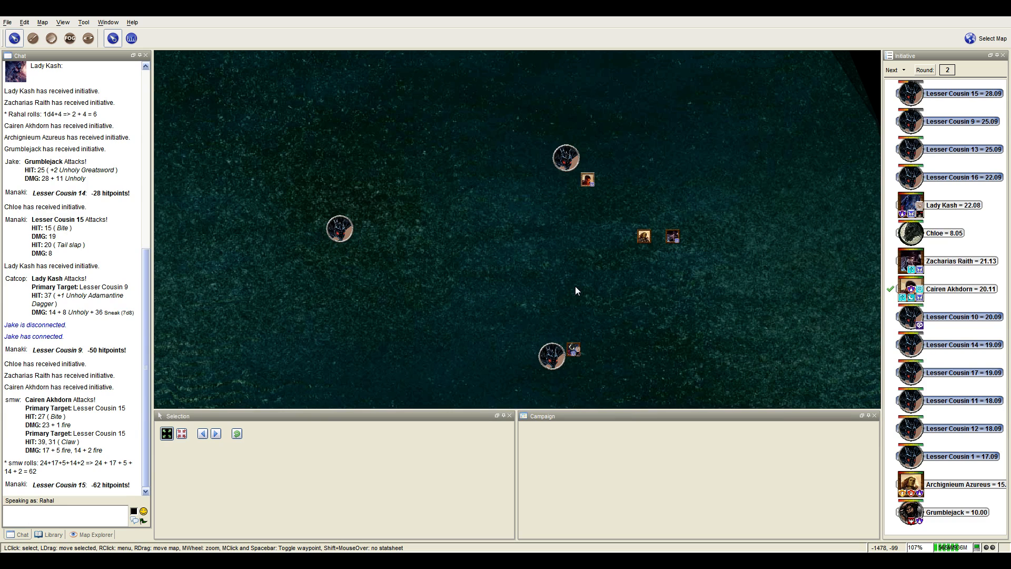
mouse_move(586, 179)
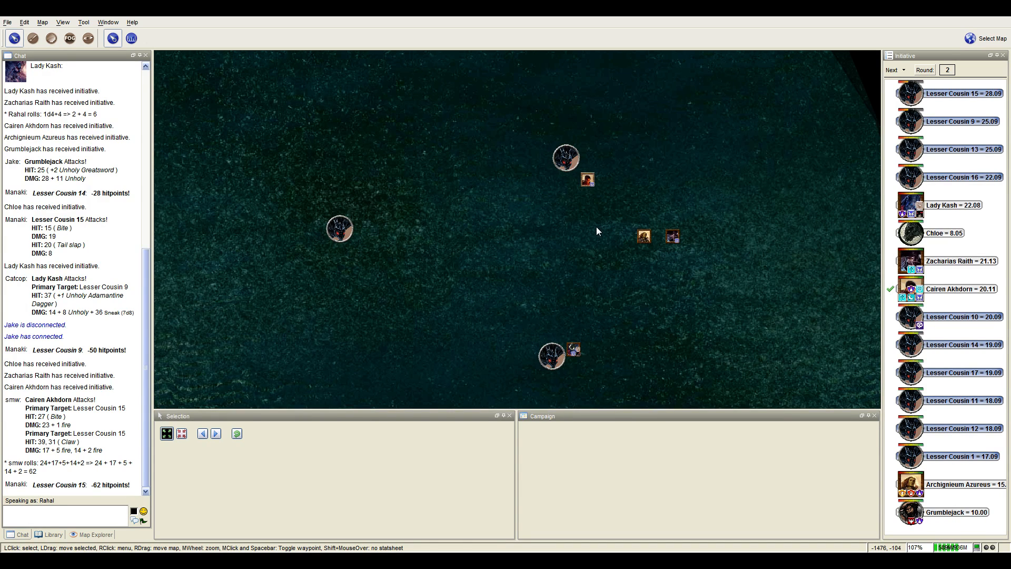
mouse_move(587, 179)
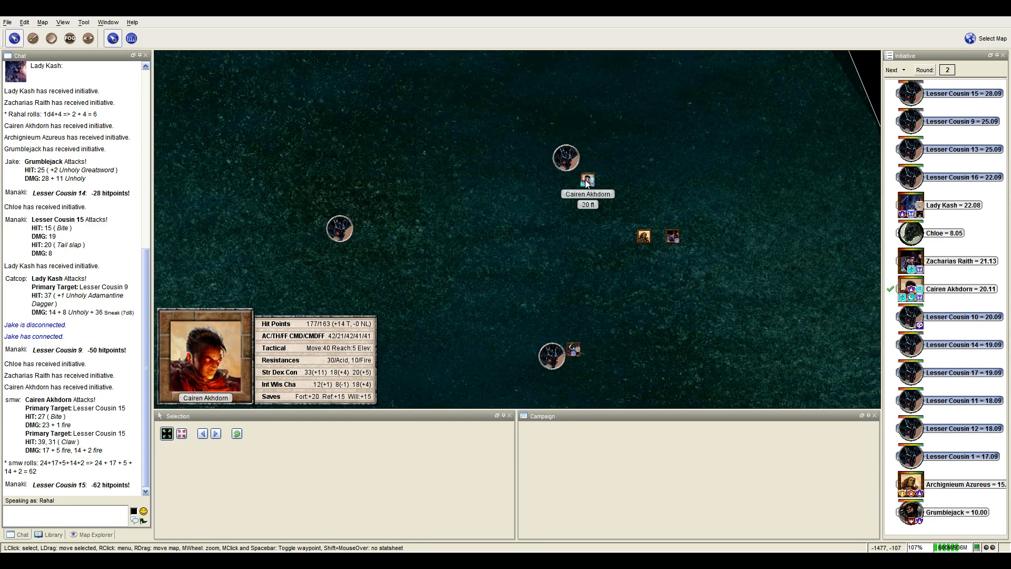
Advance initiative from Cairen Akhdorn to Lesser Cousin 14 after its 62-damage hit.
click(892, 69)
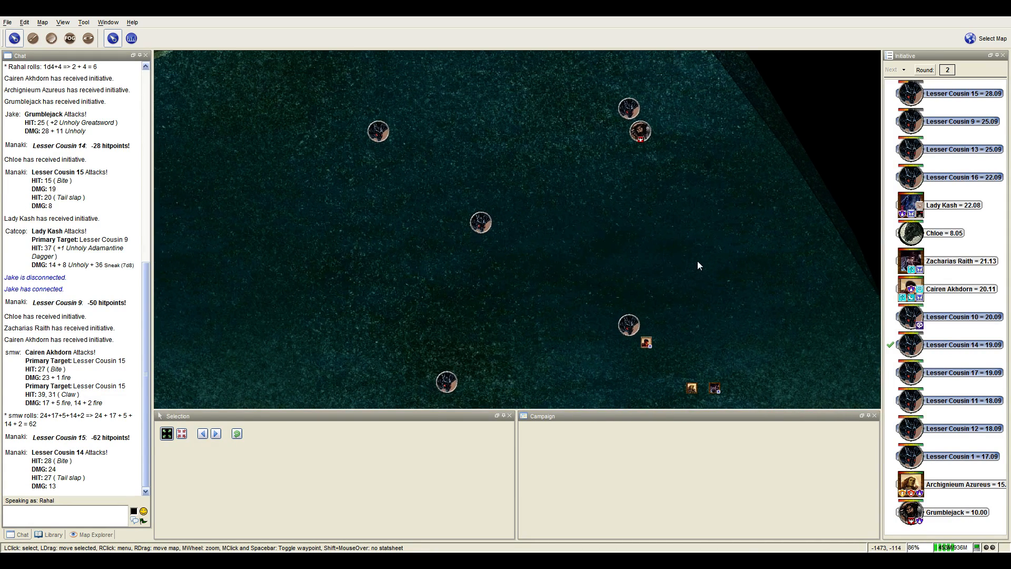
mouse_move(636, 155)
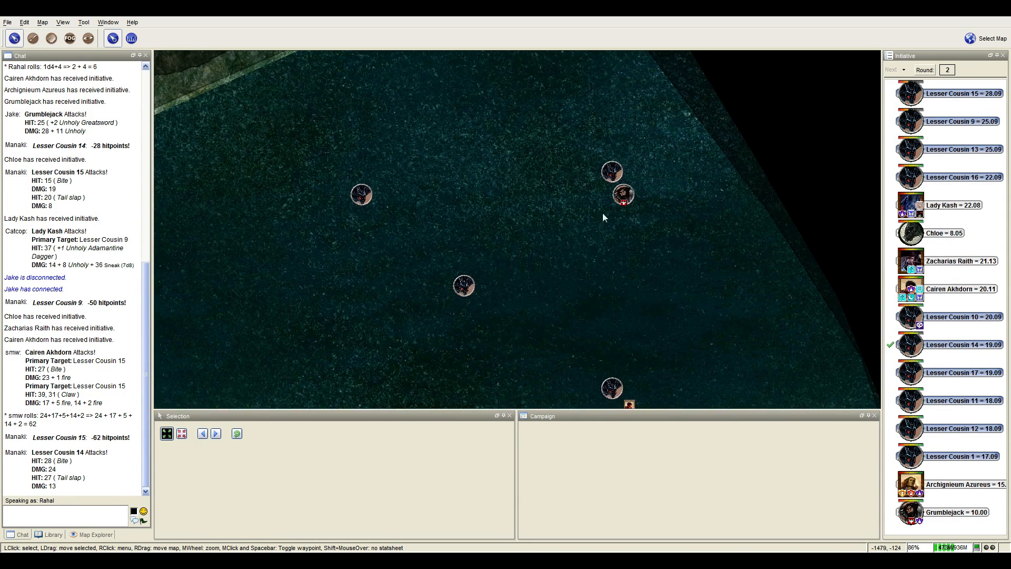
mouse_move(621, 195)
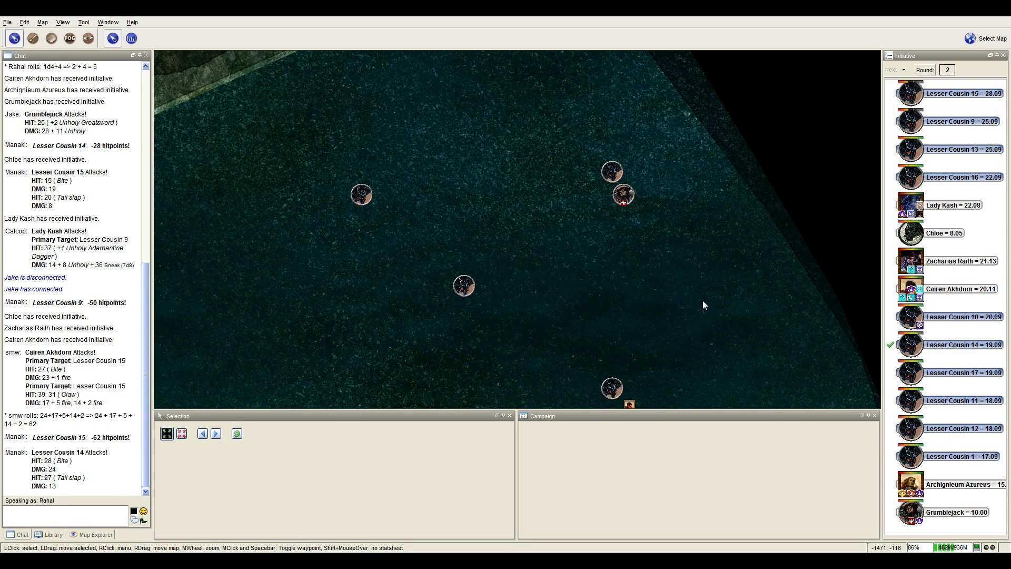
Pan to the tokens and advance initiative from Lesser Cousin 14 to Lesser Cousin 17.
drag(703, 306, 646, 205)
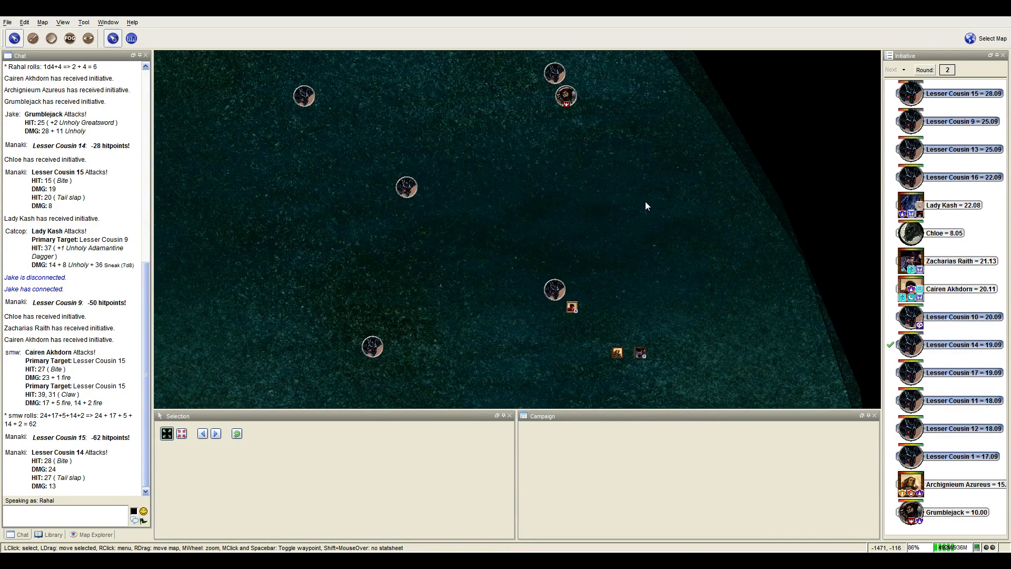
mouse_move(642, 206)
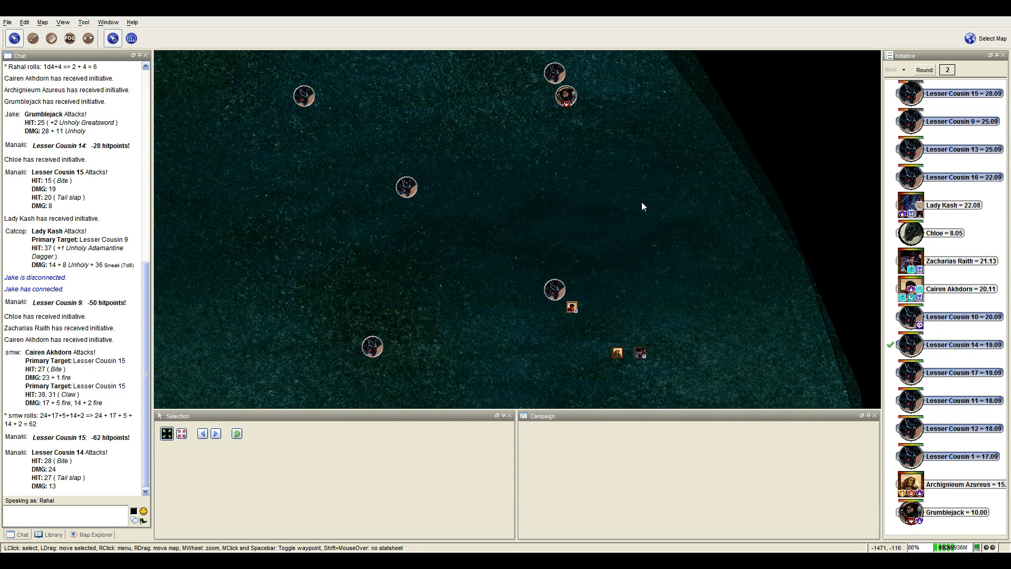
click(891, 70)
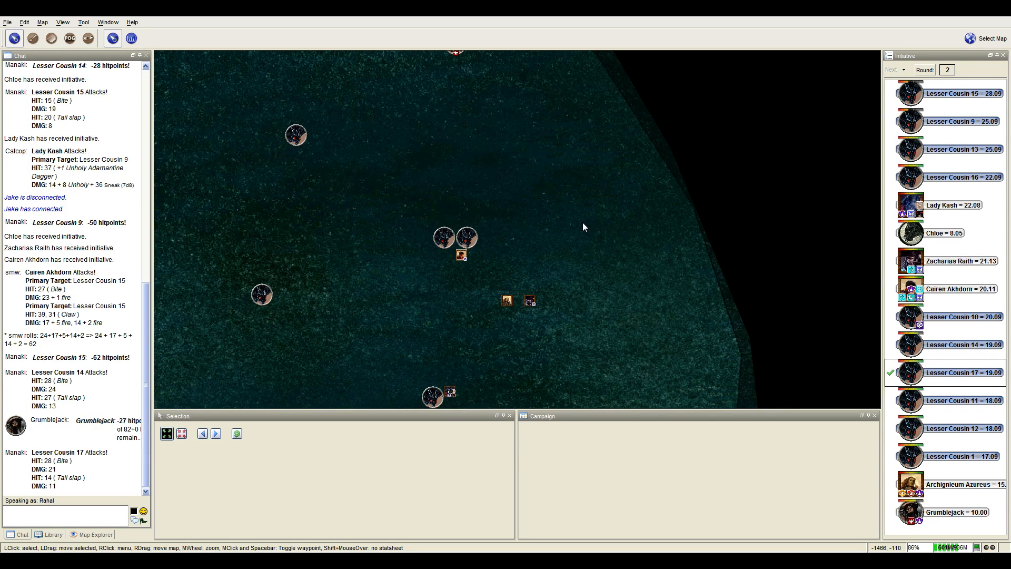
mouse_move(586, 242)
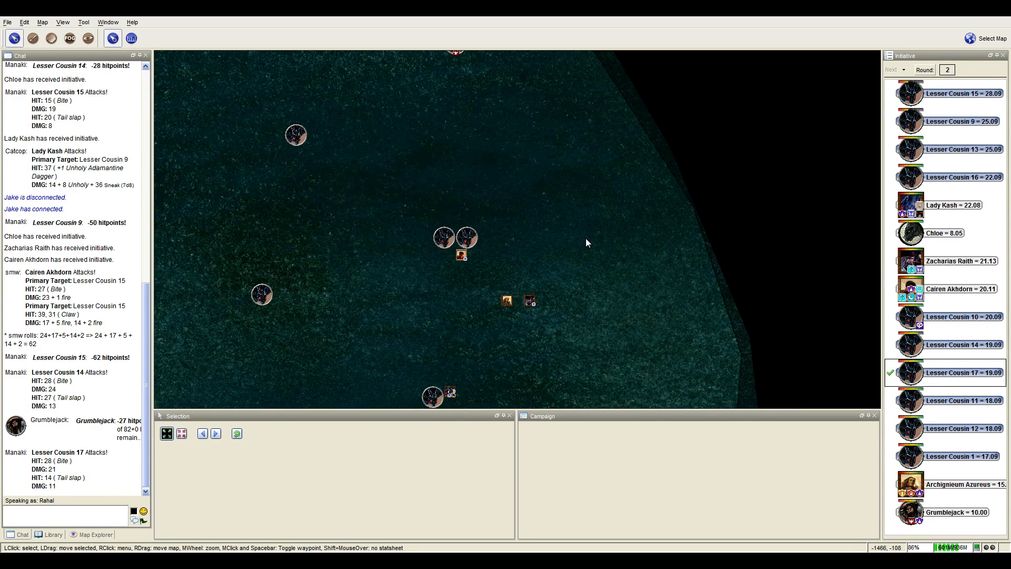
mouse_move(461, 255)
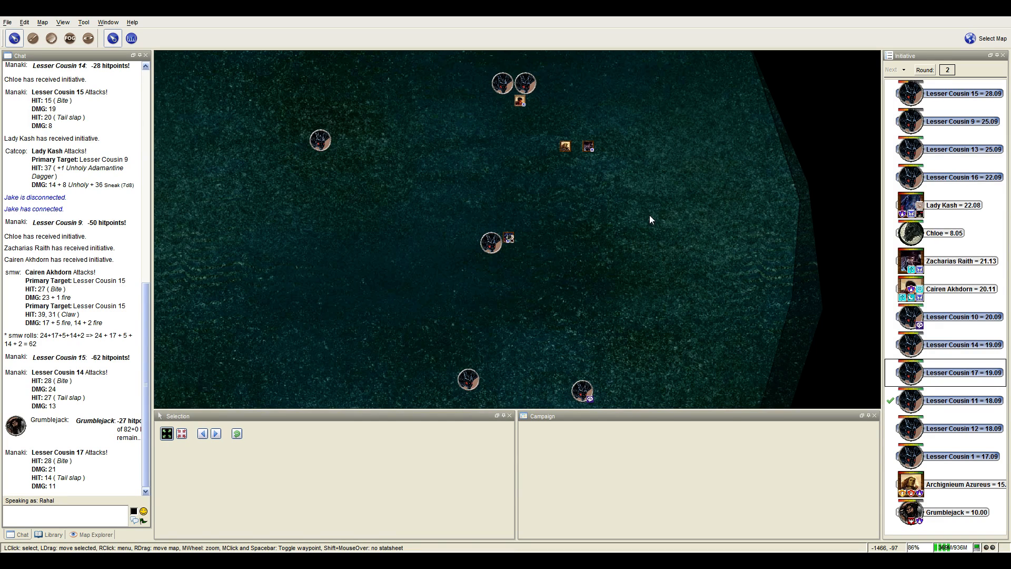
mouse_move(573, 258)
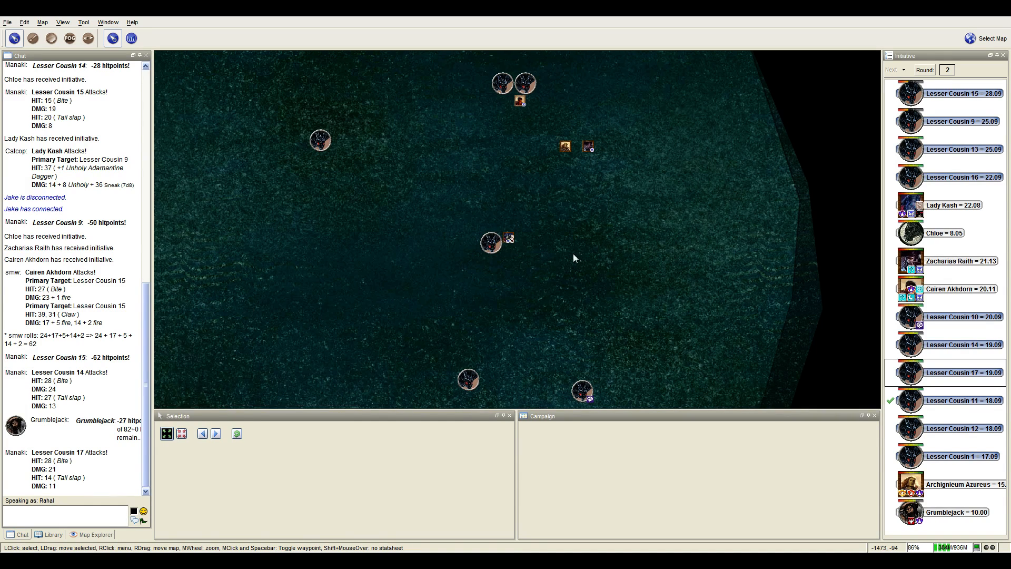
mouse_move(619, 217)
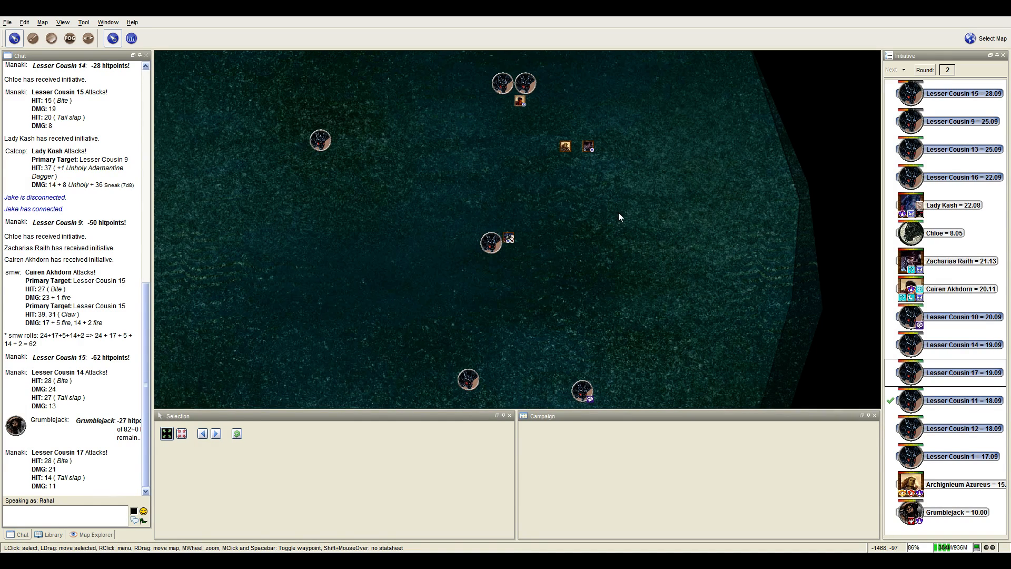
Pan across the cave water map toward Lesser Cousin 11 and the drakes.
drag(467, 379, 605, 173)
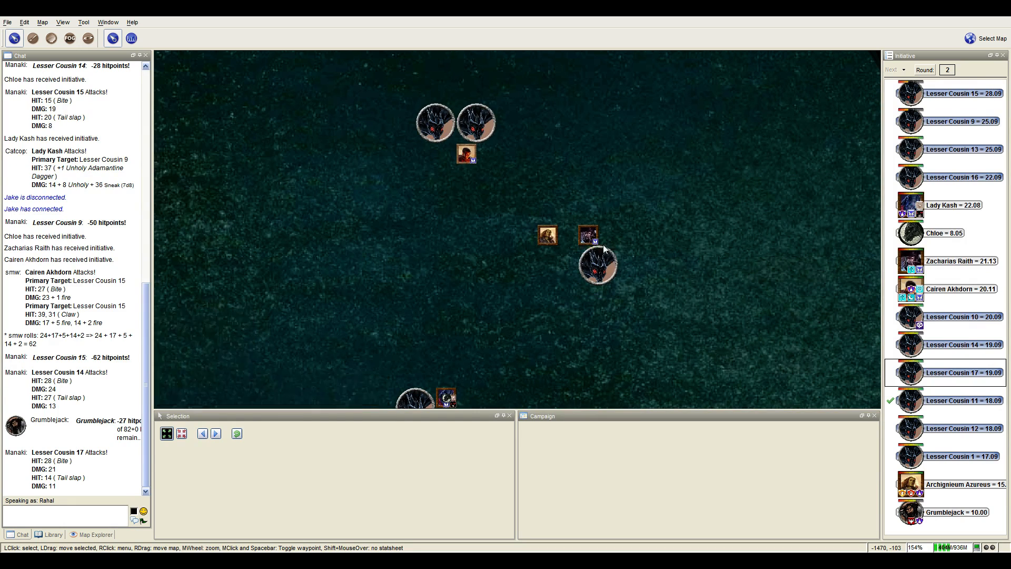
mouse_move(587, 234)
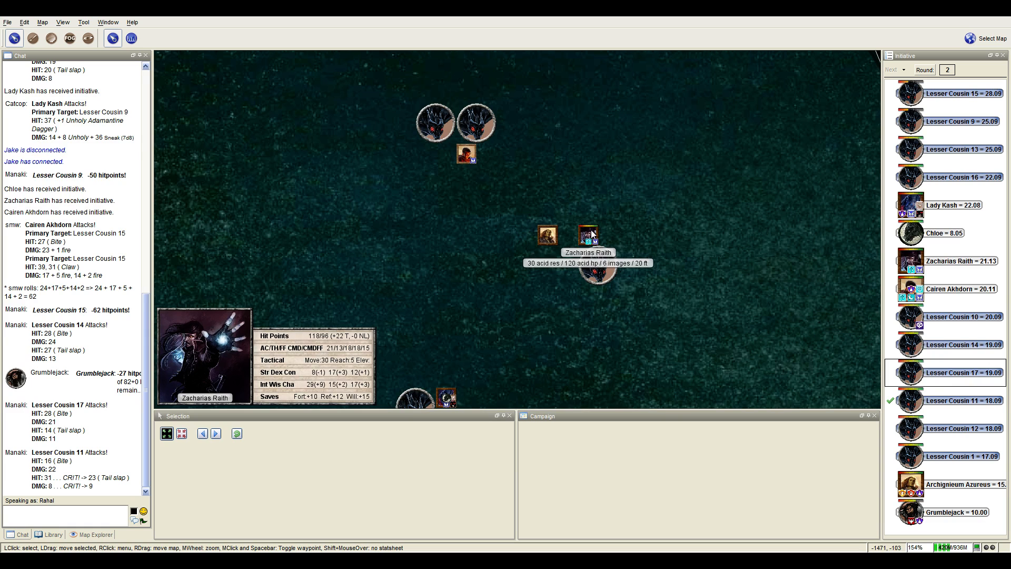
mouse_move(591, 237)
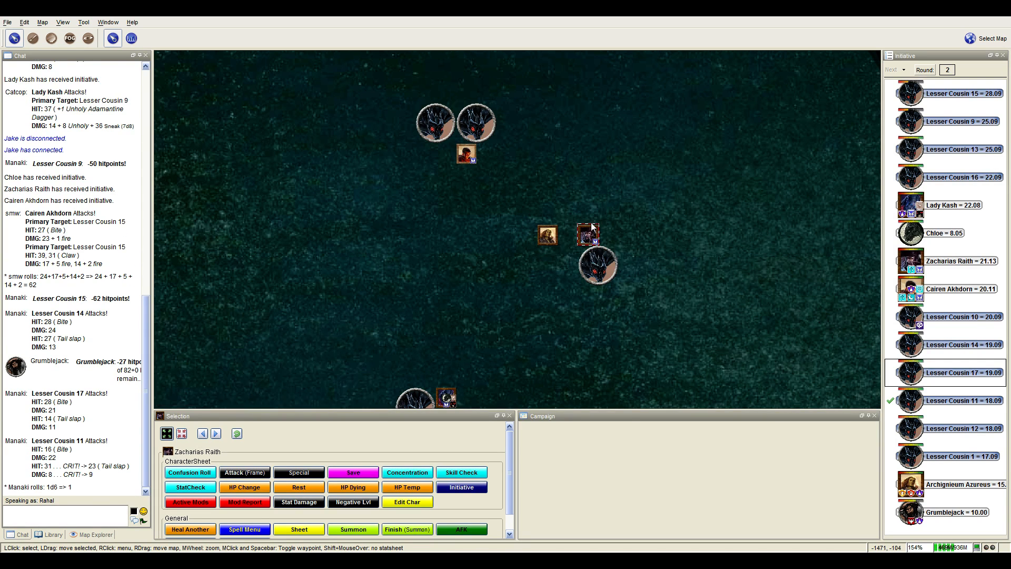
mouse_move(586, 234)
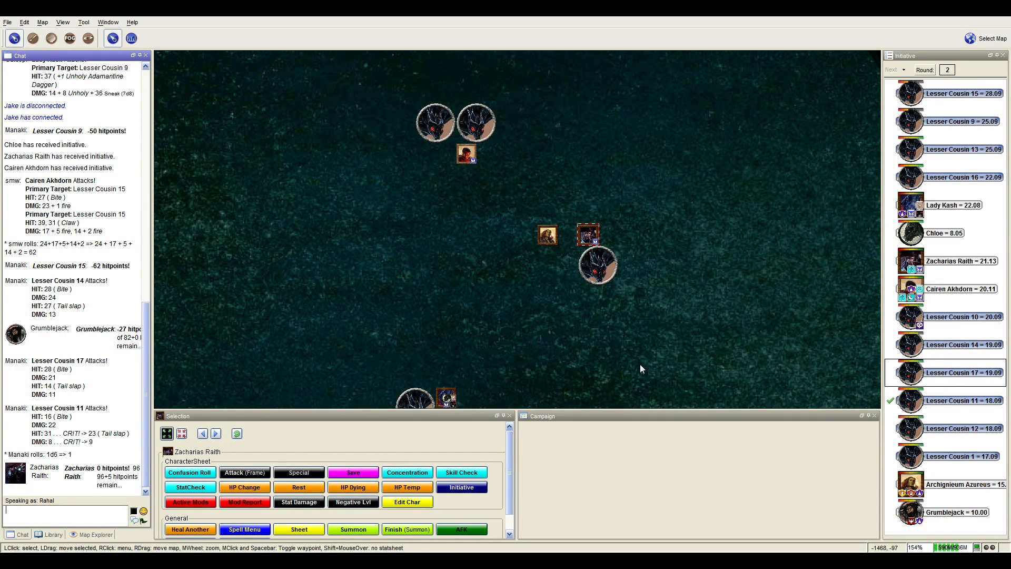
mouse_move(690, 340)
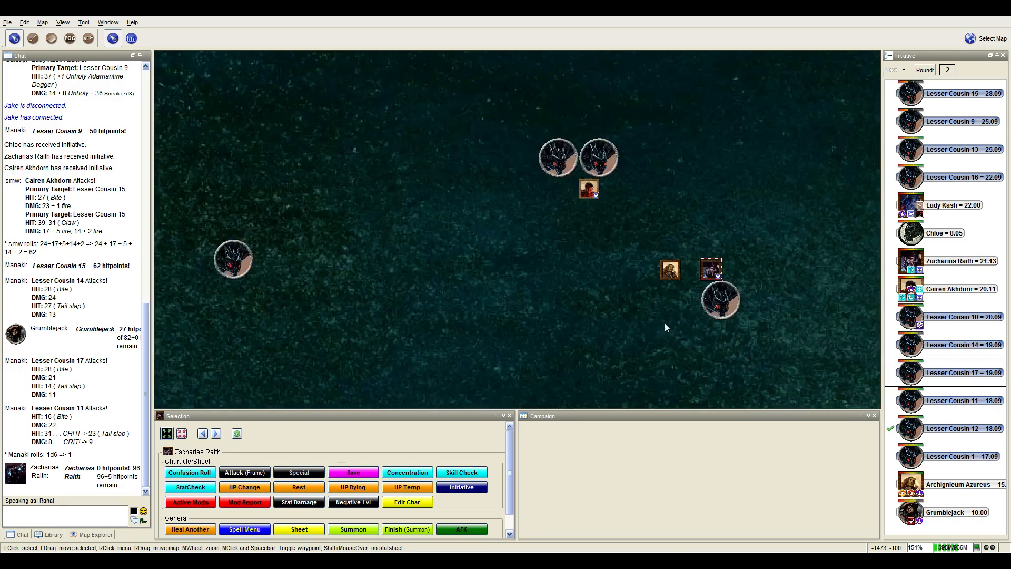
Scroll the chat log down to the 1d6 damage roll against Zacharias Raith.
scroll(down, 3)
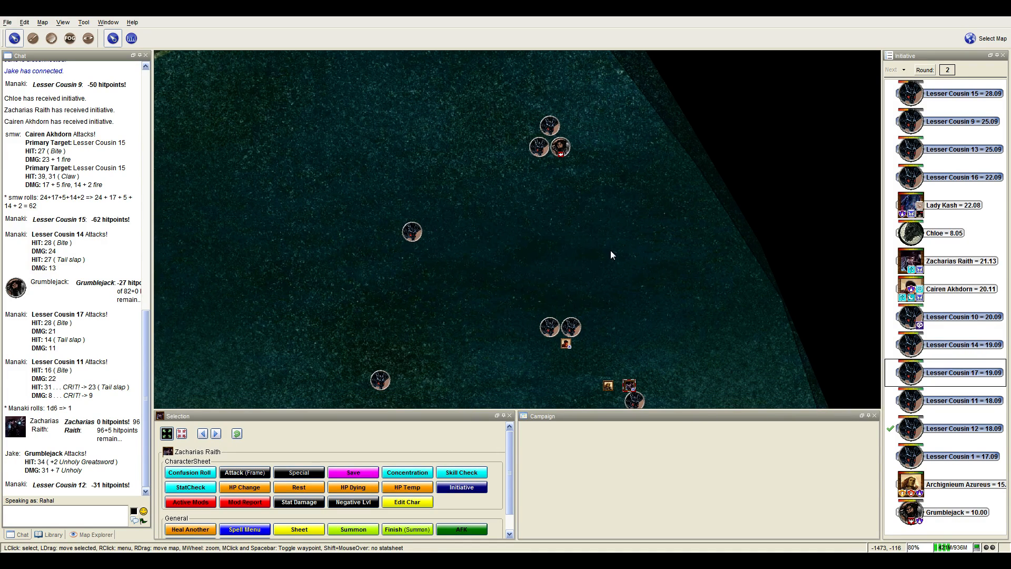
mouse_move(559, 145)
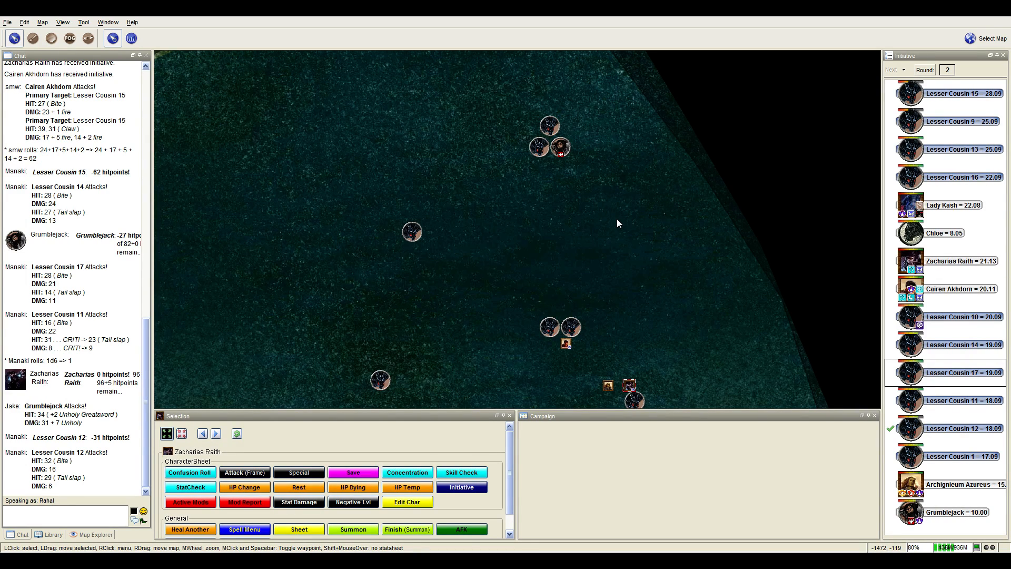
mouse_move(559, 145)
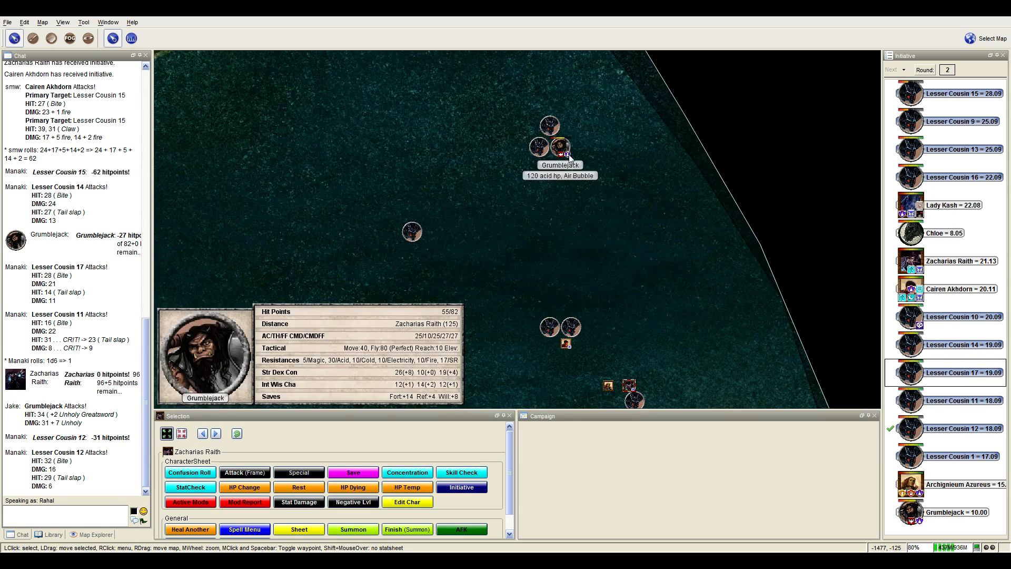
mouse_move(569, 156)
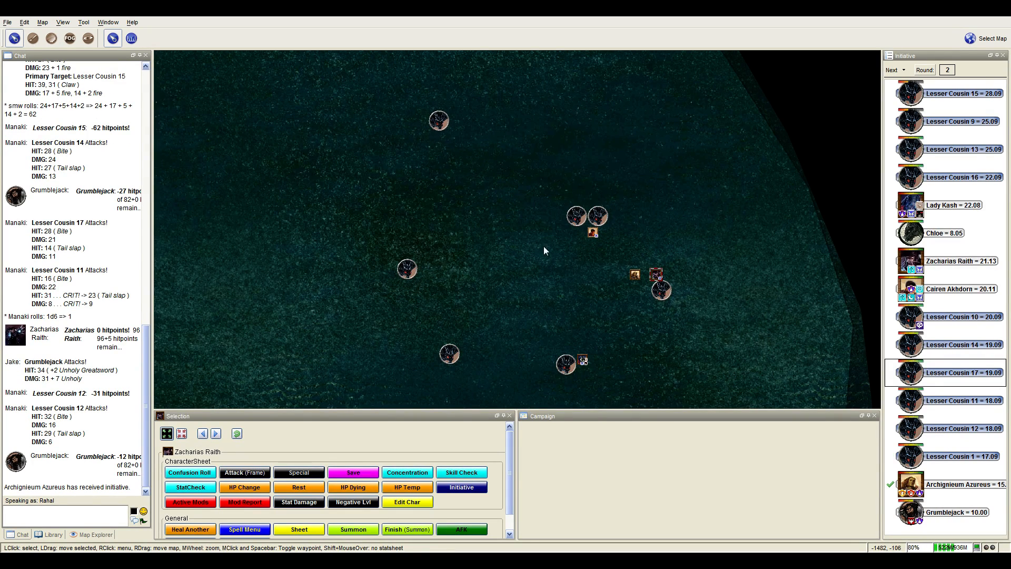
mouse_move(635, 274)
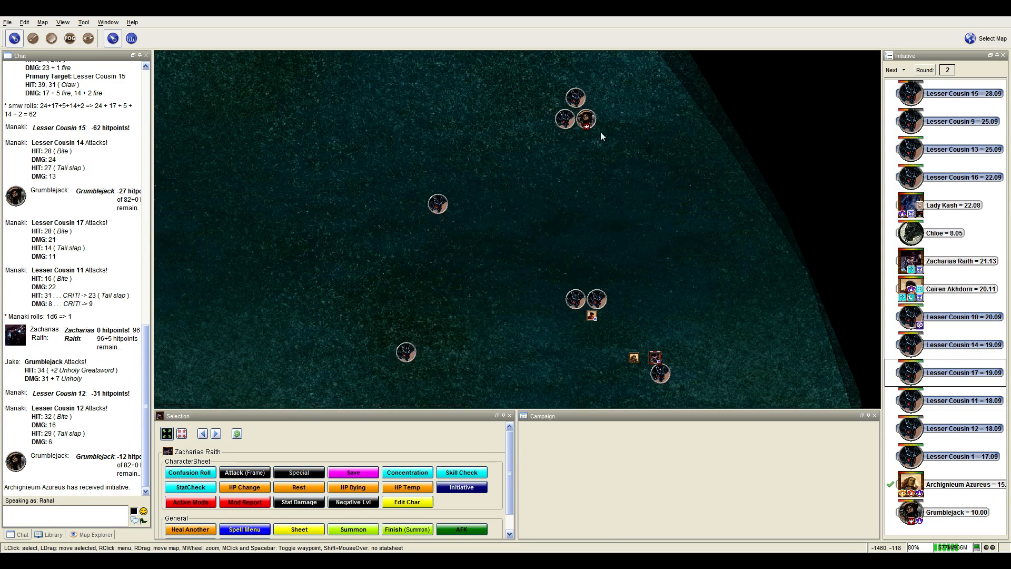
mouse_move(765, 215)
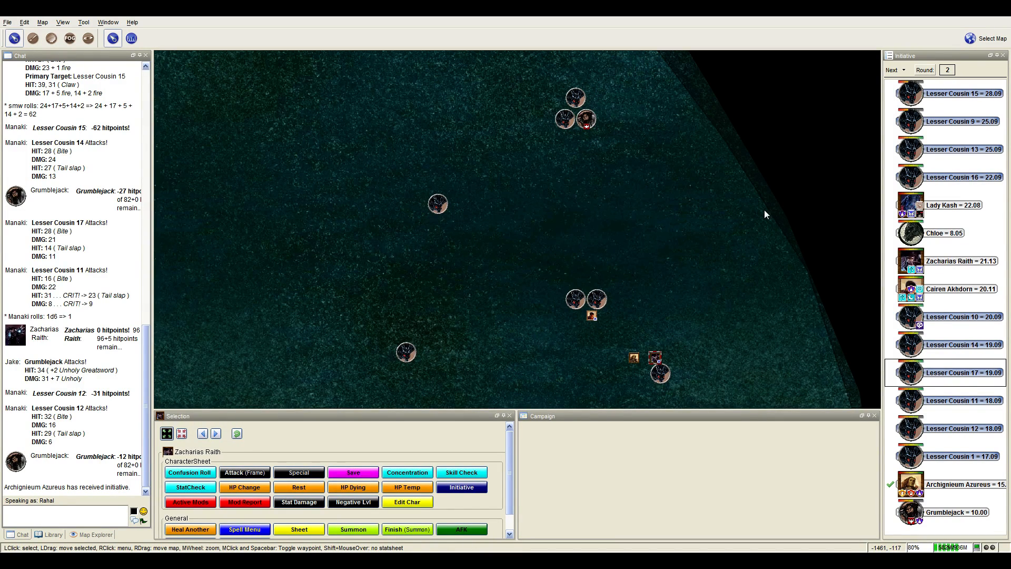
mouse_move(760, 213)
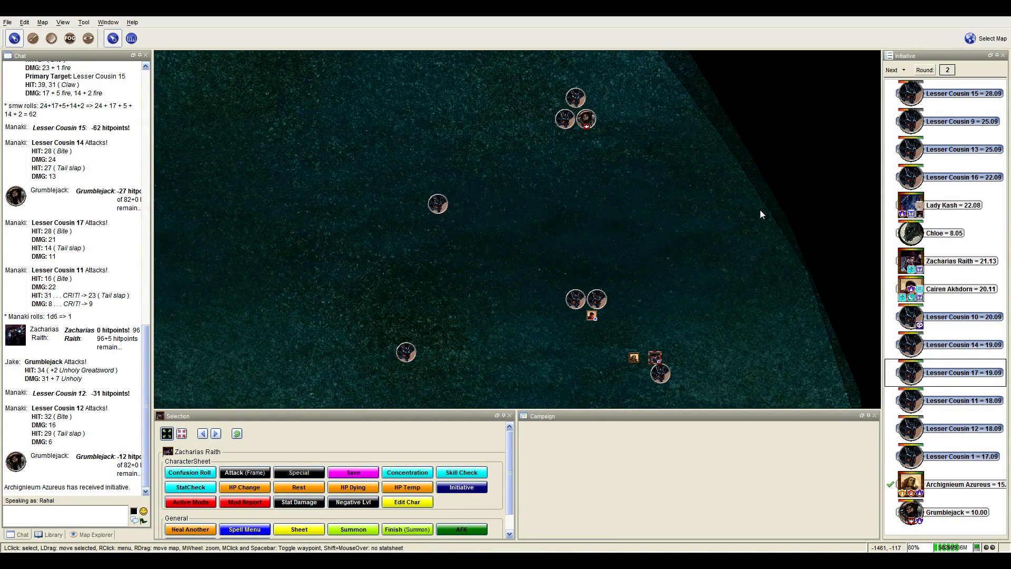
mouse_move(726, 295)
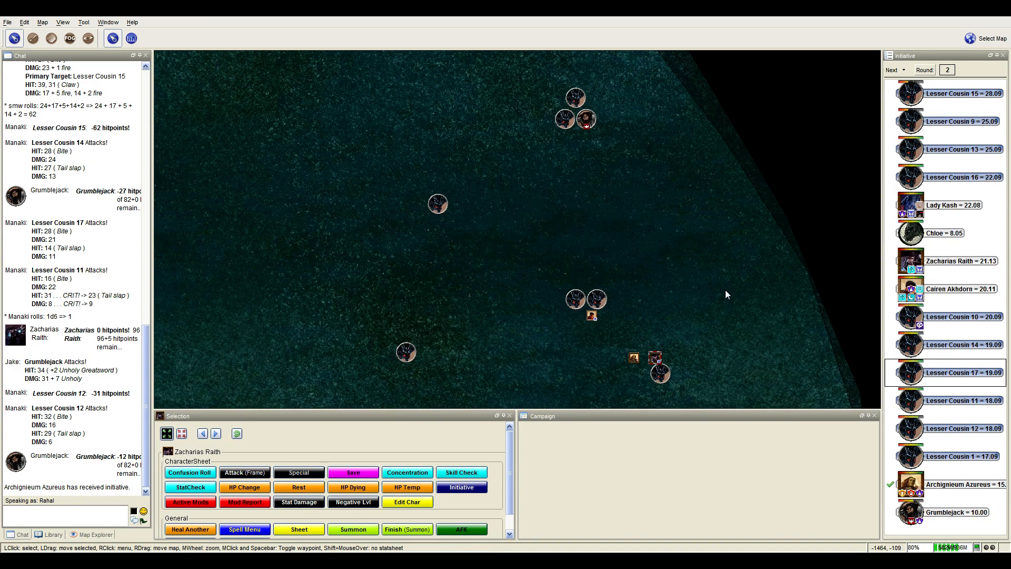
mouse_move(564, 119)
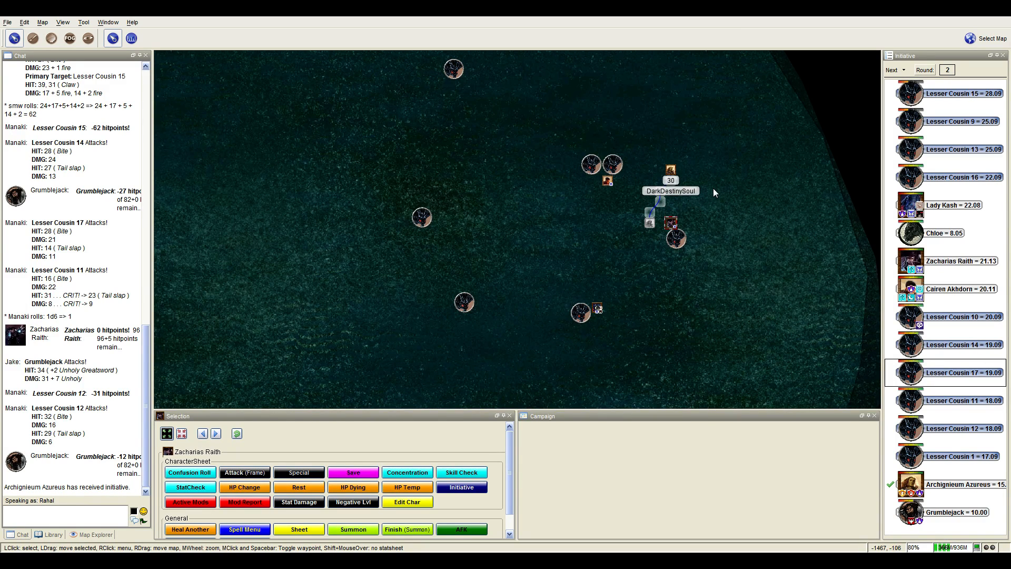
mouse_move(720, 256)
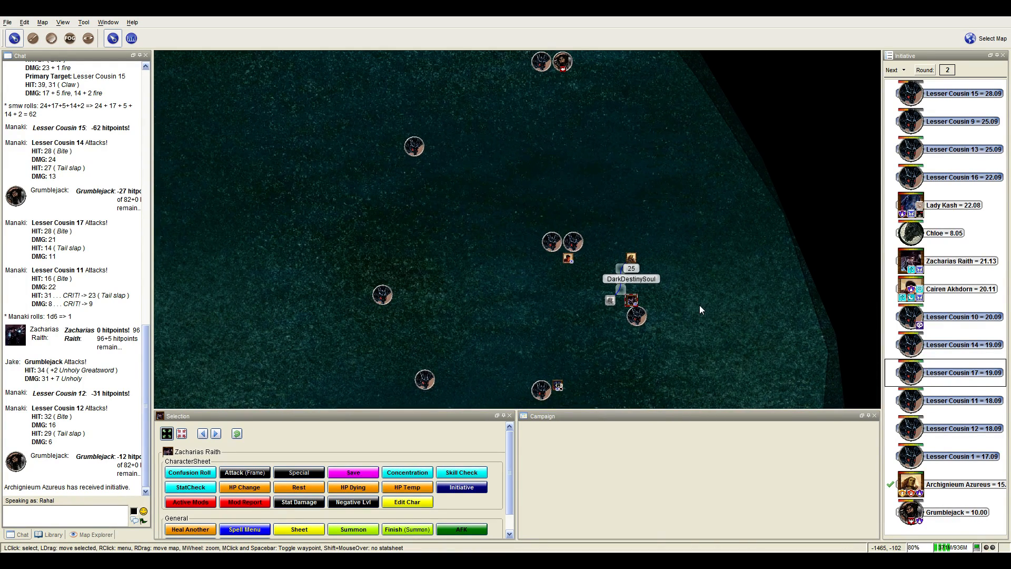
Nudge the map view over Grumblejack and Lesser Cousin 12 during their exchange.
drag(631, 258, 641, 216)
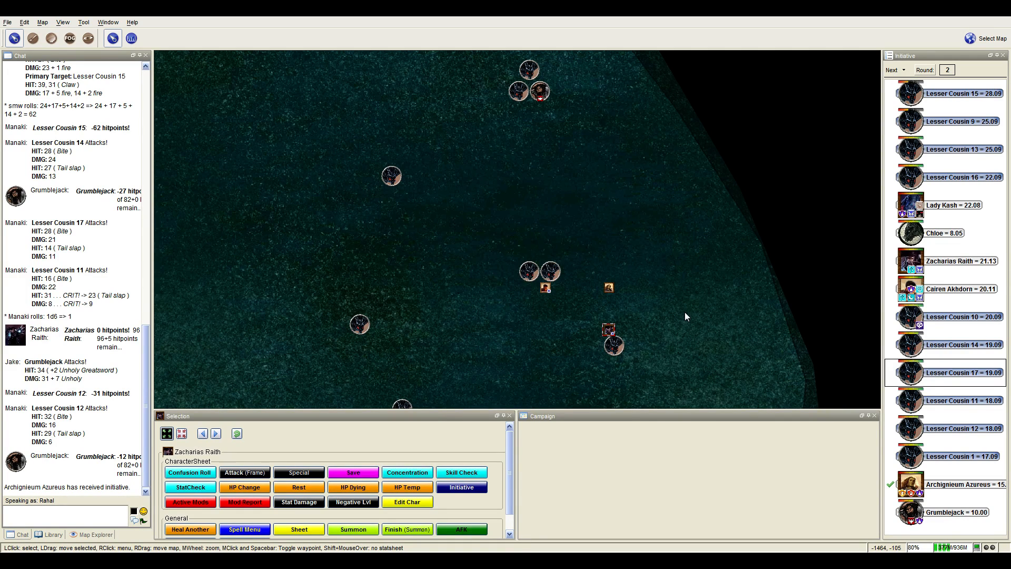
mouse_move(608, 329)
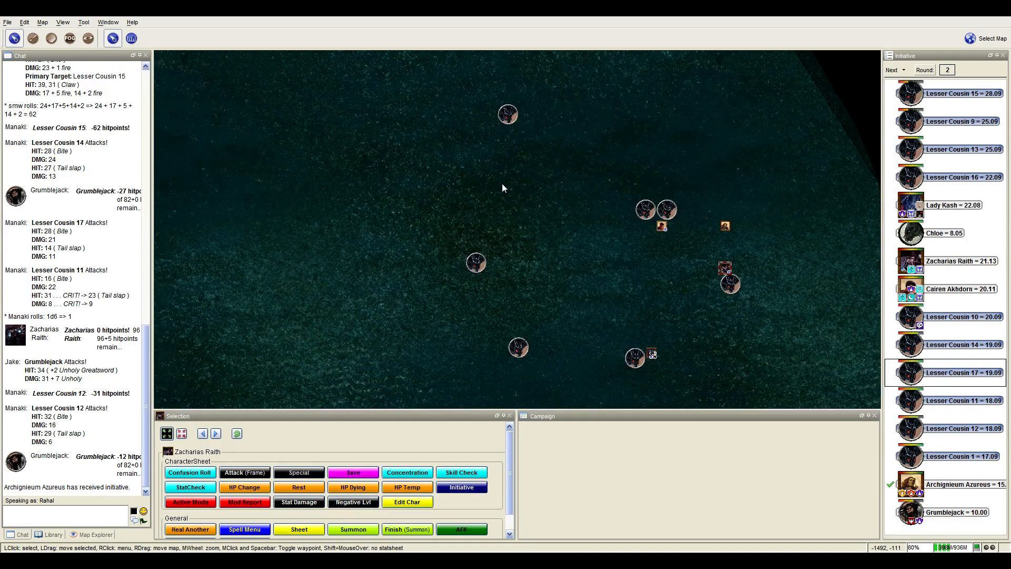
Scroll the chat down to the 2d8+10 healing roll restoring 16 hitpoints to Grumblejack.
scroll(down, 3)
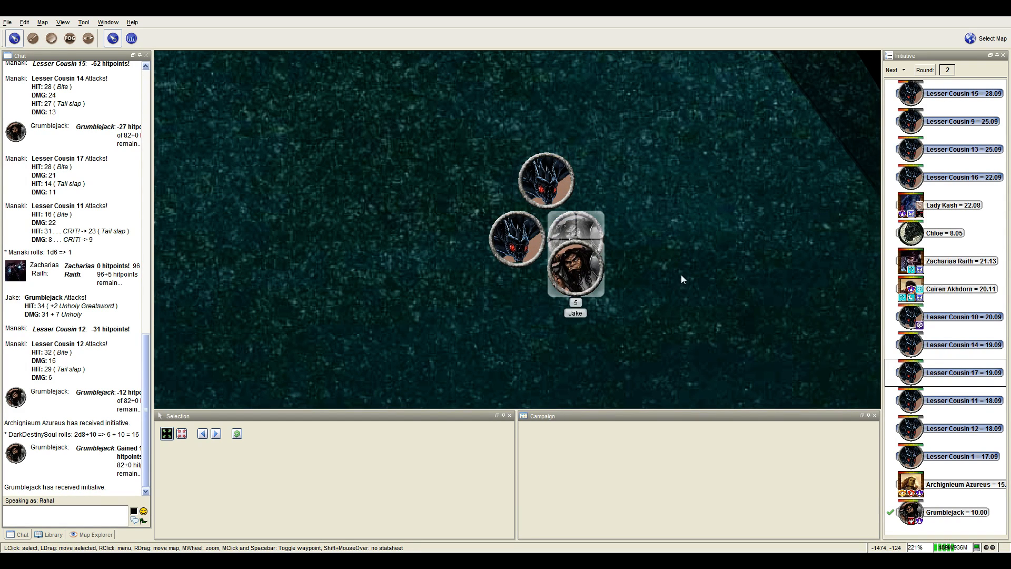
Scroll the chat through Grumblejack's two greatsword hits dropping Lesser Cousin 12 to -58.
scroll(down, 3)
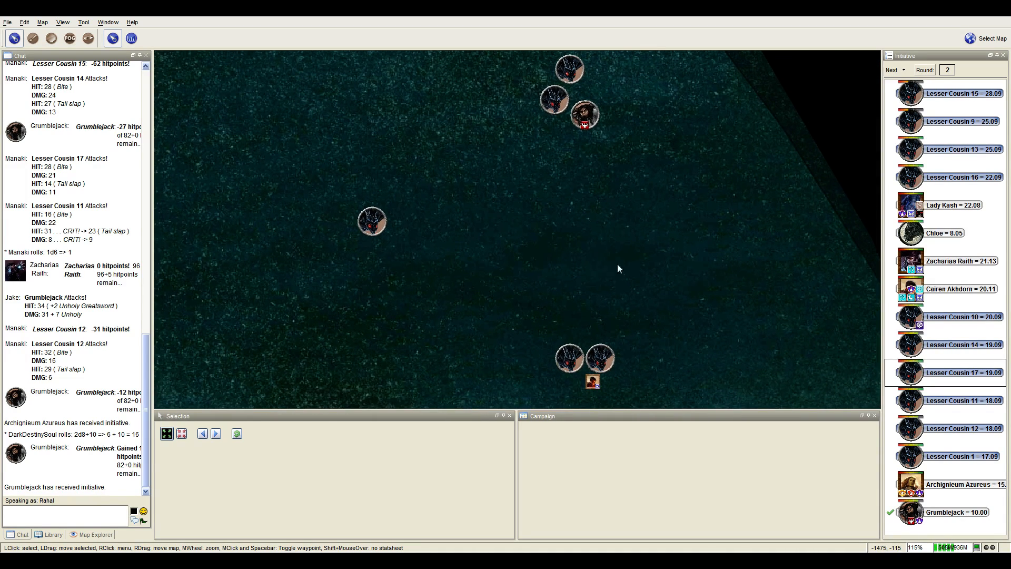
mouse_move(570, 70)
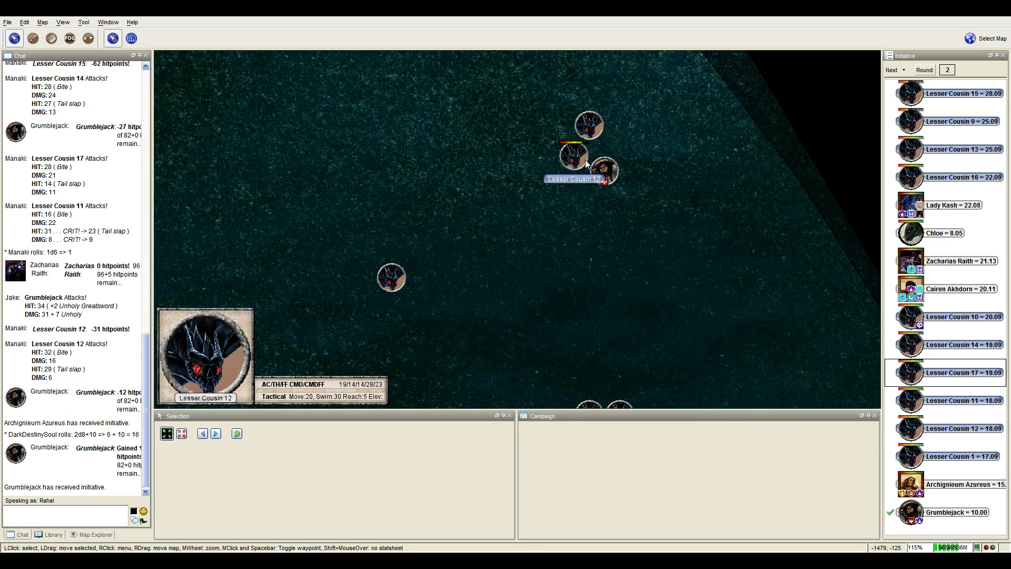
scroll(down, 3)
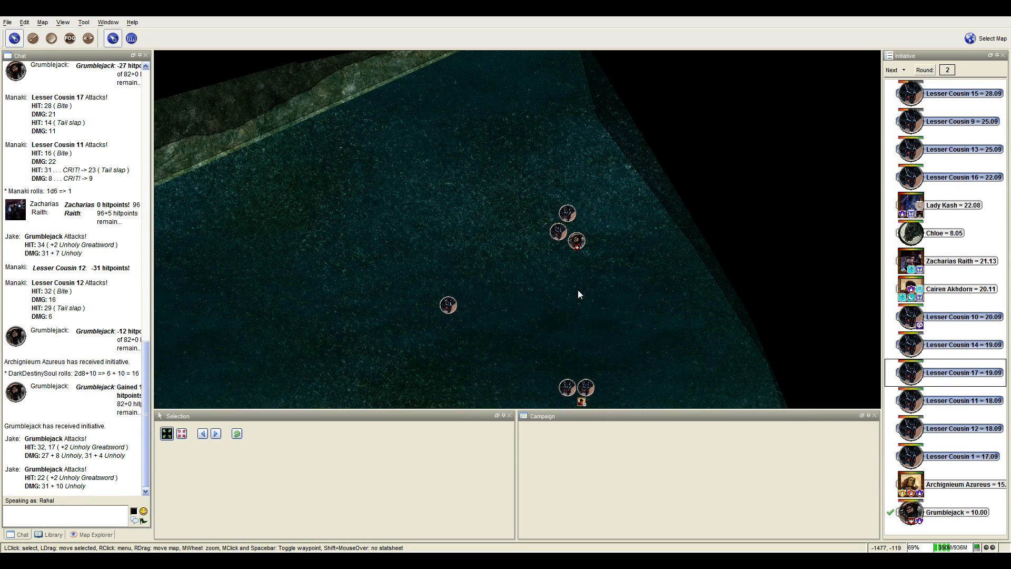
mouse_move(576, 290)
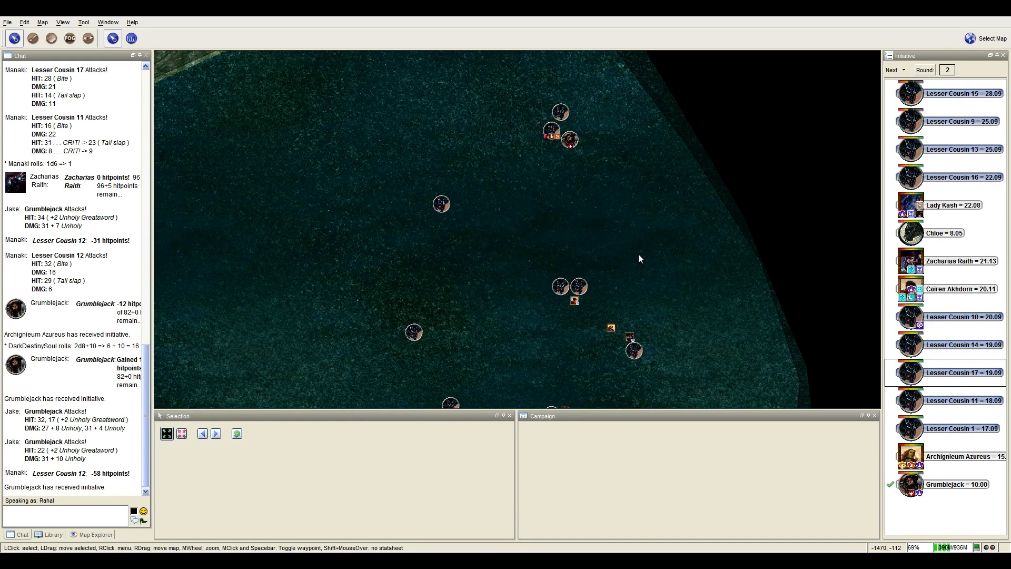
Advance initiative to begin round 3 with Lesser Cousin 15.
click(892, 69)
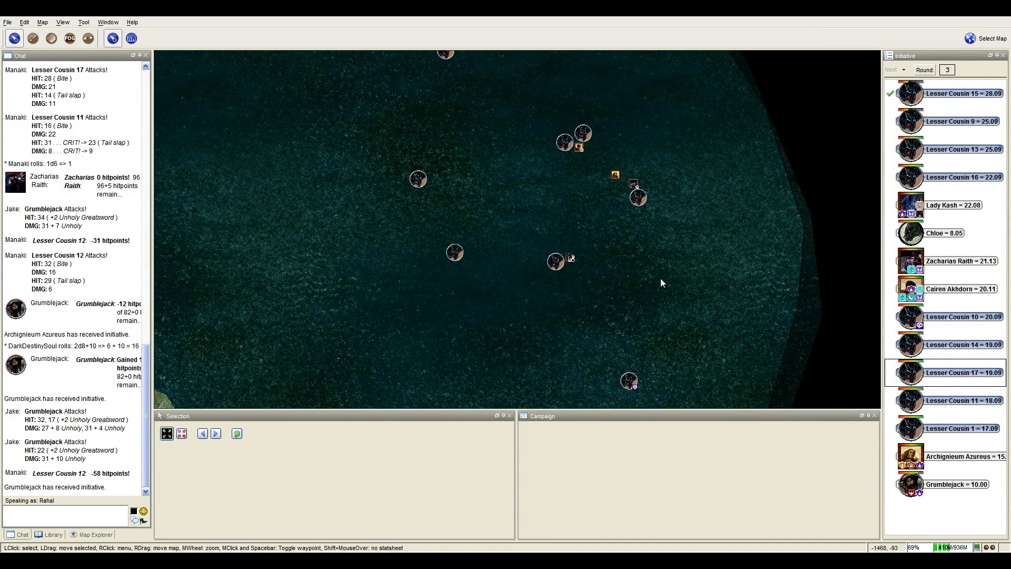
mouse_move(651, 283)
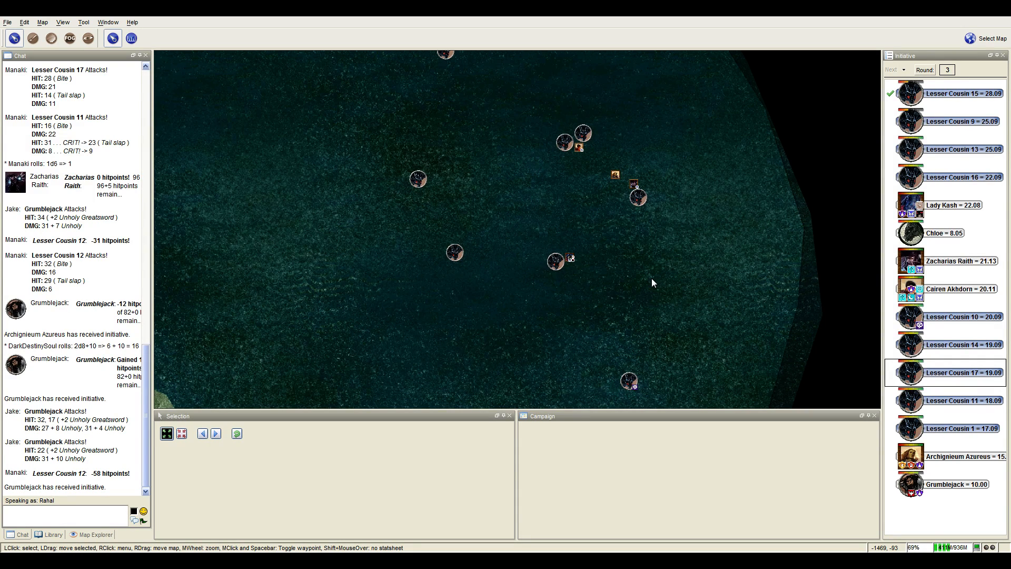
mouse_move(649, 282)
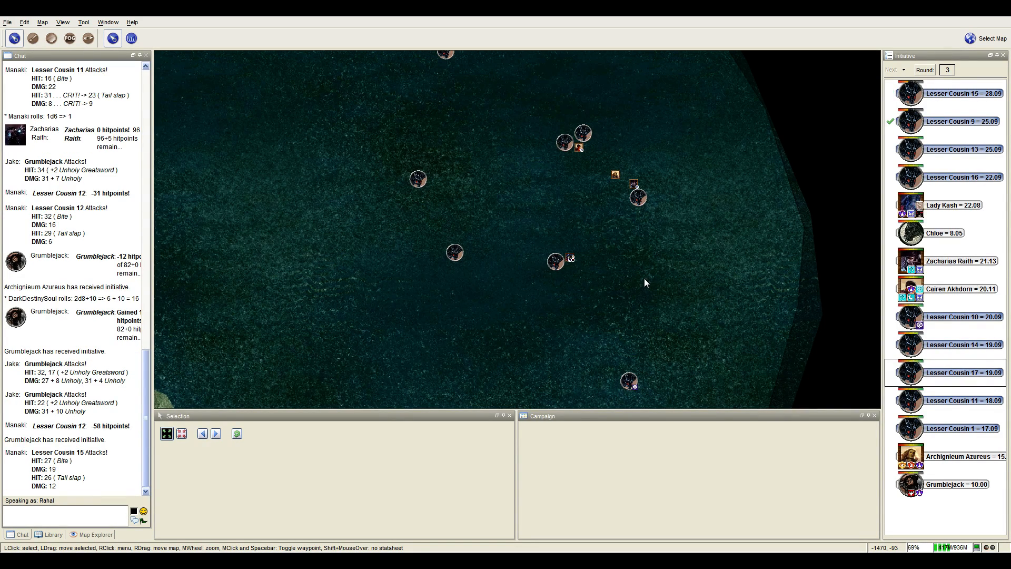
mouse_move(642, 284)
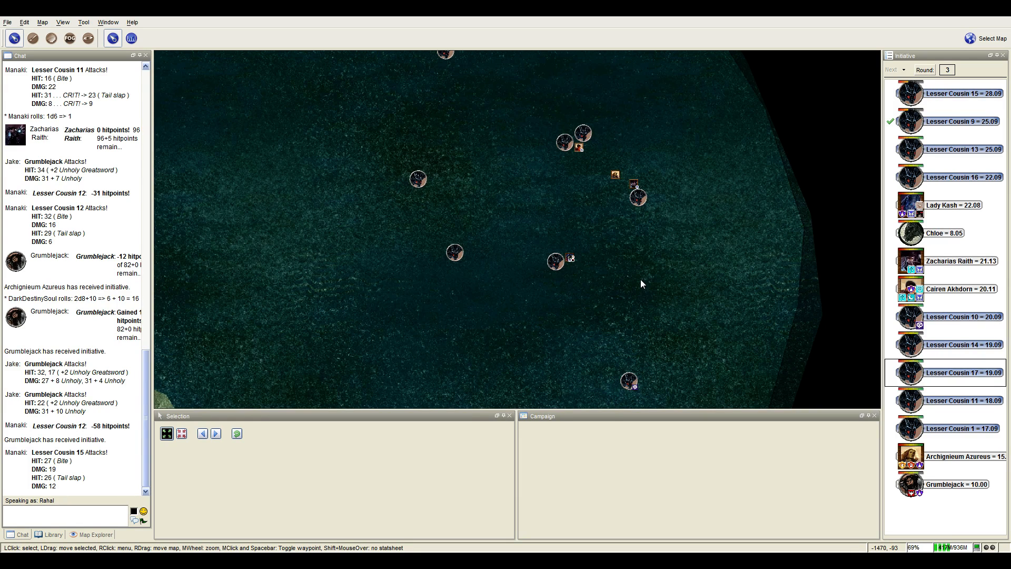
mouse_move(416, 341)
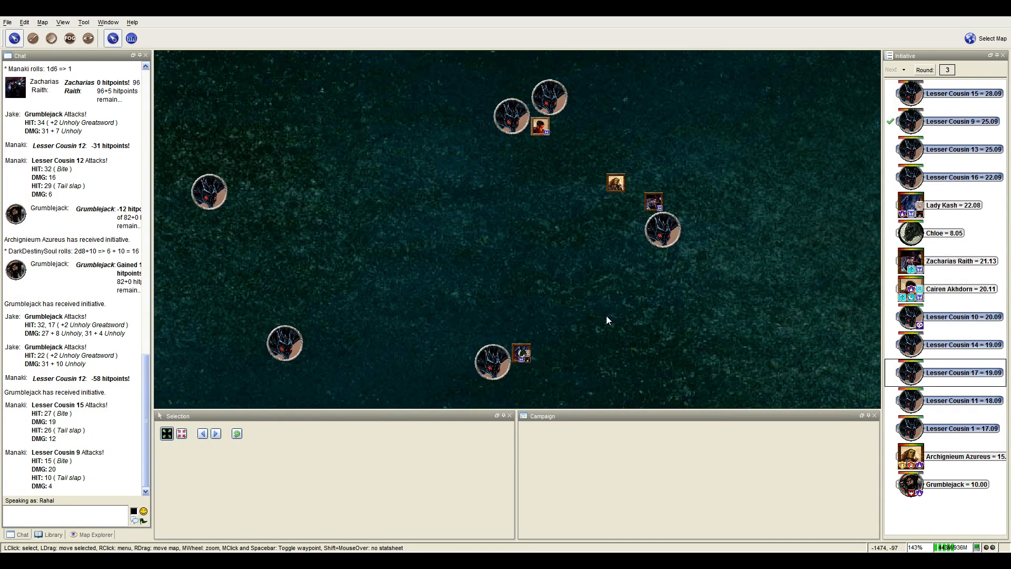
mouse_move(491, 361)
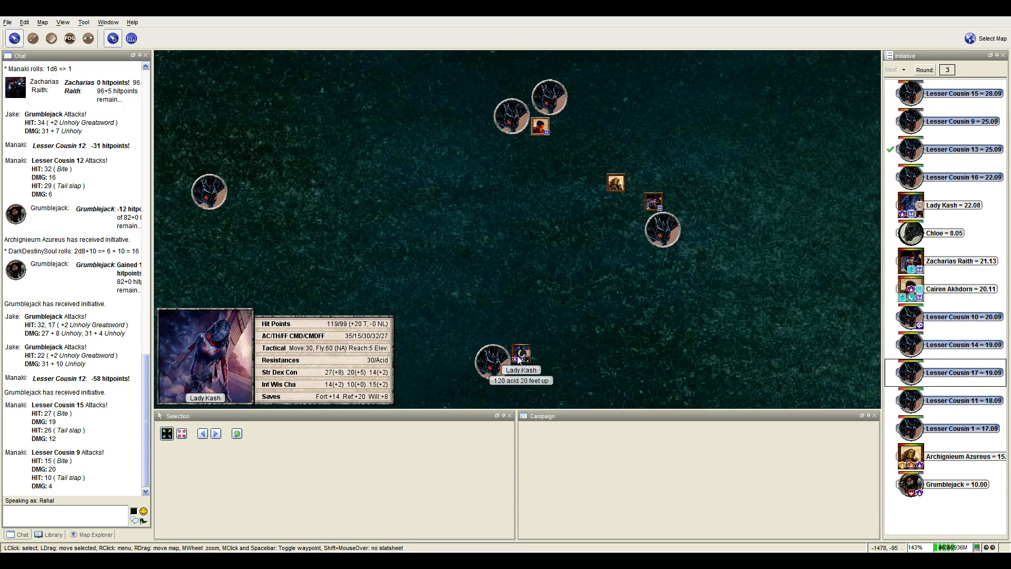
Measure a 20-ft area around the drakes with the radius template before Lesser Cousin 13 attacks.
drag(209, 192, 587, 192)
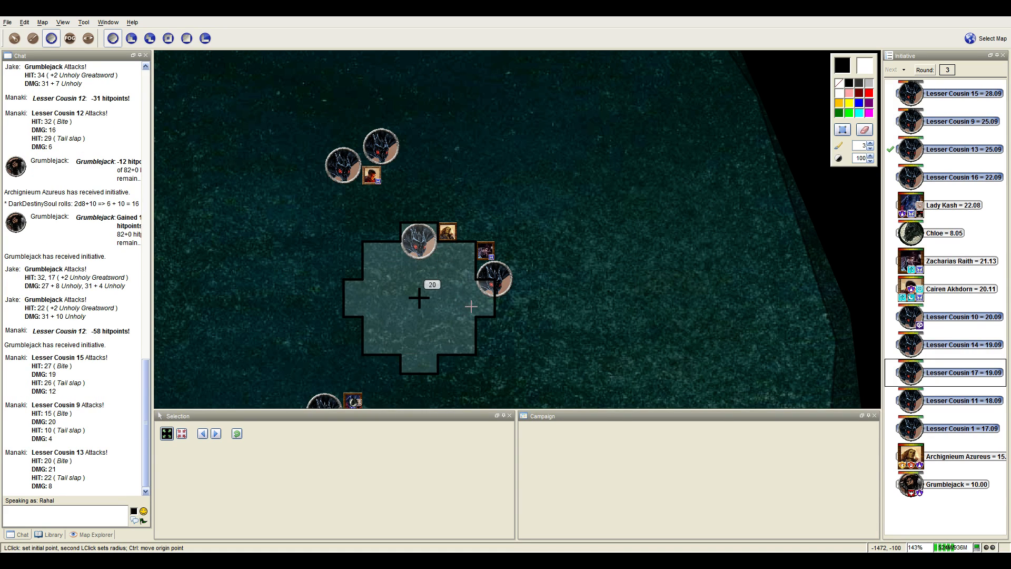
click(13, 38)
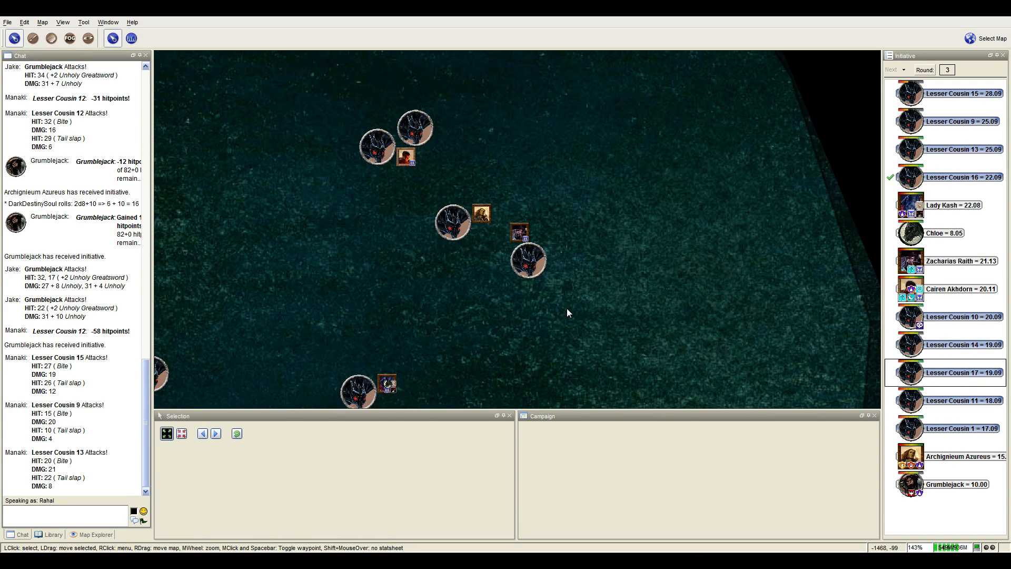
scroll(down, 3)
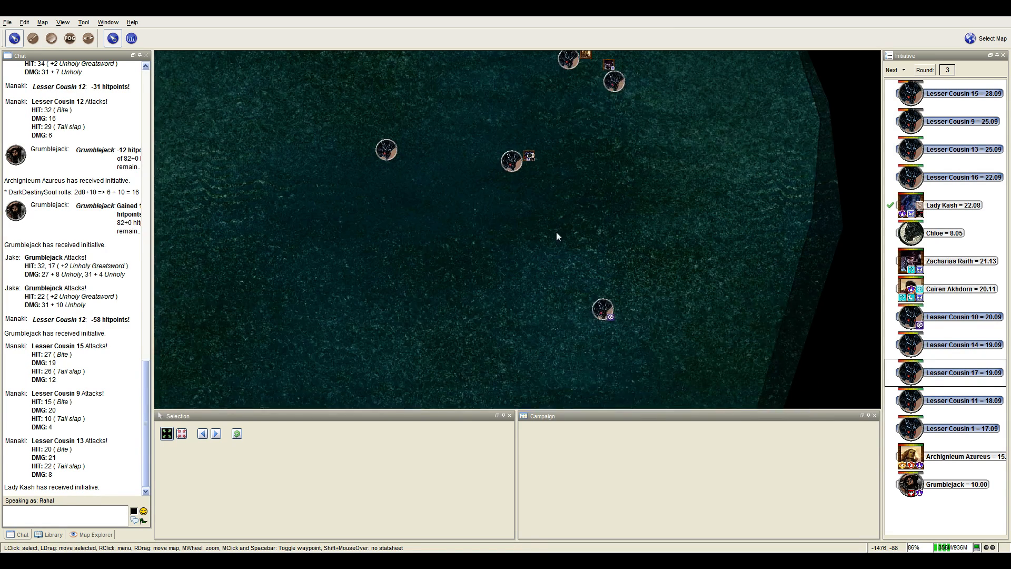
Pan the view across the lake to Lady Kash and Lesser Cousin 9.
drag(557, 236, 636, 334)
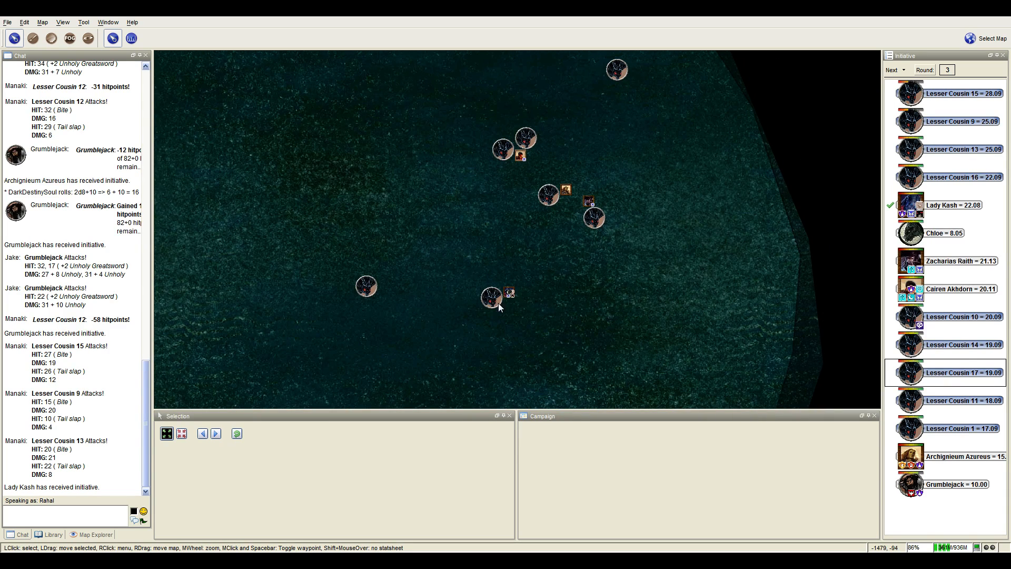
mouse_move(515, 329)
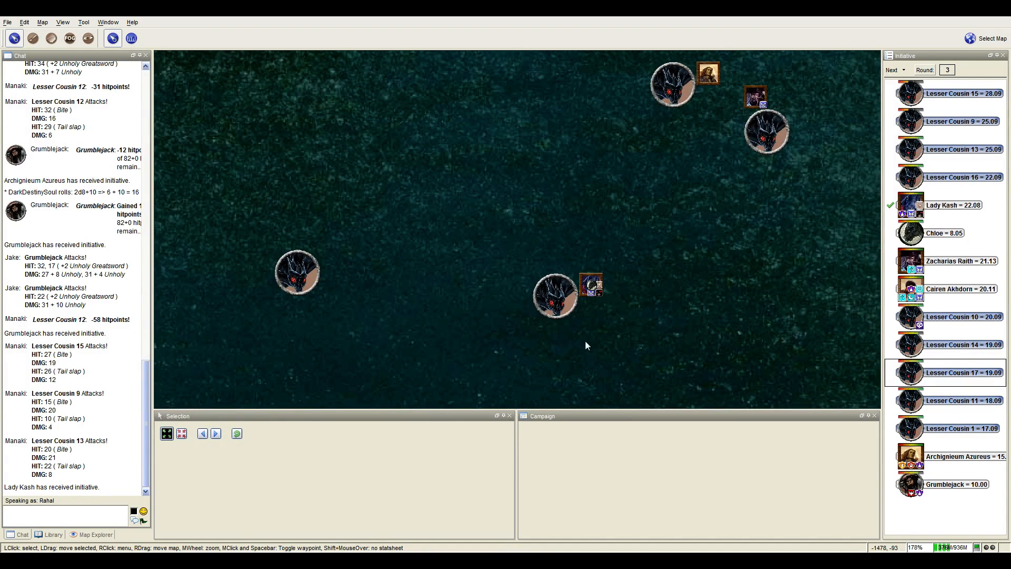
mouse_move(489, 367)
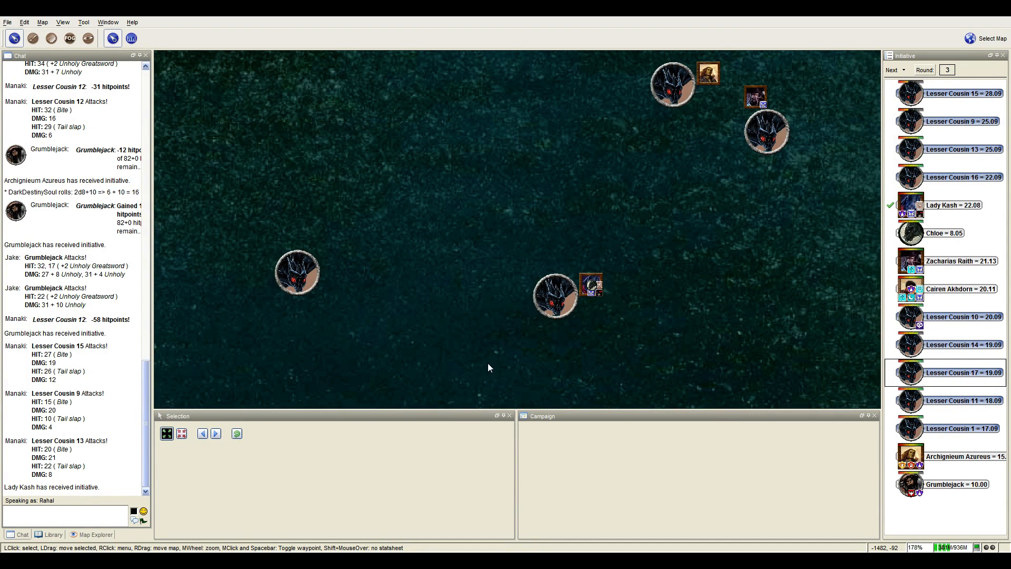
mouse_move(525, 328)
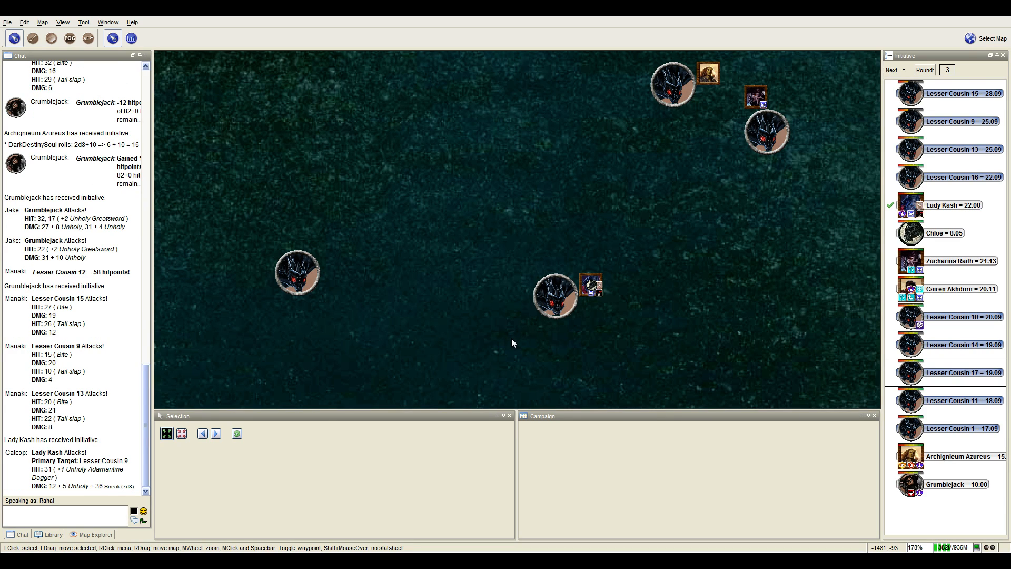
mouse_move(506, 329)
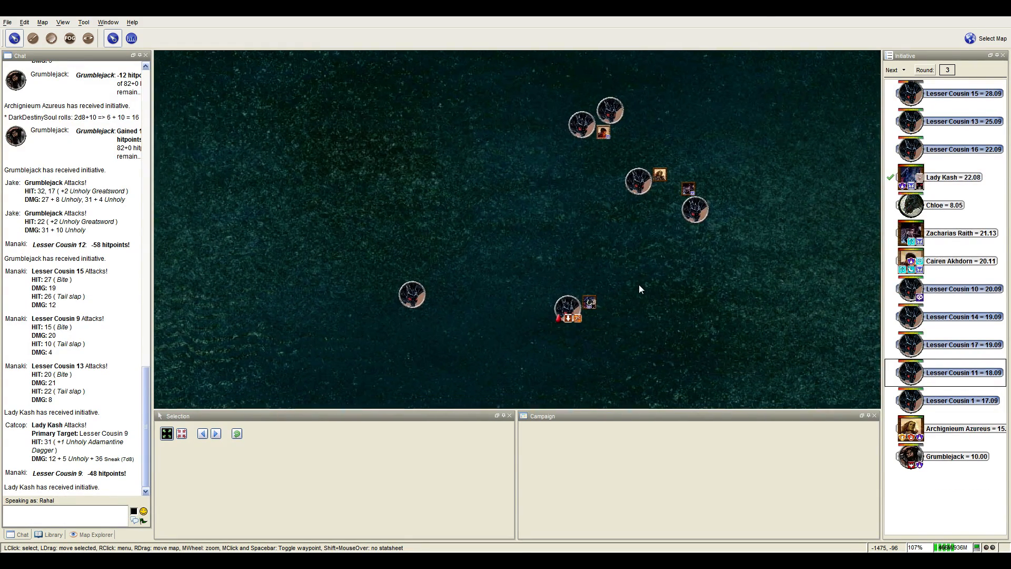
Move the Catcop token beside the drakes and pick the radius template tool.
drag(642, 288, 638, 269)
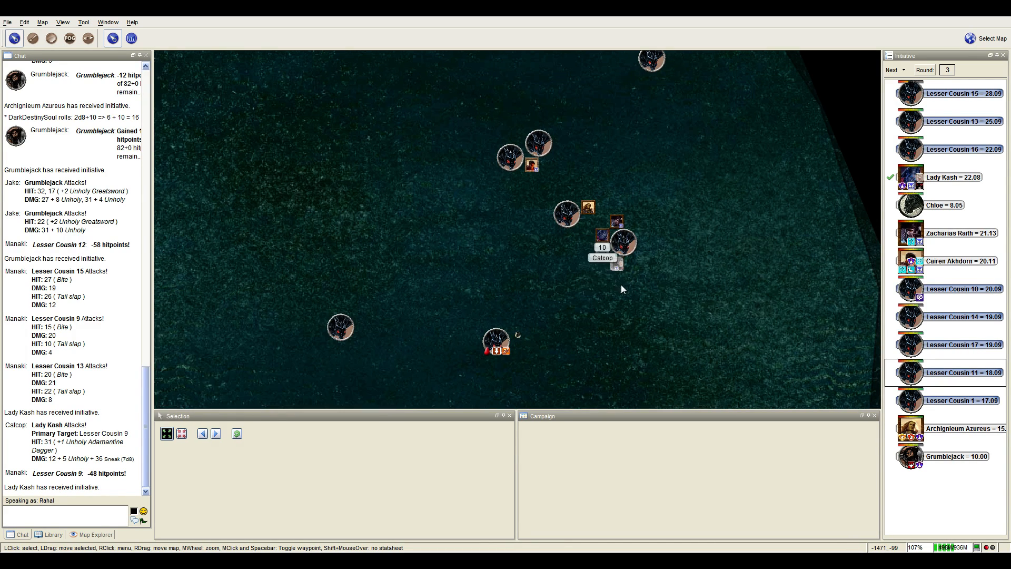
mouse_move(613, 314)
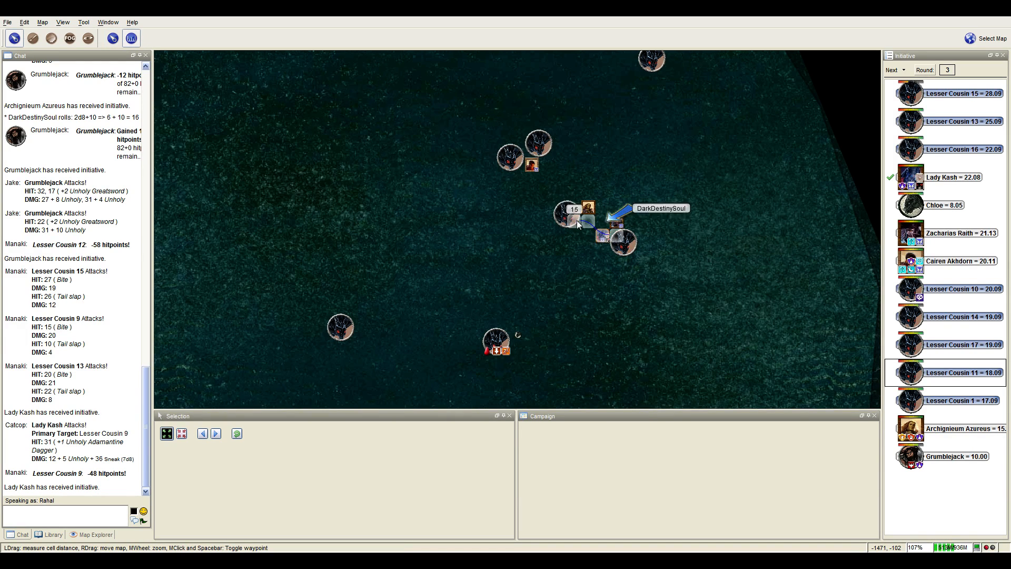
scroll(up, 3)
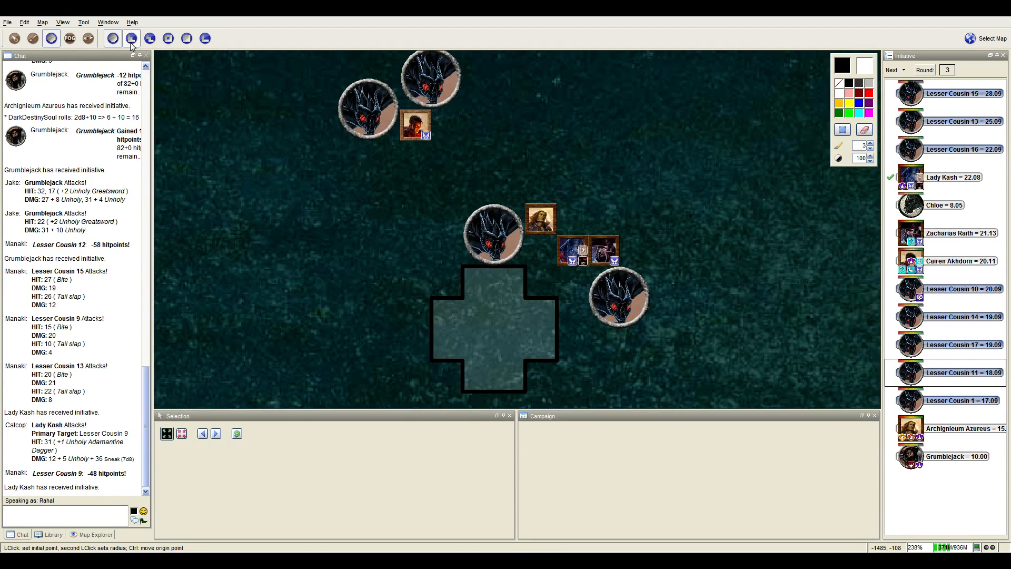
click(24, 23)
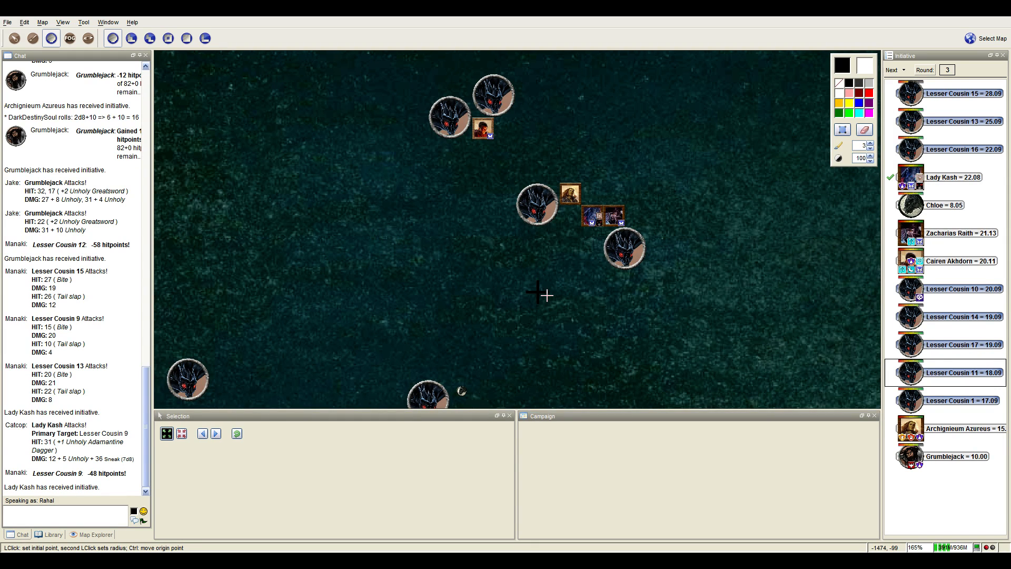
mouse_move(538, 278)
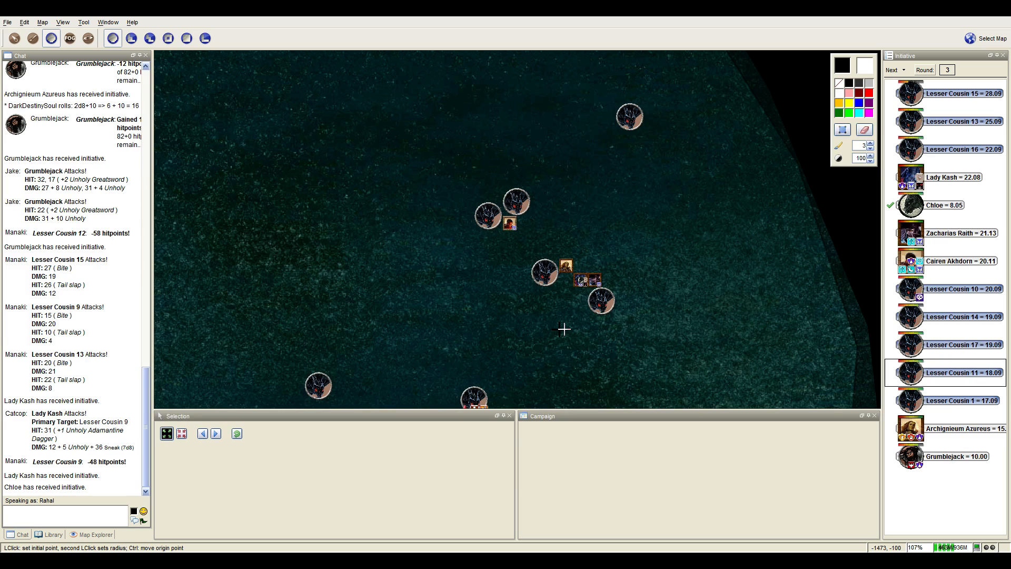
mouse_move(561, 320)
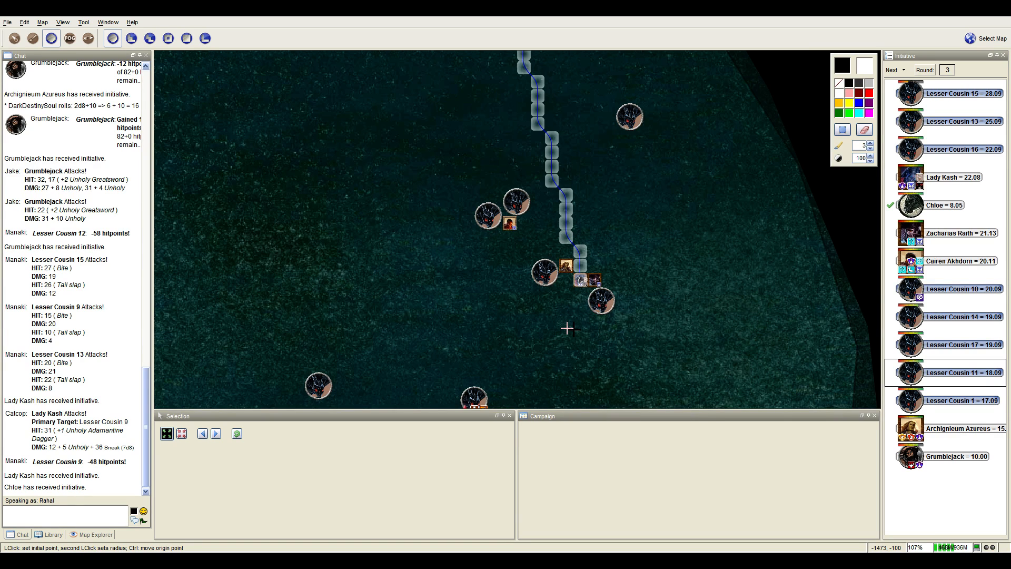
Scroll the chat down to Catcop's 2d8+3 roll of 12.
scroll(down, 3)
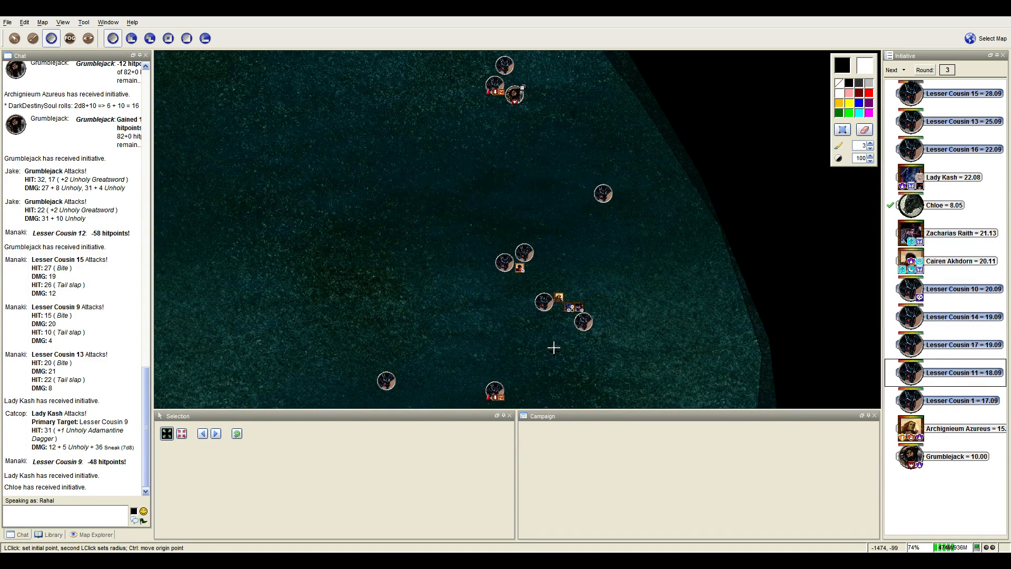
mouse_move(542, 350)
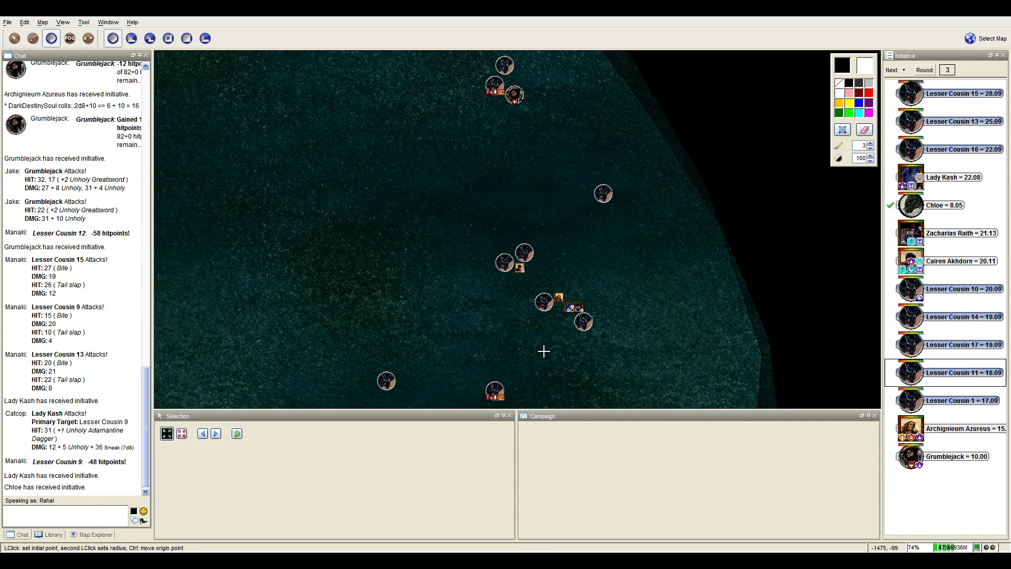
mouse_move(555, 340)
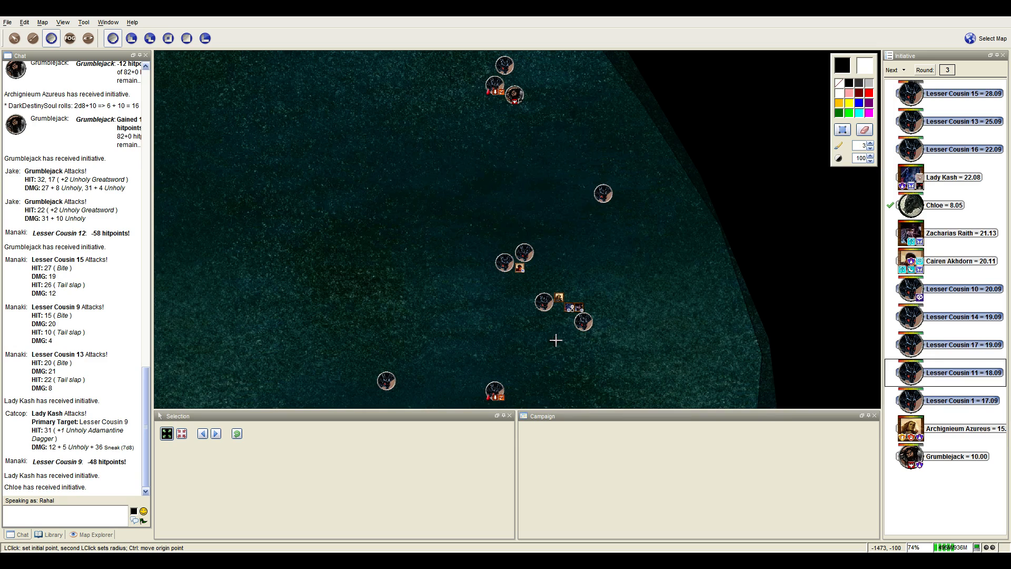
mouse_move(567, 341)
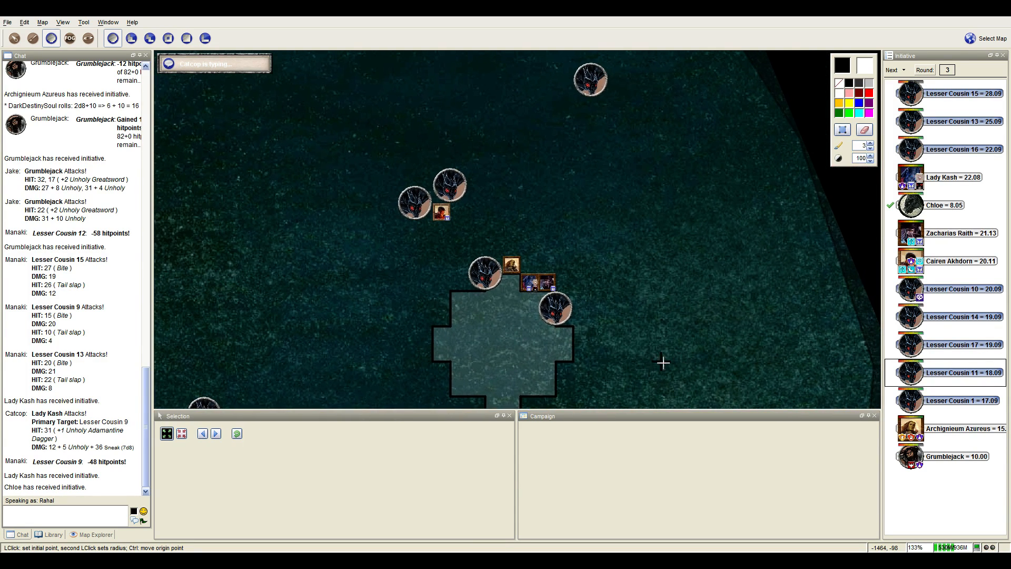
mouse_move(308, 174)
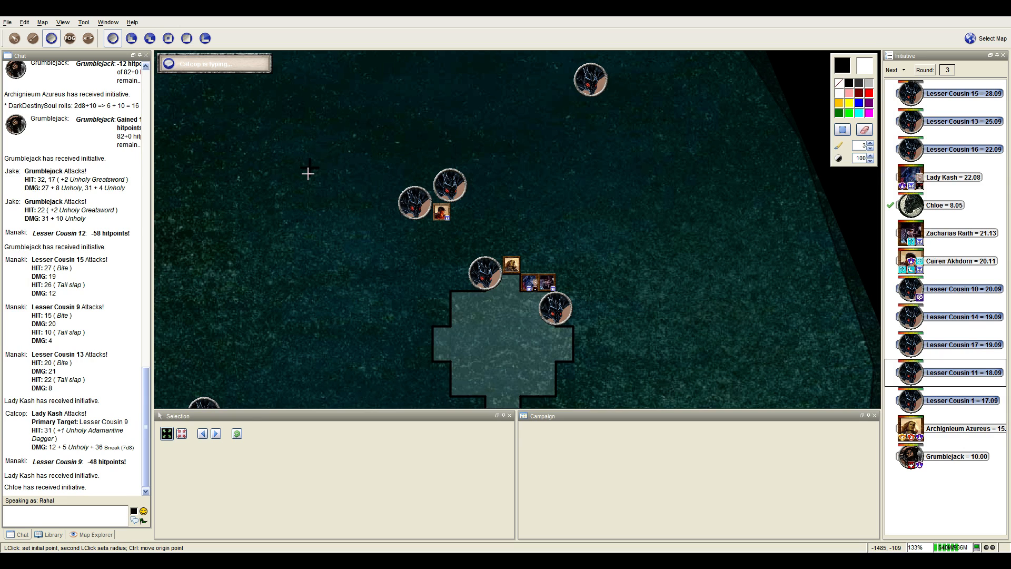
scroll(down, 3)
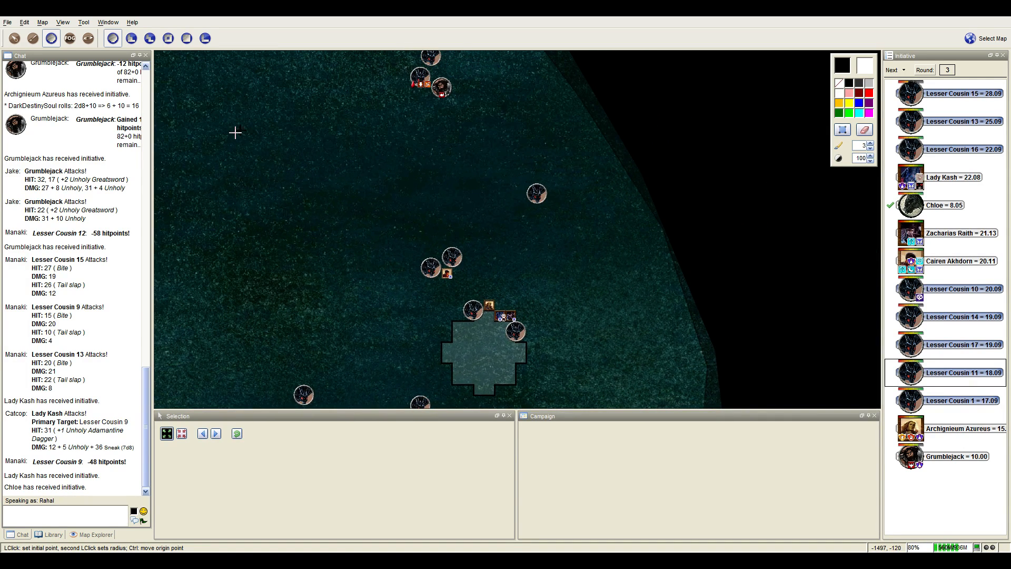
mouse_move(323, 240)
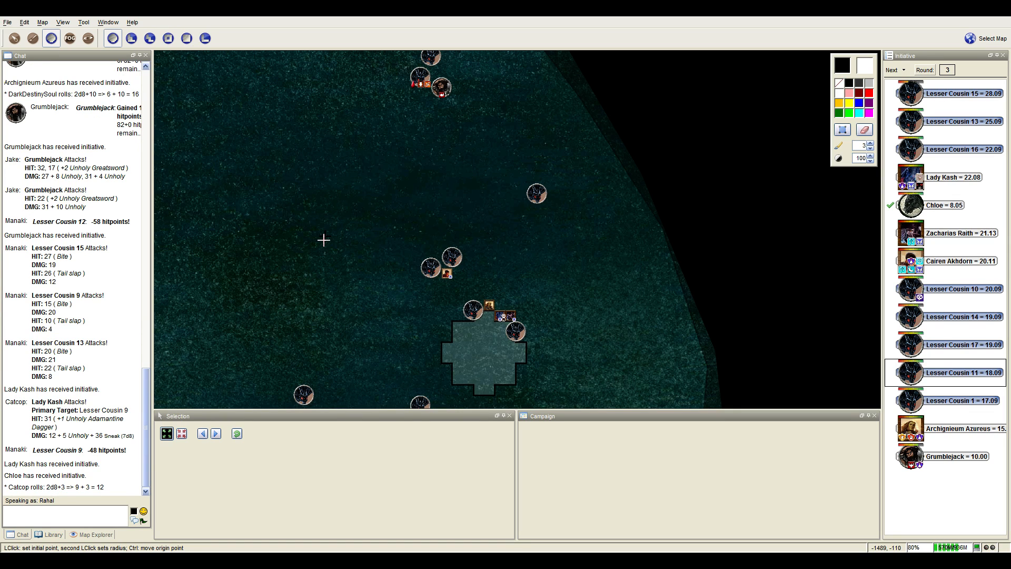
mouse_move(388, 265)
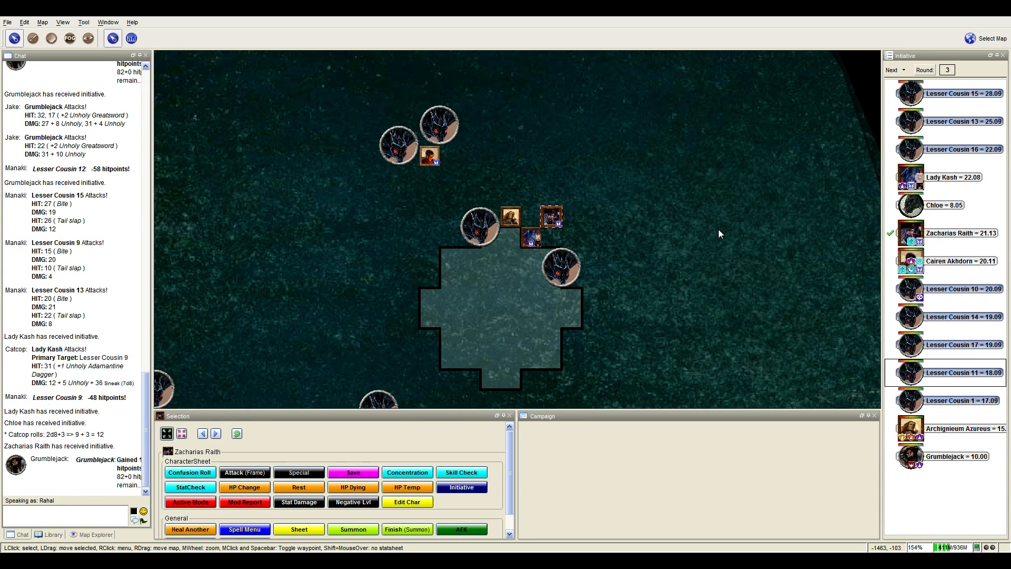
mouse_move(625, 273)
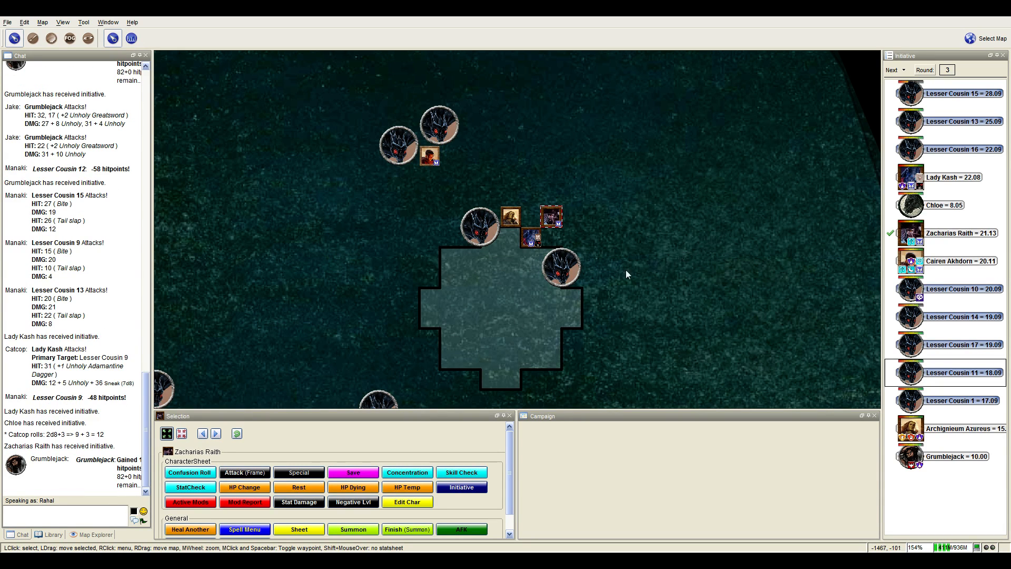
mouse_move(563, 368)
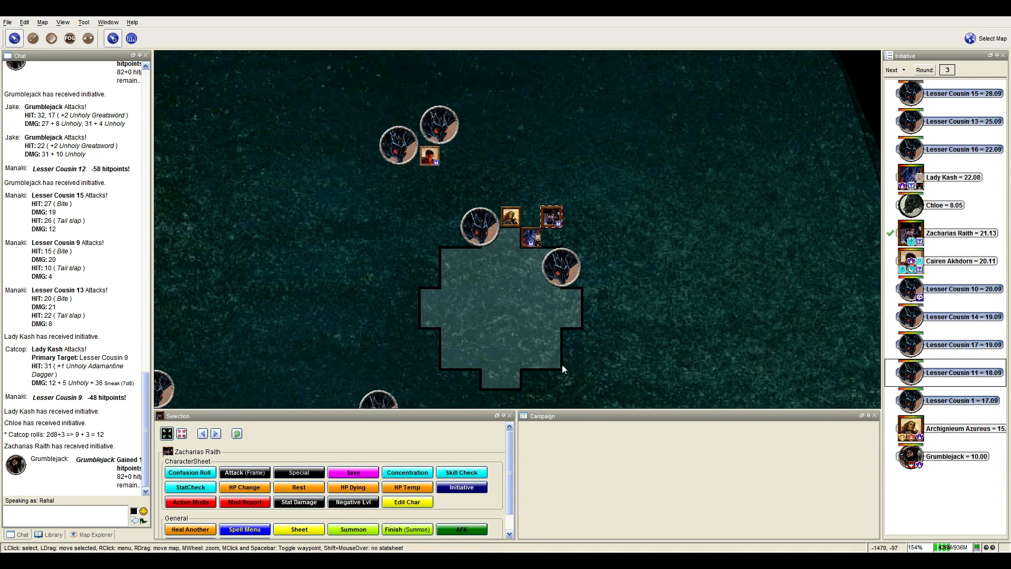
mouse_move(493, 294)
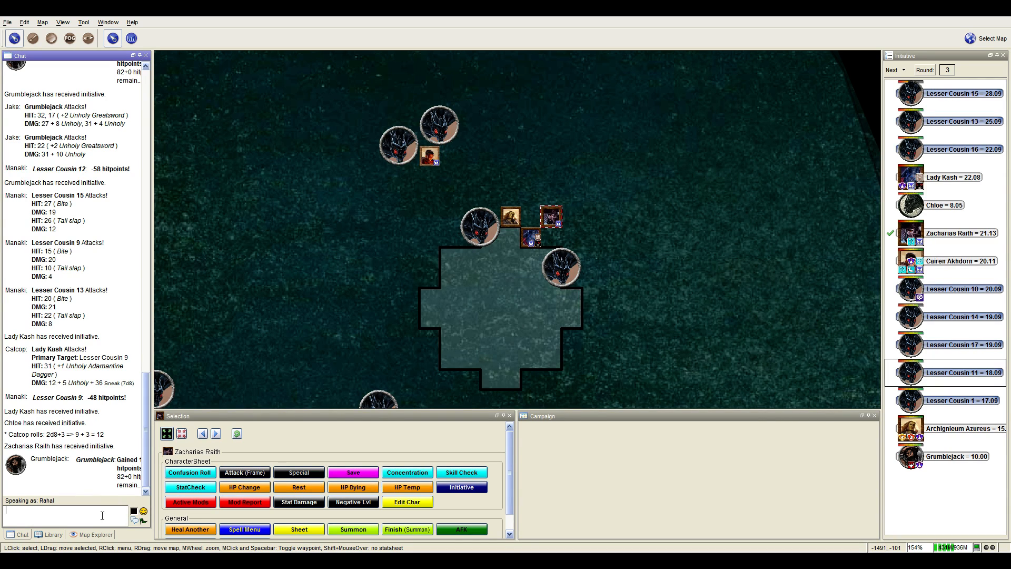
Roll /r 10d6 for 34 in chat, apply damage to Lesser Cousins 11 and 13, and advance initiative to Cairen Akhdorn.
text(/r 1)
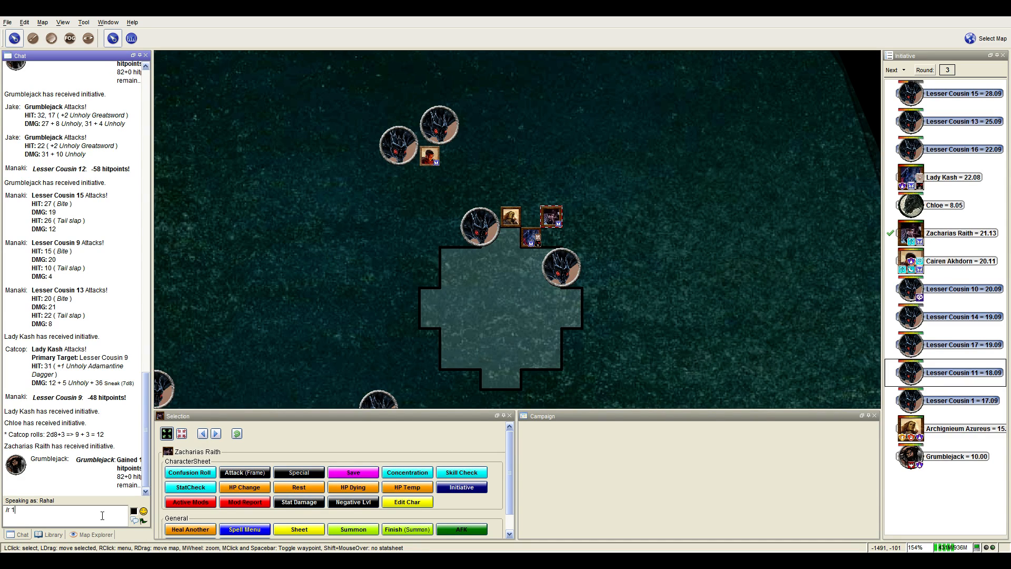
text(0d6)
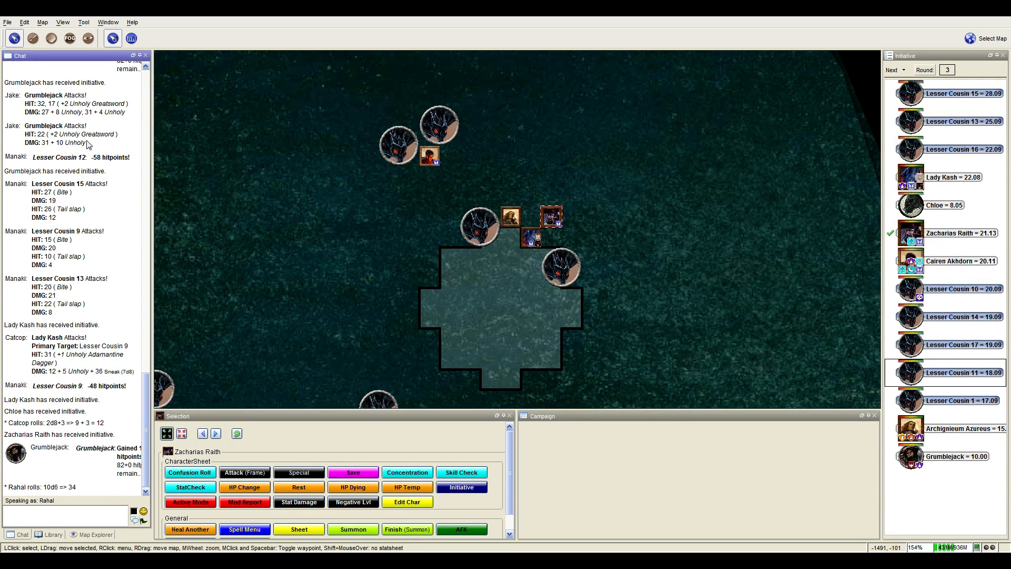
click(24, 22)
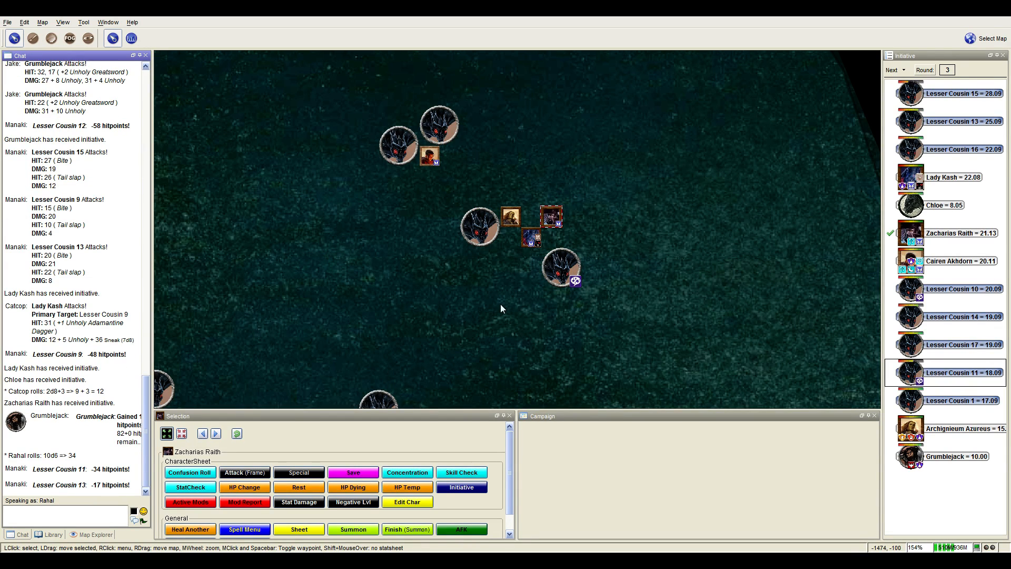
mouse_move(551, 311)
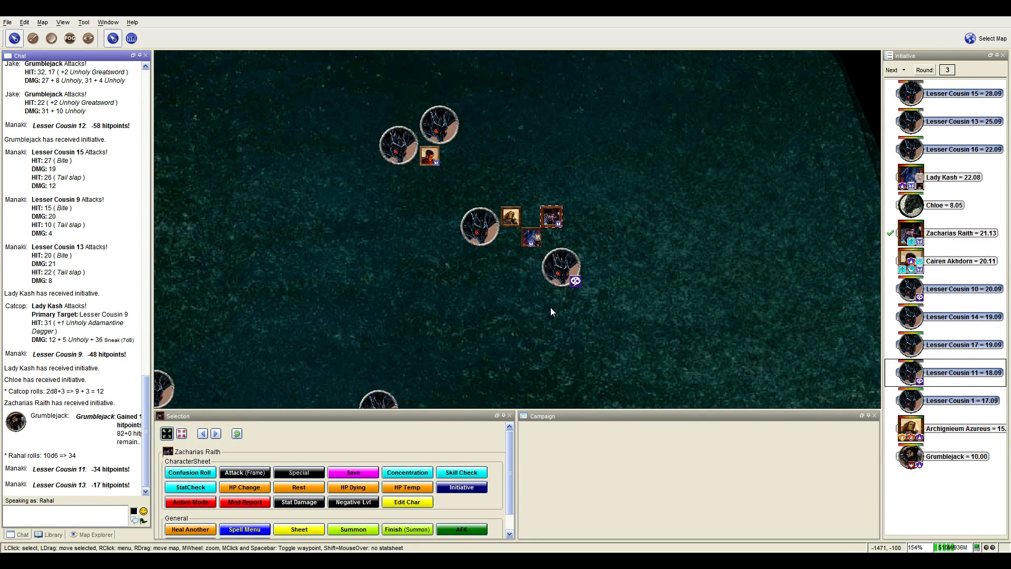
click(894, 69)
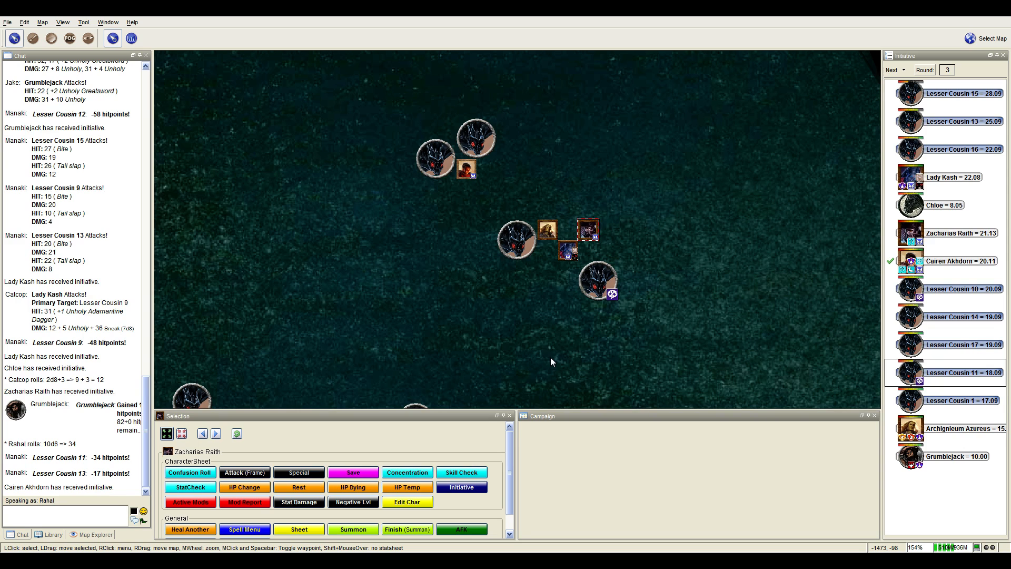
Recentre the map on the drakes and zoom out over the battle area.
drag(551, 362, 452, 231)
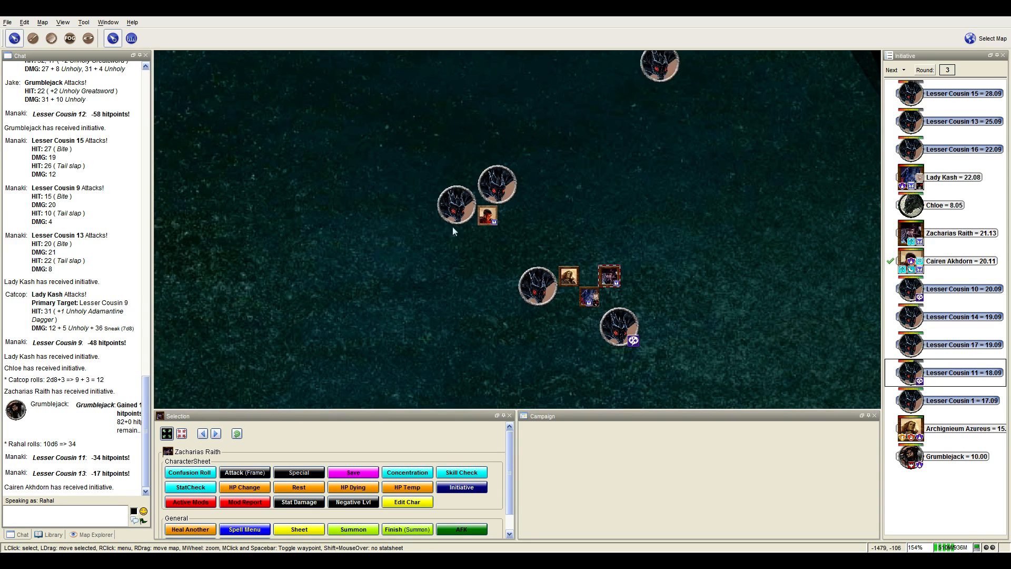
mouse_move(456, 206)
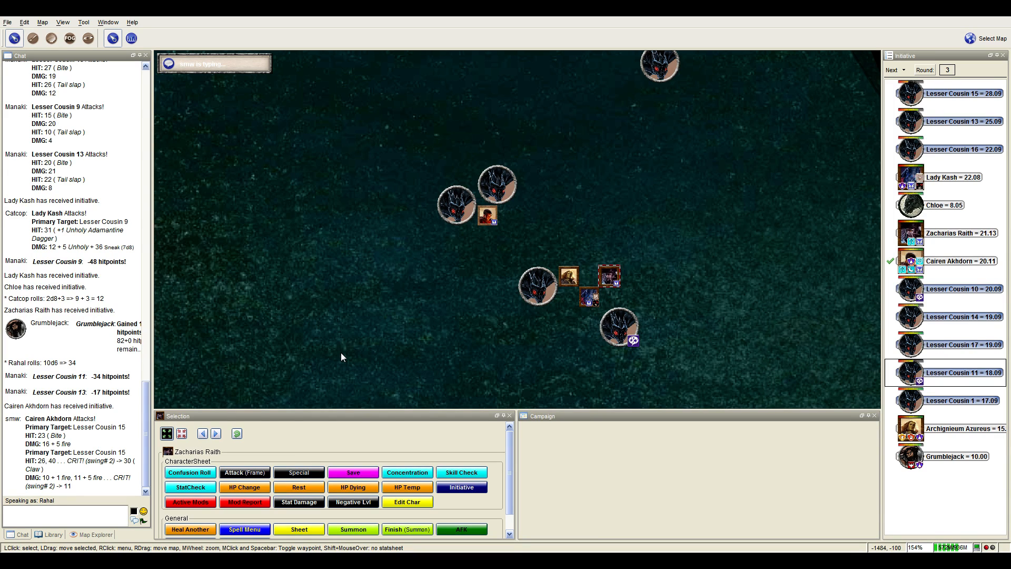
scroll(down, 3)
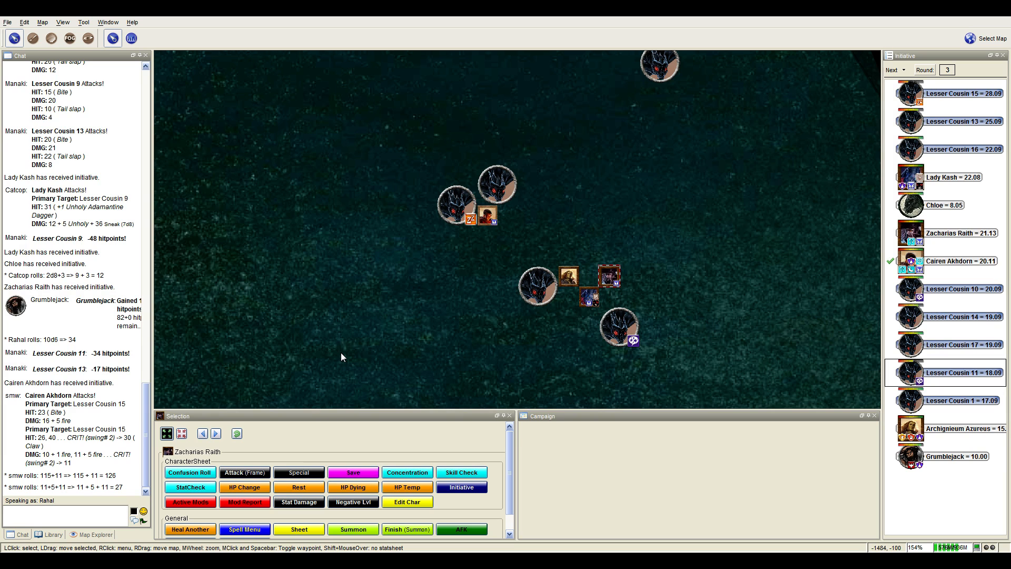
mouse_move(487, 214)
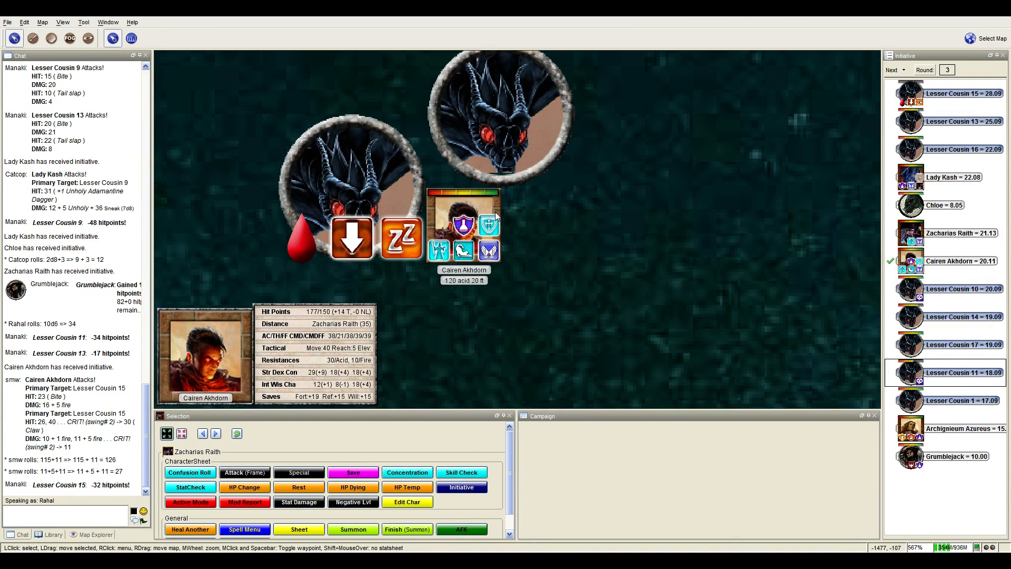
scroll(down, 3)
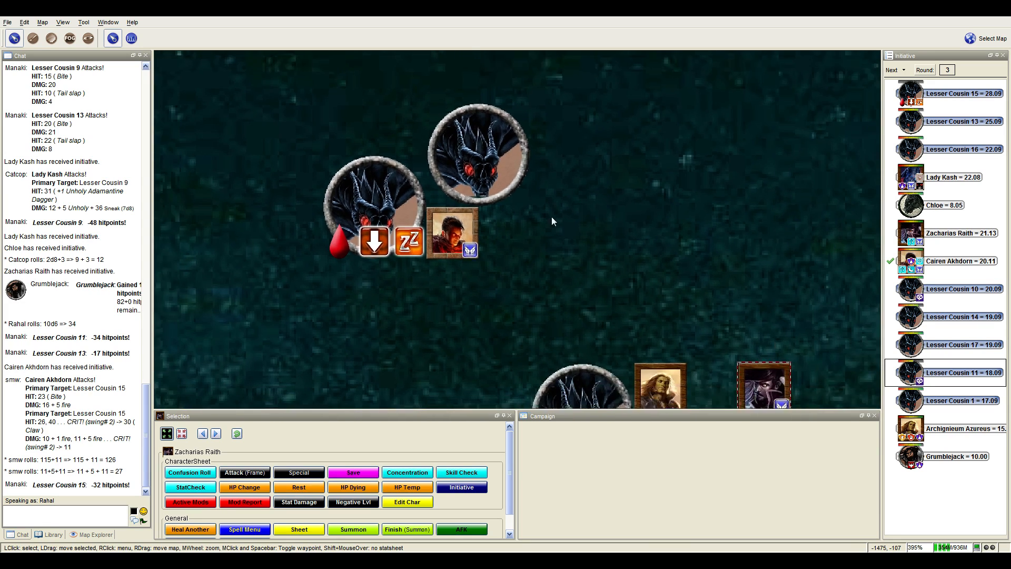
scroll(down, 3)
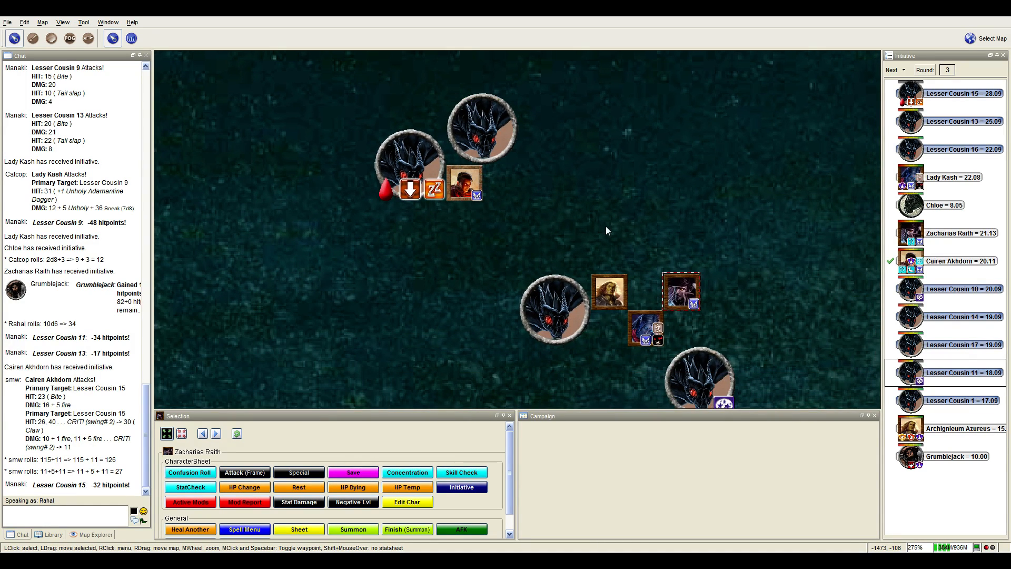
scroll(down, 3)
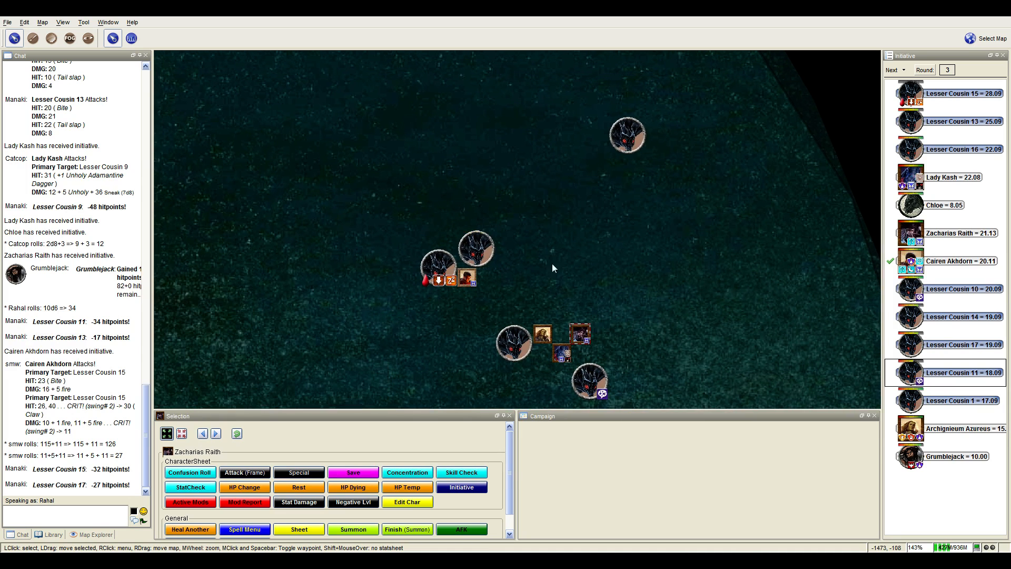
mouse_move(624, 234)
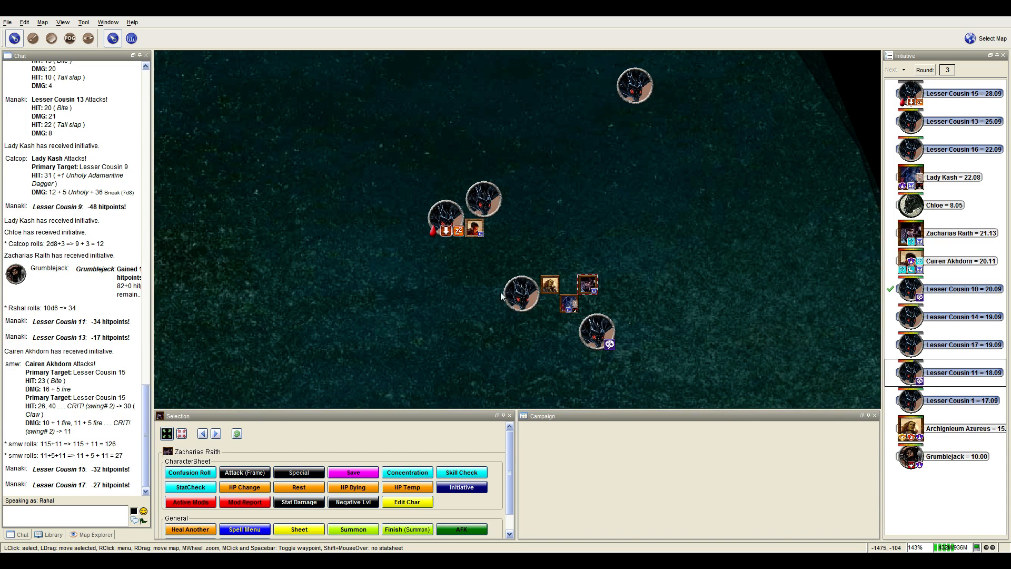
mouse_move(340, 395)
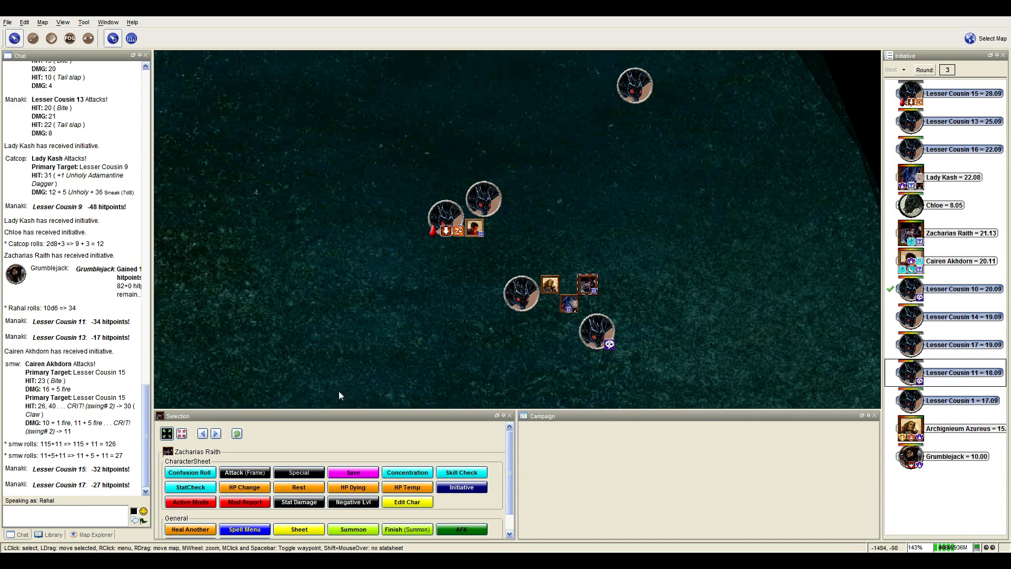
Measure the drake's path with the Measure tool while zooming over the map.
scroll(down, 3)
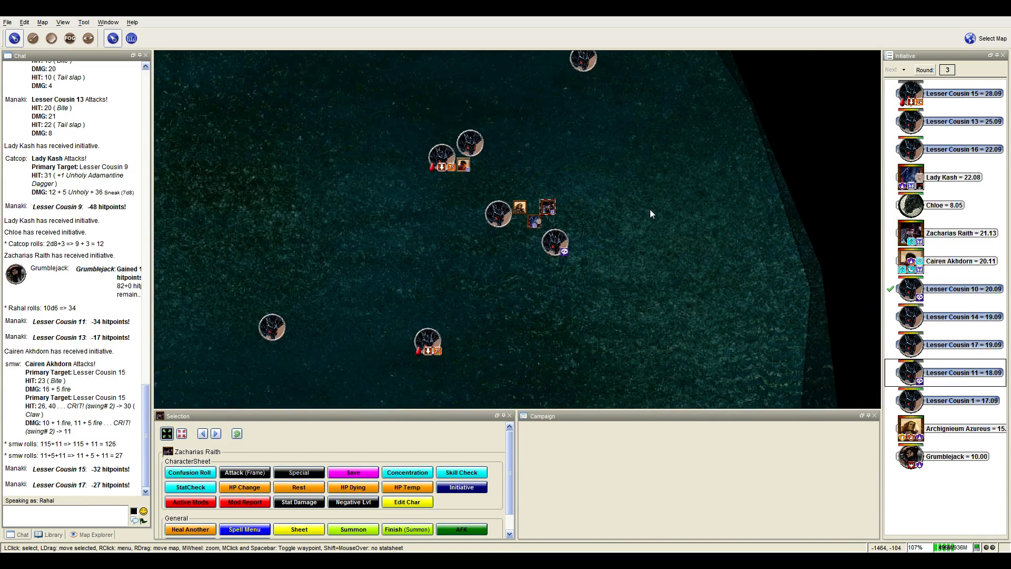
mouse_move(586, 162)
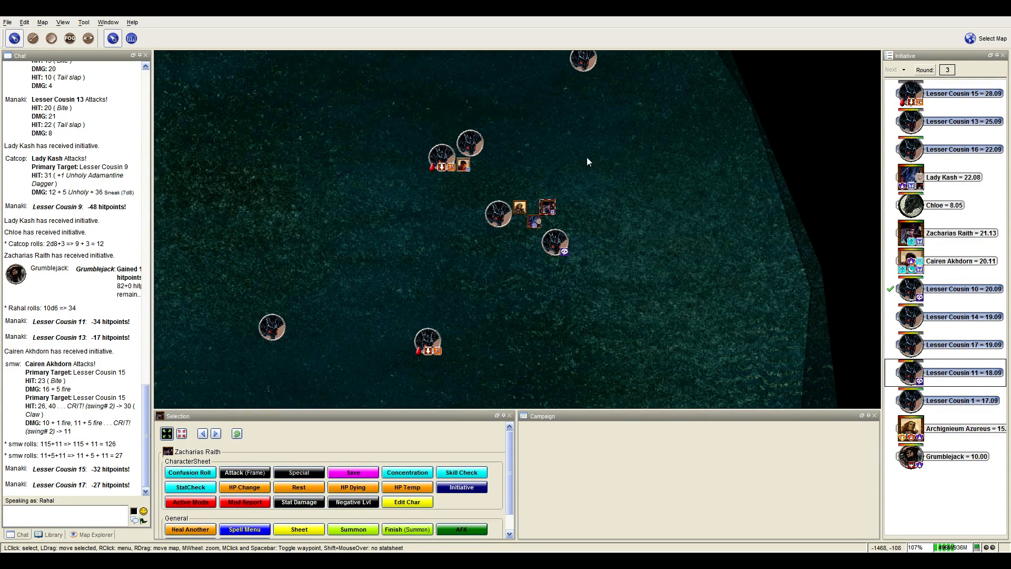
mouse_move(574, 328)
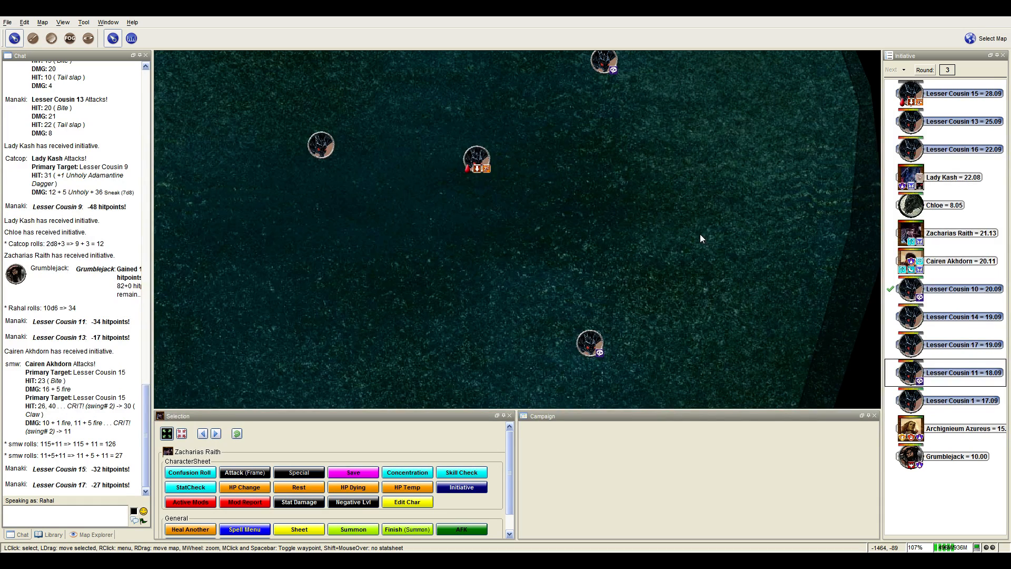
mouse_move(591, 281)
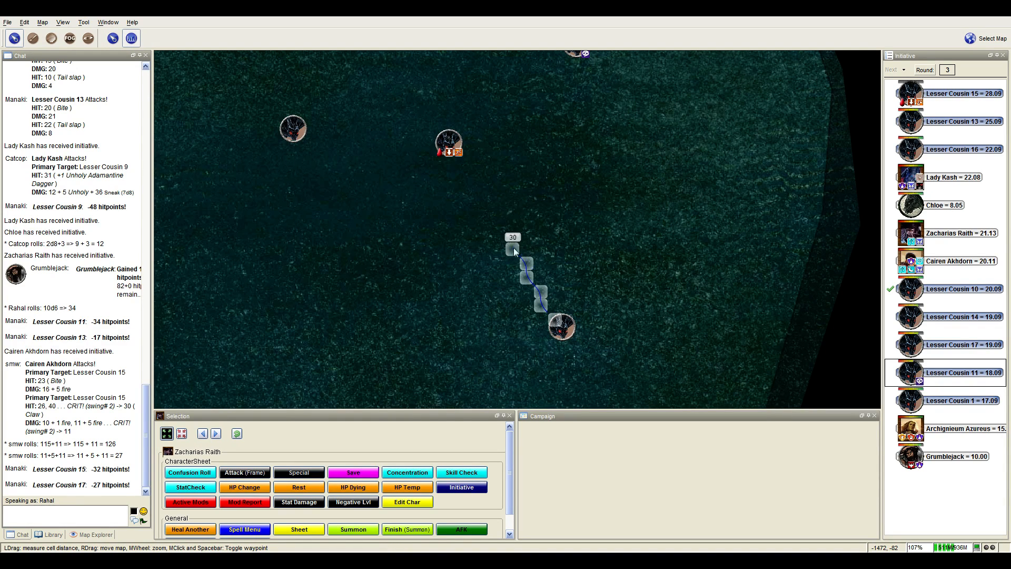
click(113, 38)
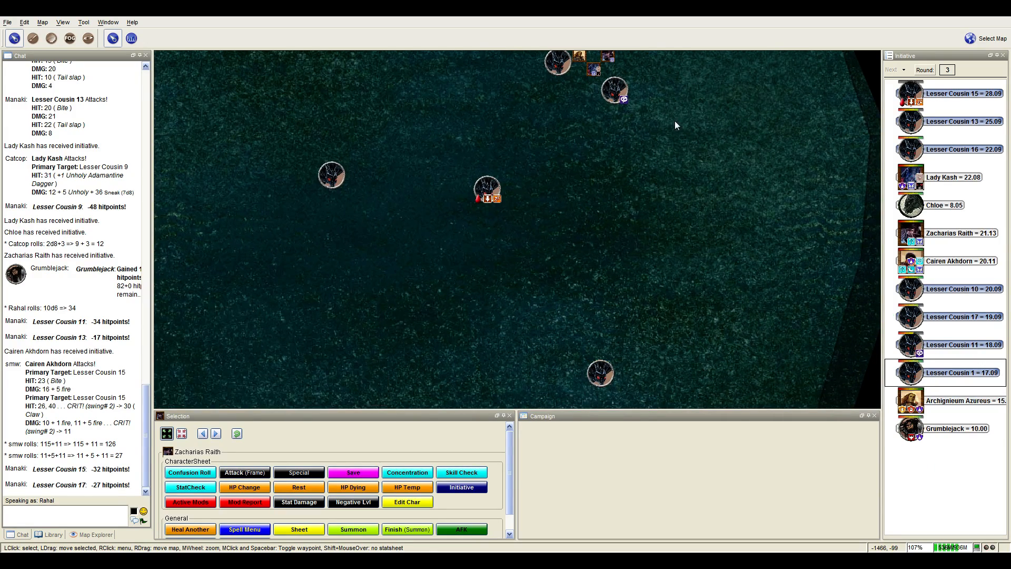
scroll(down, 3)
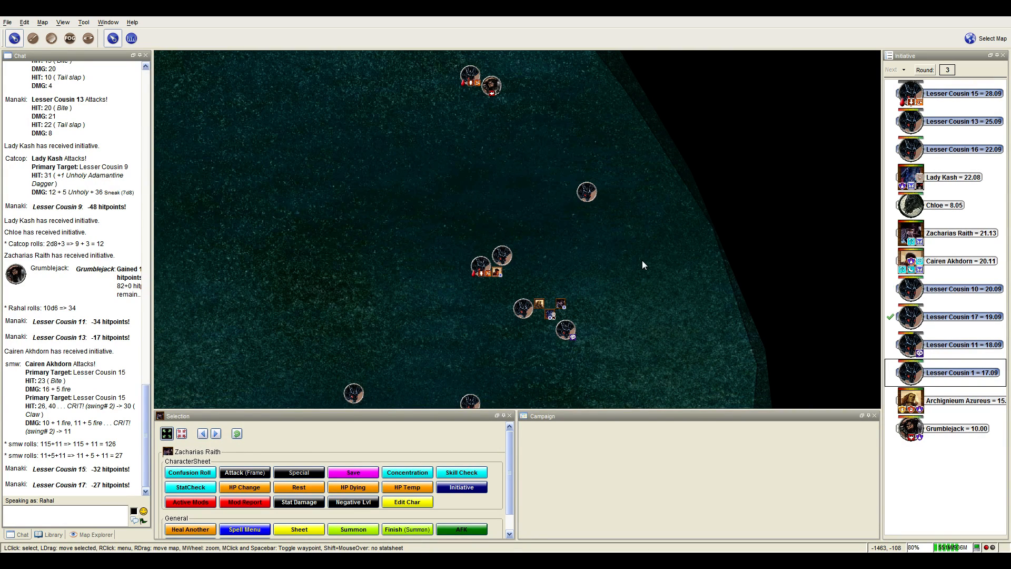
mouse_move(622, 302)
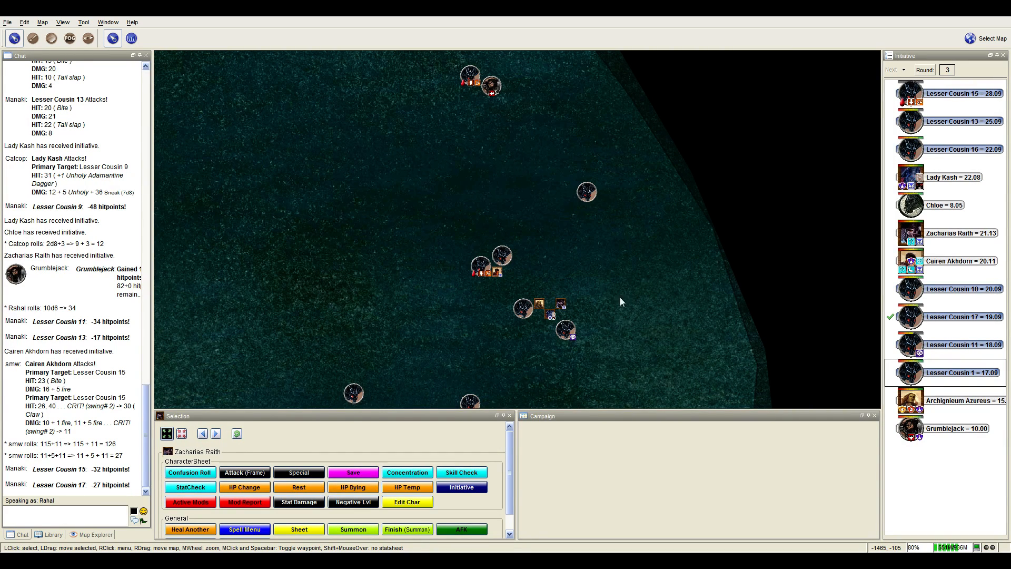
mouse_move(601, 368)
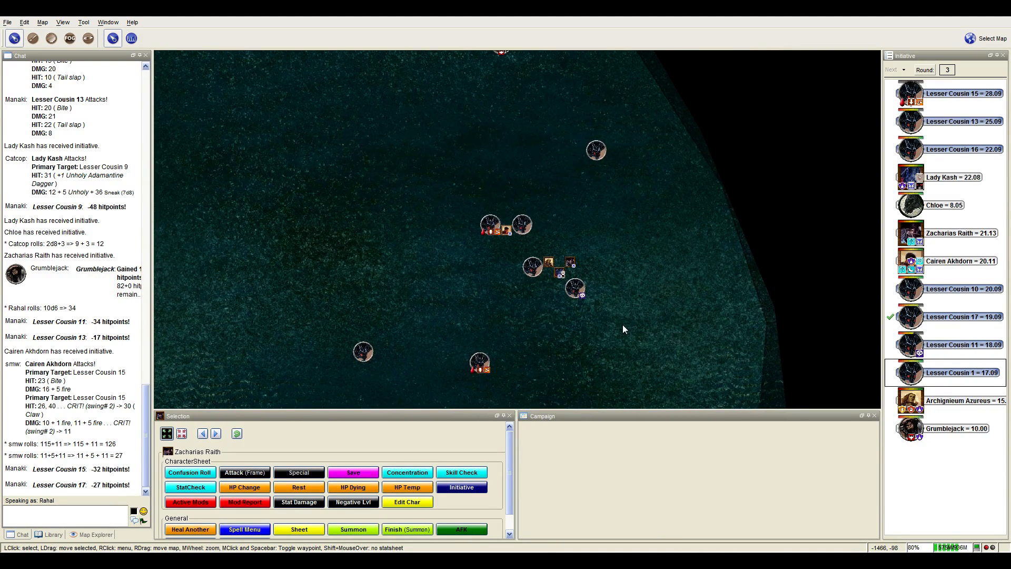
mouse_move(526, 310)
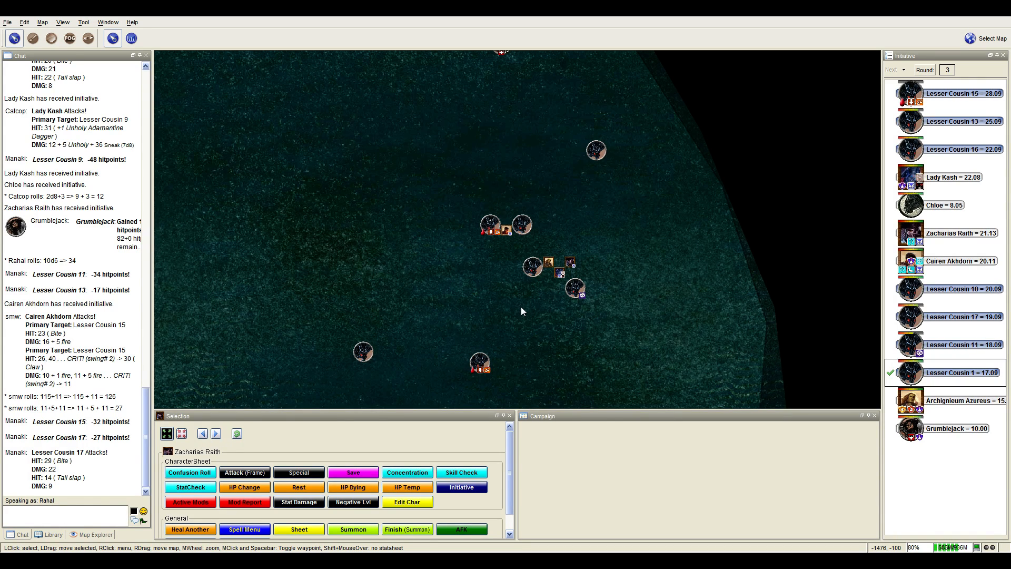
mouse_move(364, 349)
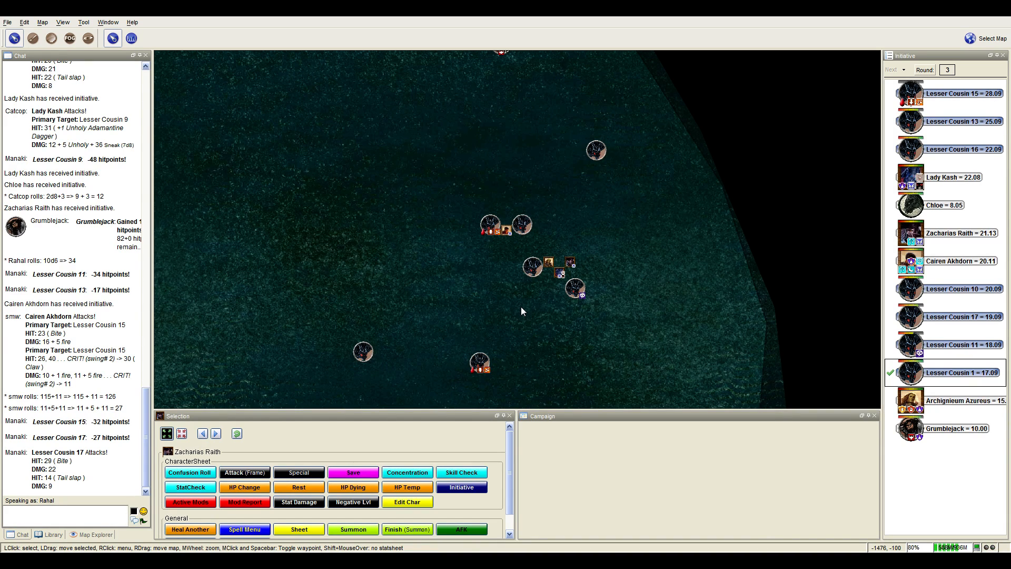
Drag a drake token along a 35 ft path toward the heroes.
drag(362, 352, 426, 316)
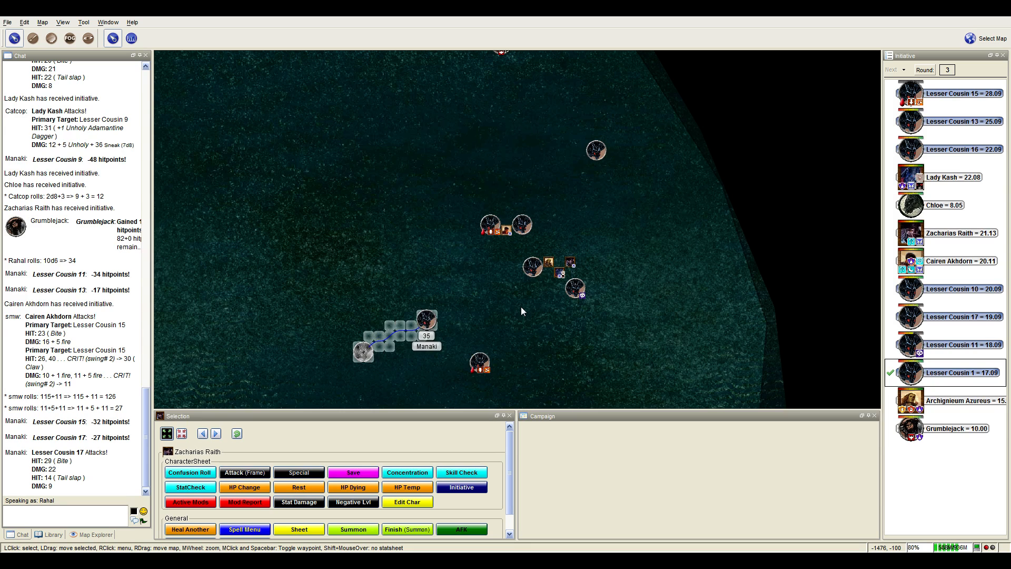
drag(426, 315, 671, 242)
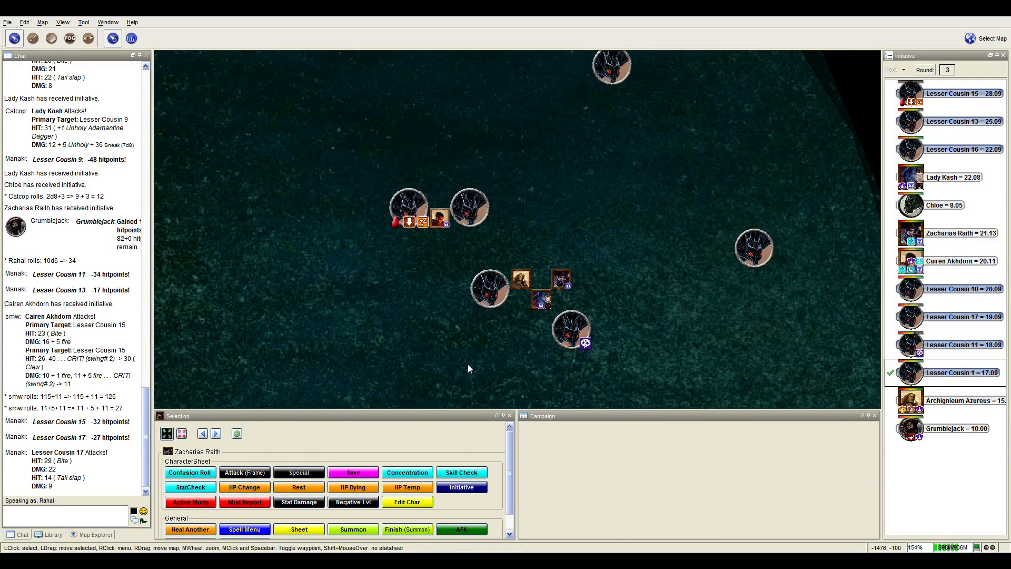
mouse_move(571, 329)
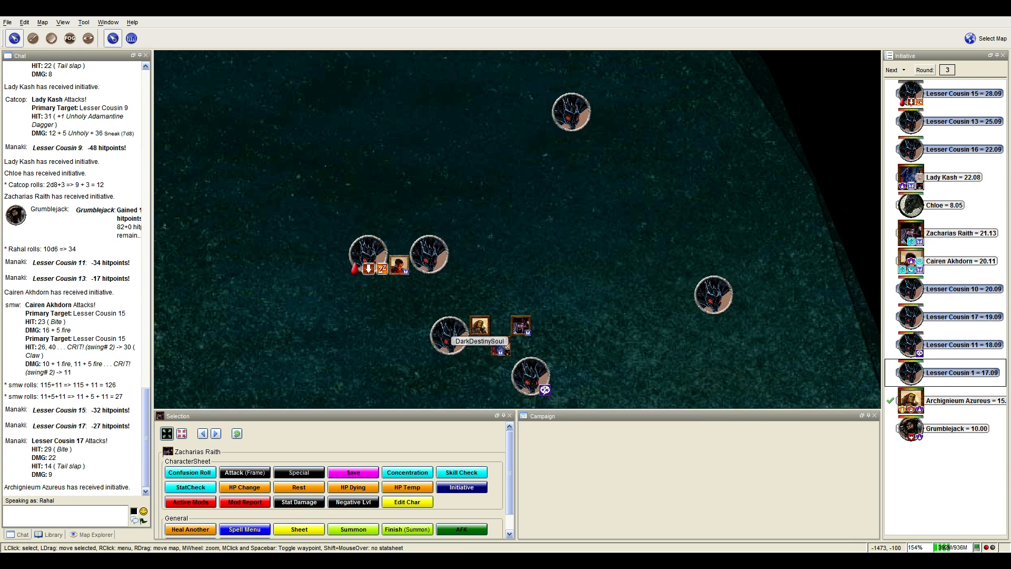
Move Archignieum Azureus beside the drake and centre a radius burst template on the map.
drag(478, 326, 499, 305)
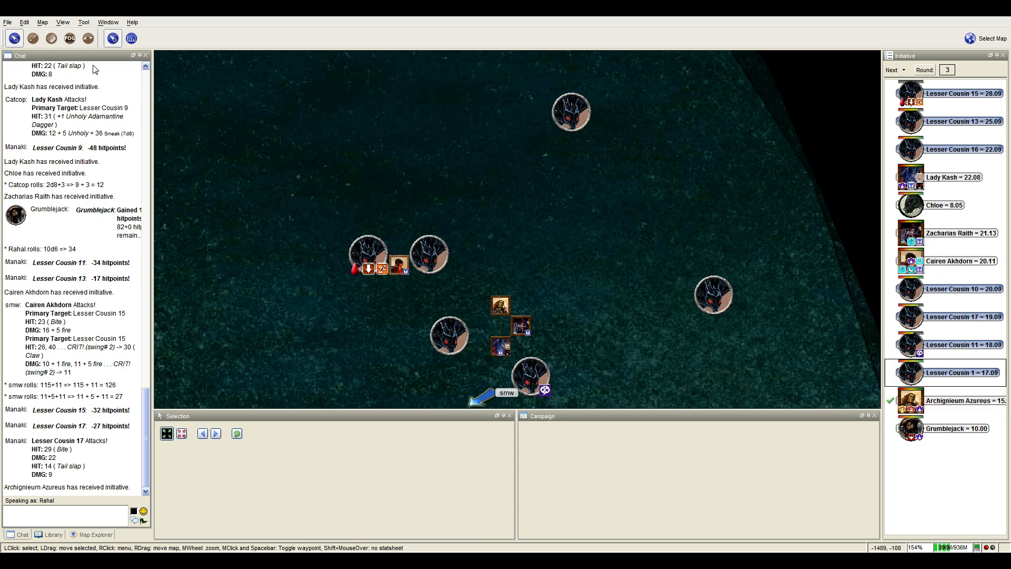
click(51, 38)
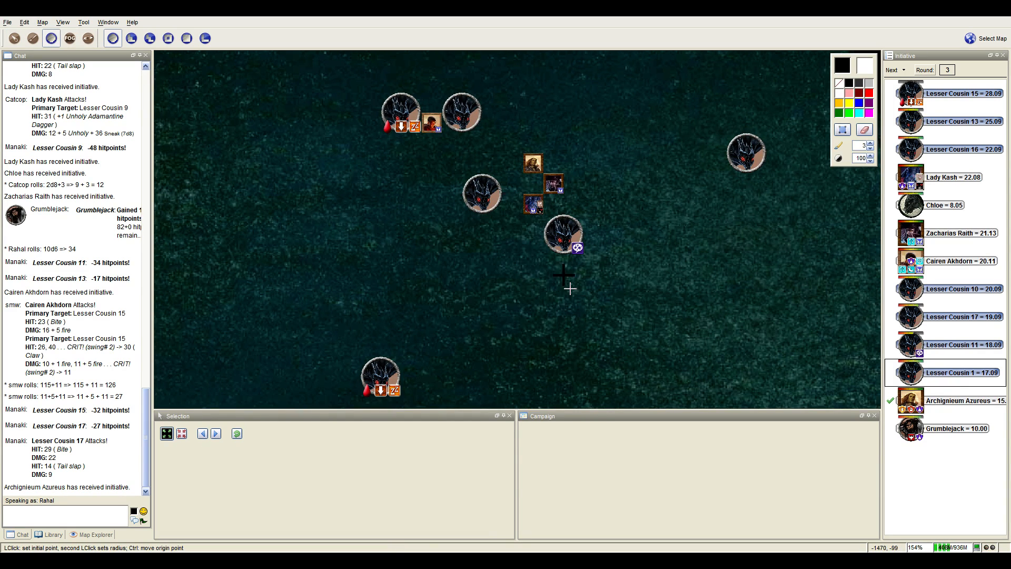
click(504, 275)
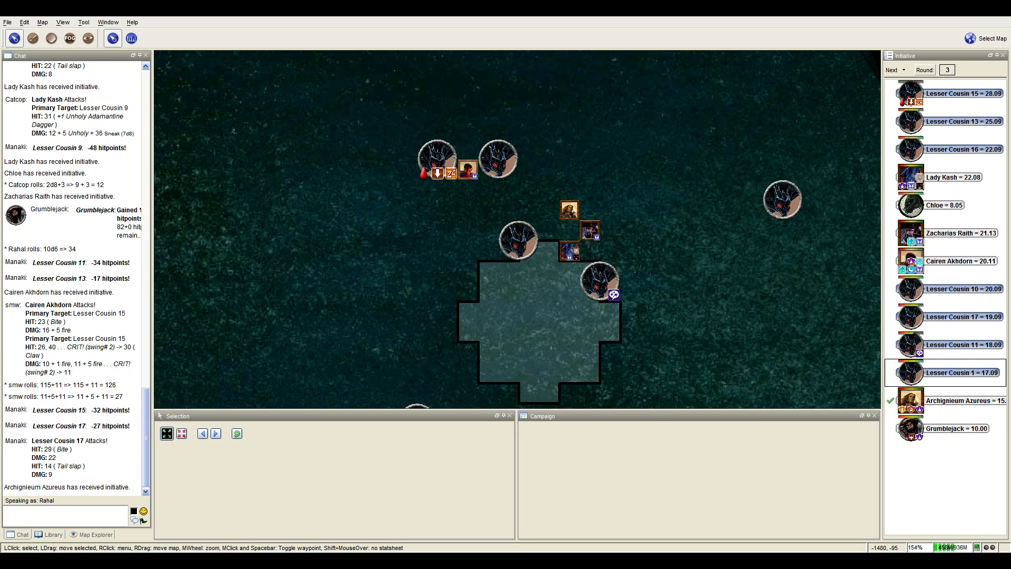
mouse_move(357, 306)
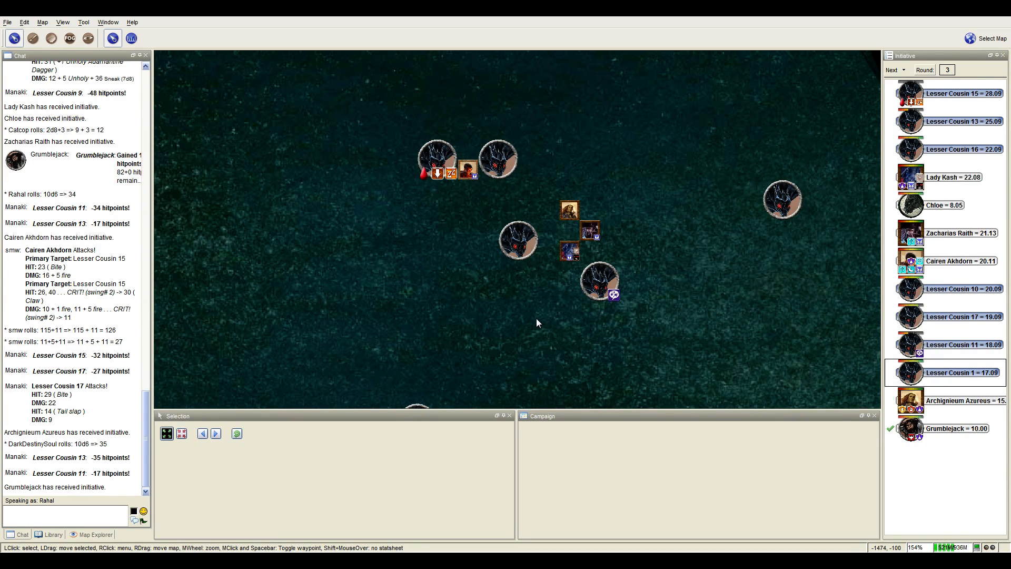
scroll(down, 3)
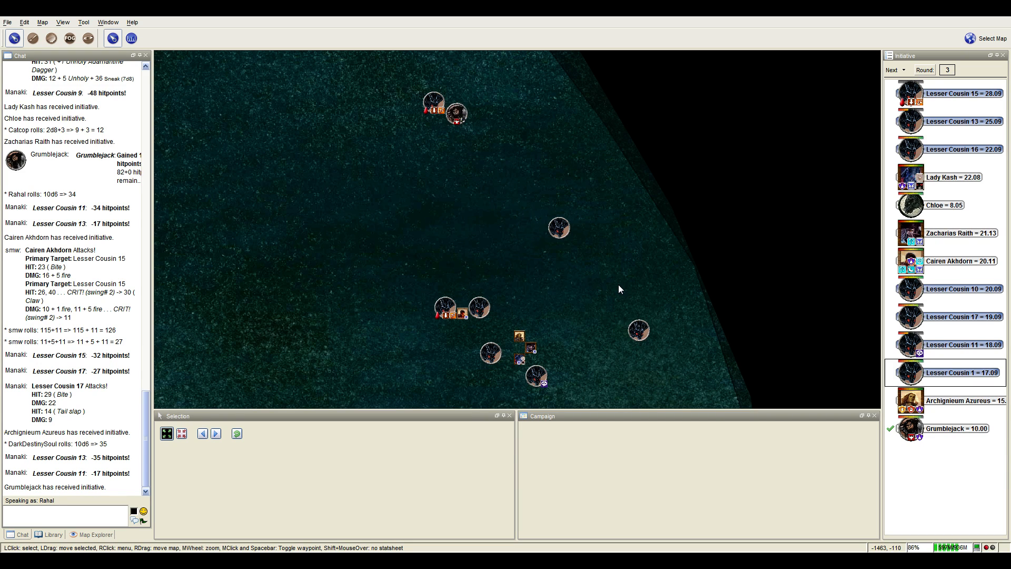
Zoom in on the drakes and party tokens gathered across the lake.
scroll(up, 3)
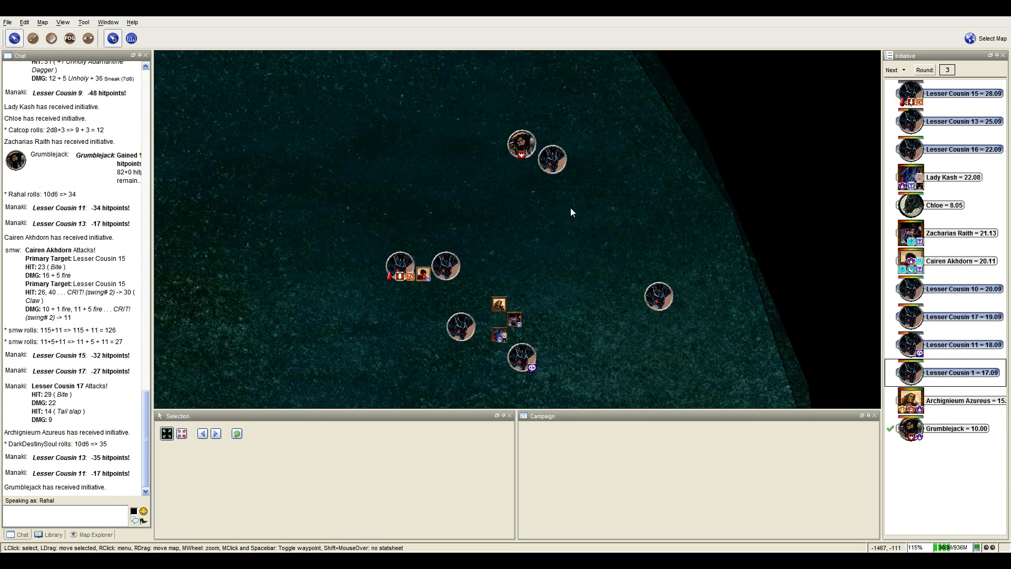
mouse_move(551, 160)
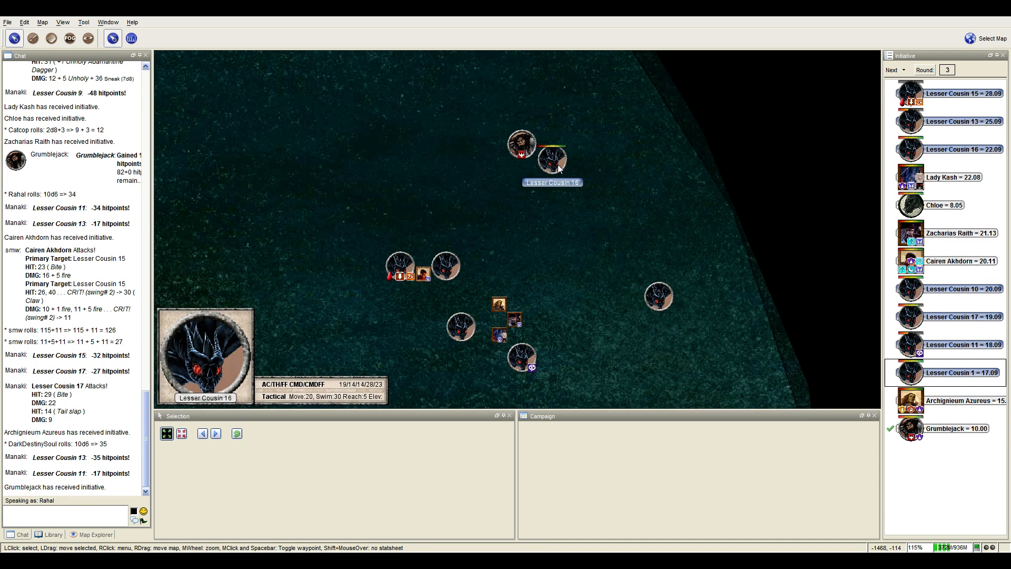
mouse_move(407, 285)
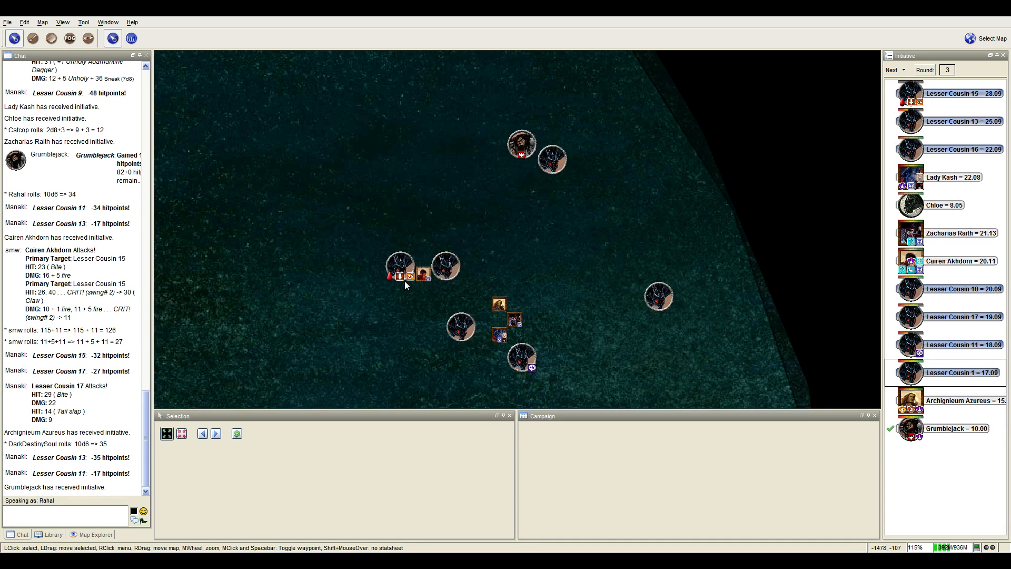
mouse_move(413, 326)
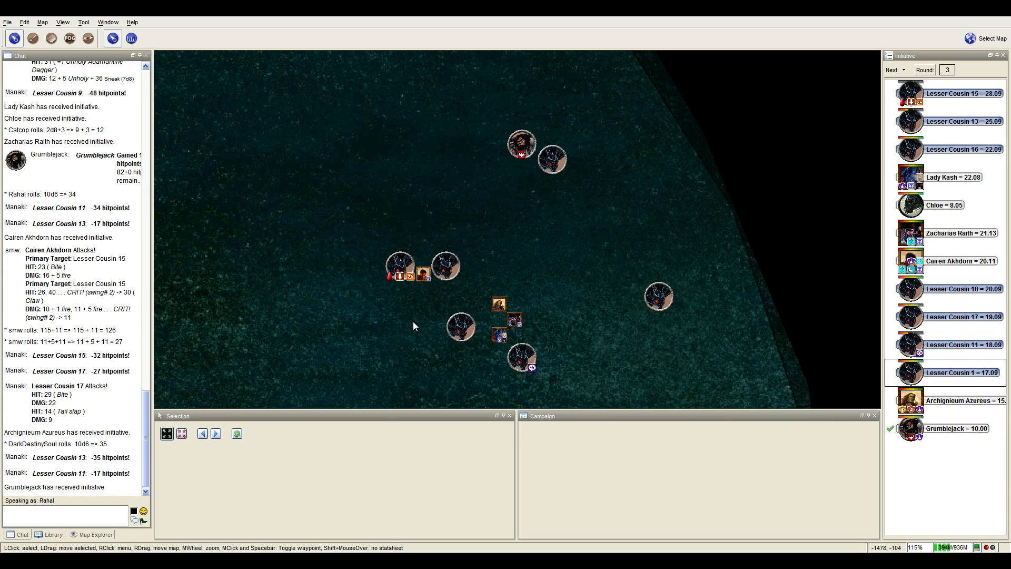
mouse_move(596, 271)
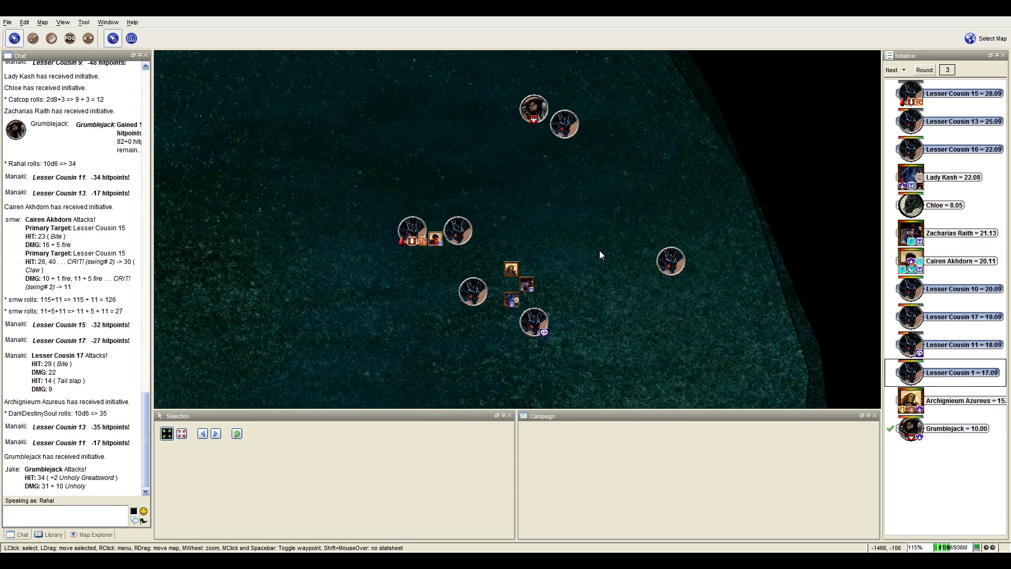
mouse_move(590, 259)
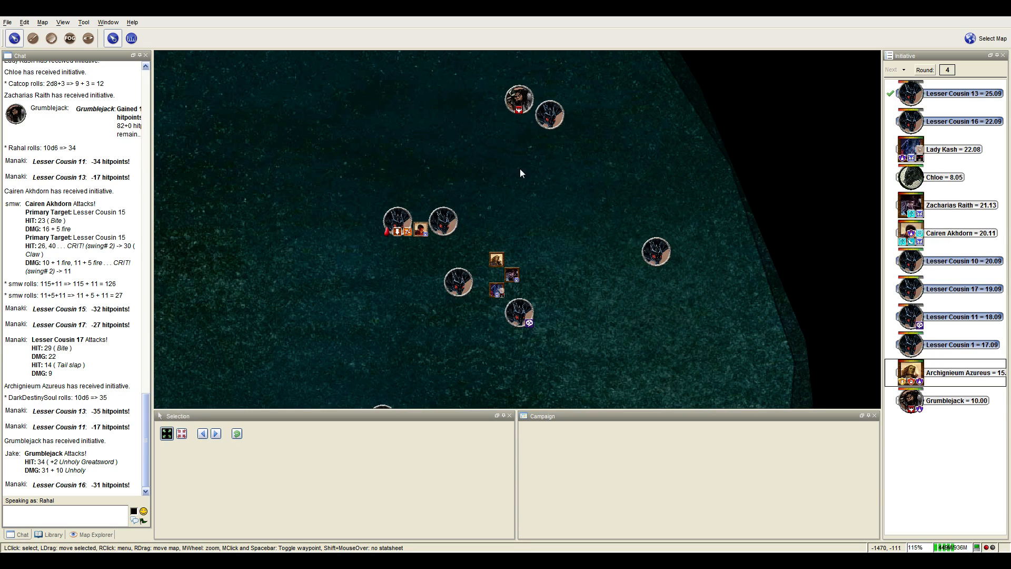
Pan over the battle area and zoom out to view round 4's combatants.
drag(521, 173, 613, 229)
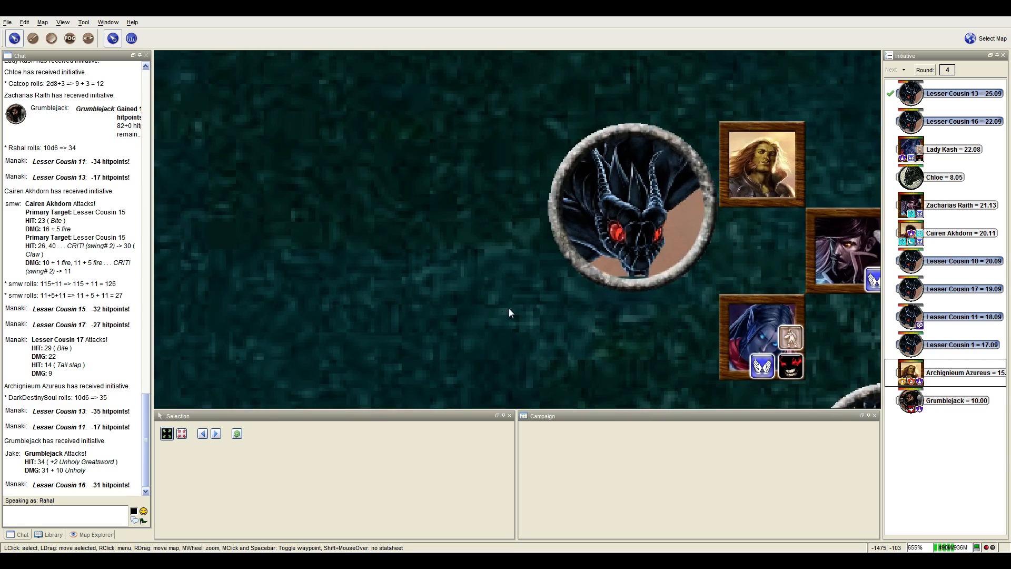
scroll(down, 3)
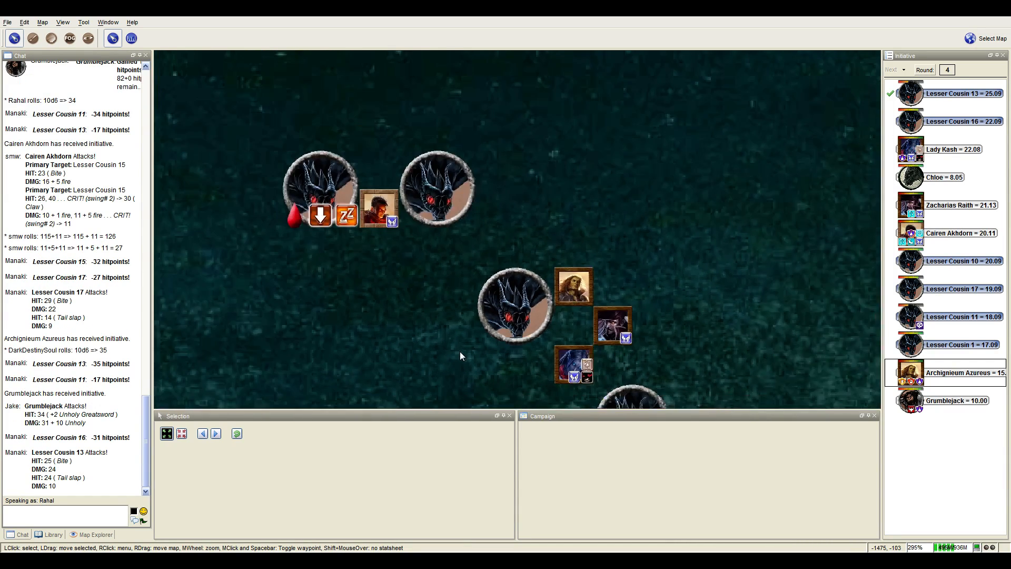
scroll(down, 3)
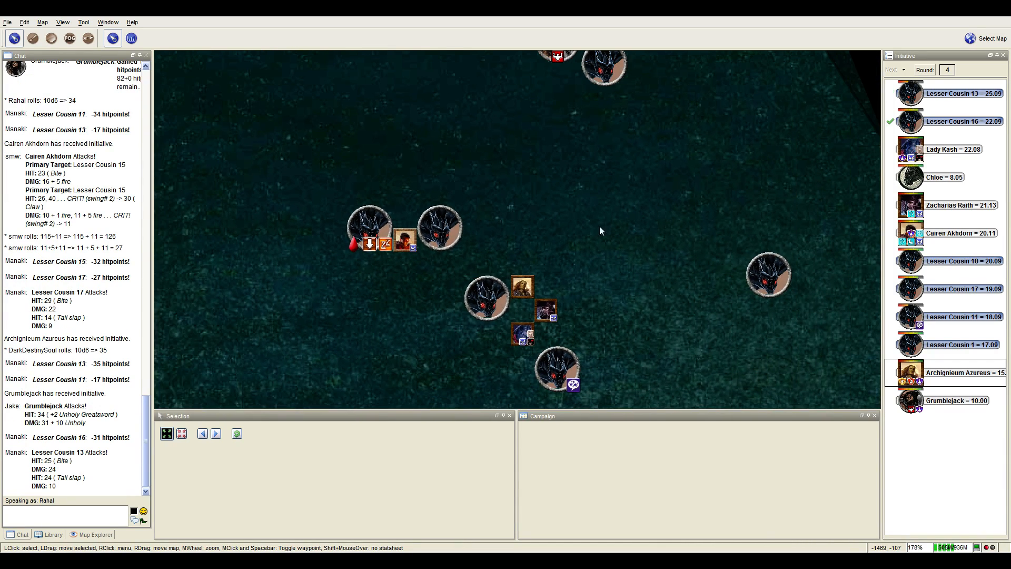
mouse_move(538, 289)
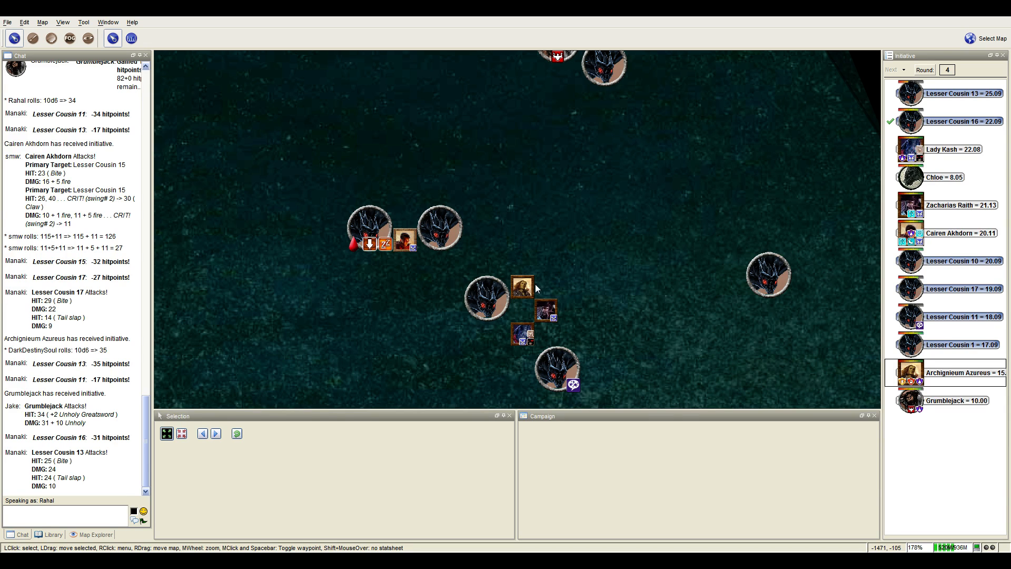
mouse_move(522, 286)
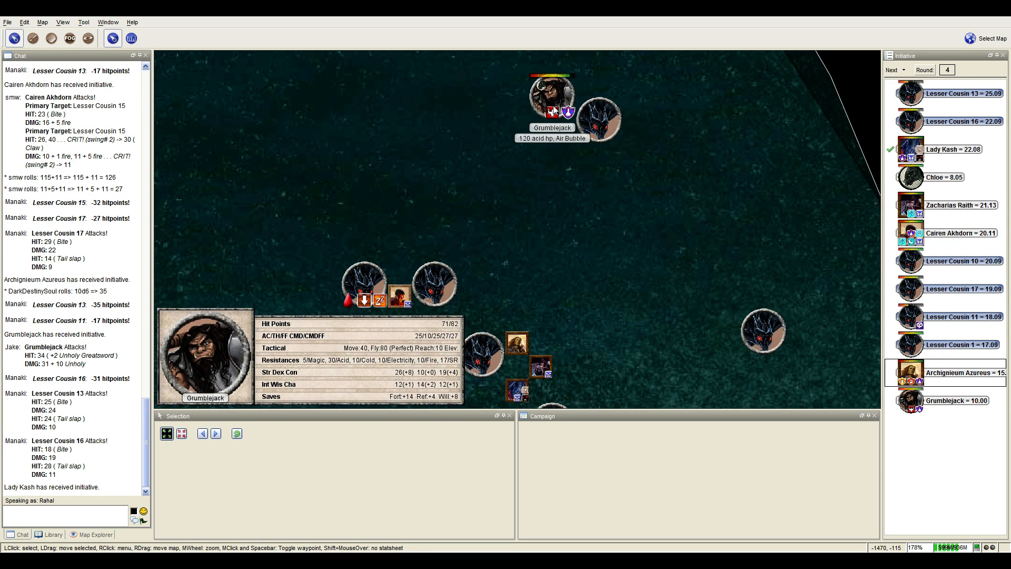
mouse_move(553, 111)
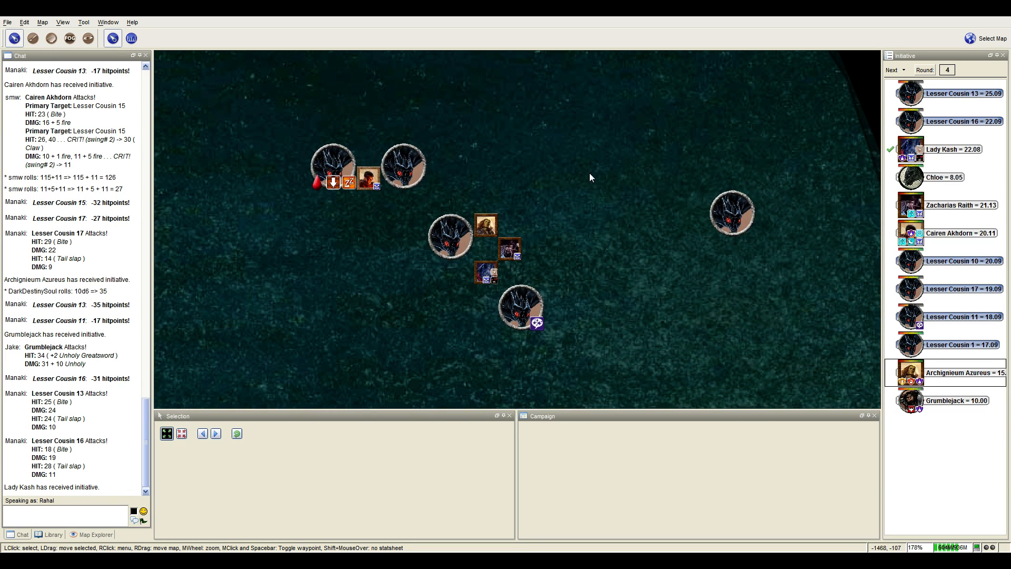
mouse_move(550, 310)
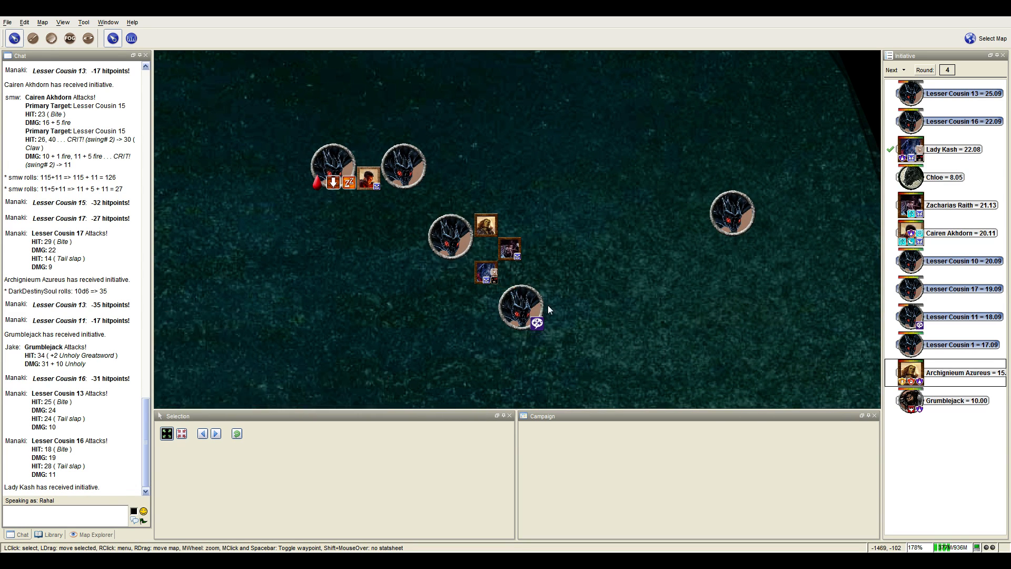
mouse_move(451, 235)
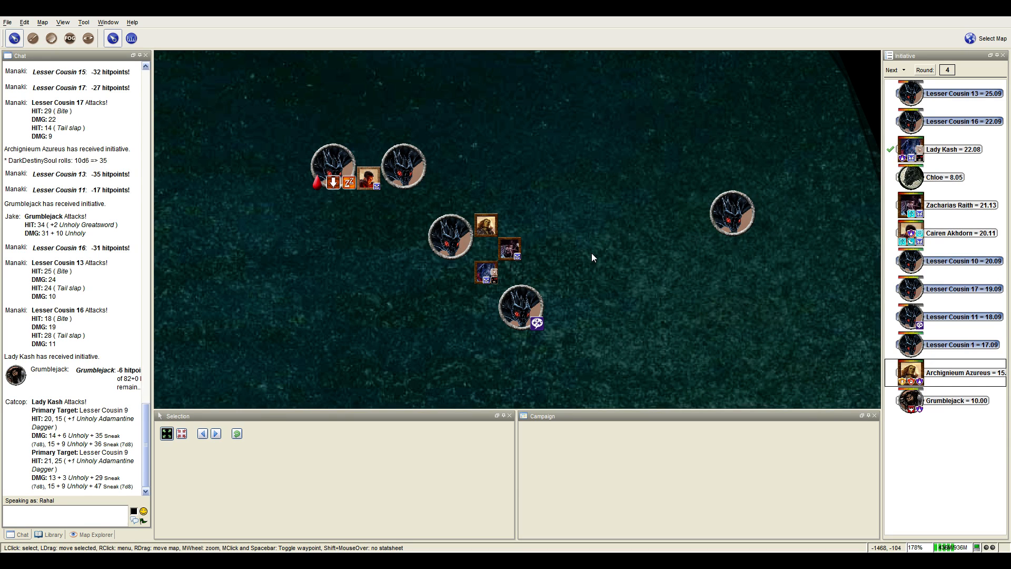
mouse_move(535, 259)
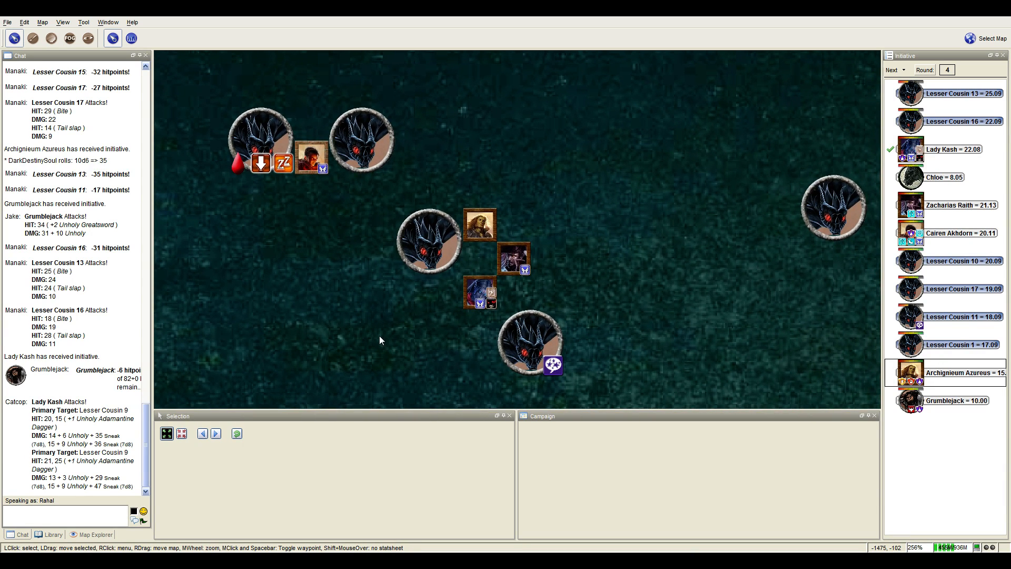
mouse_move(349, 300)
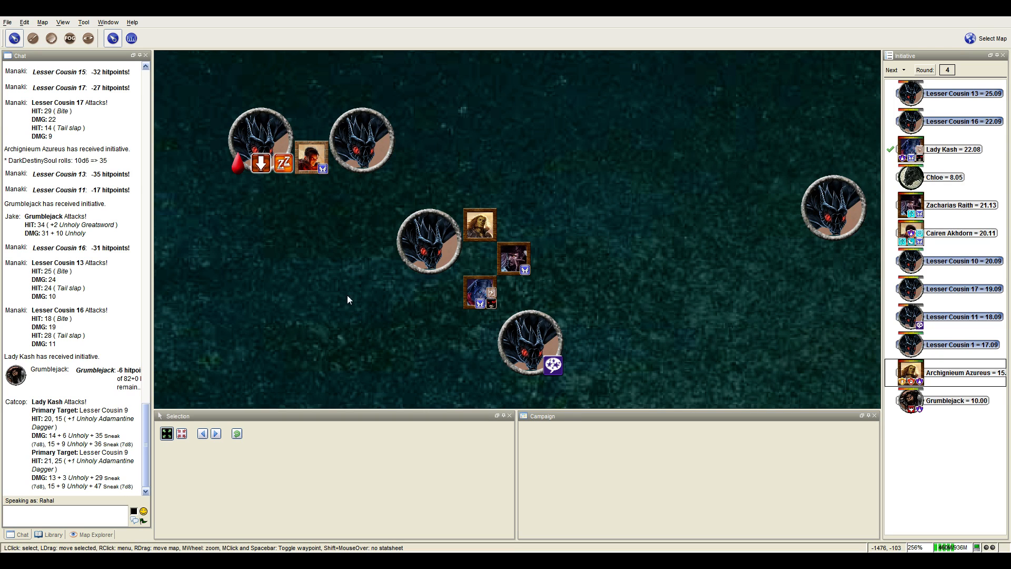
mouse_move(427, 243)
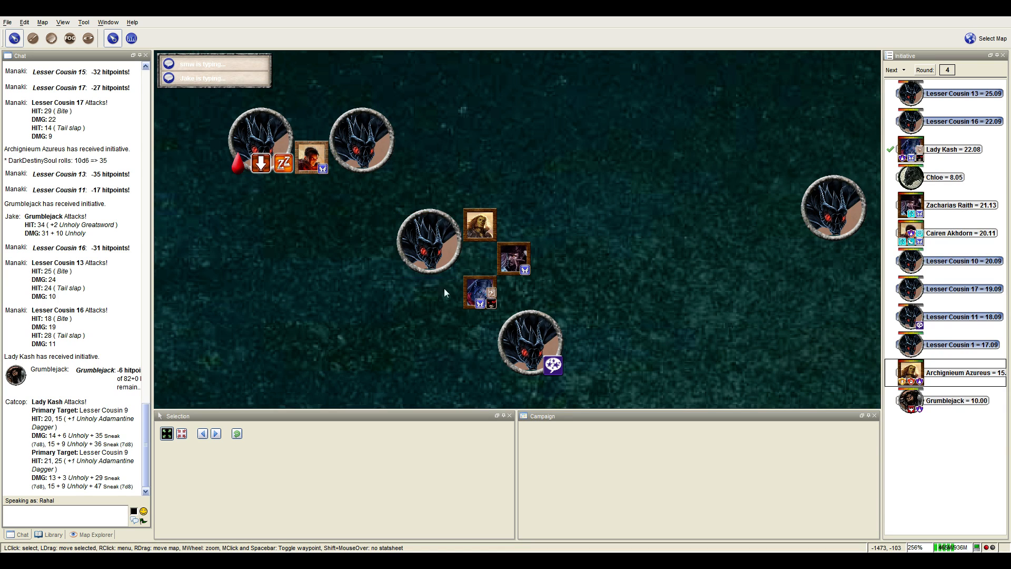
mouse_move(394, 347)
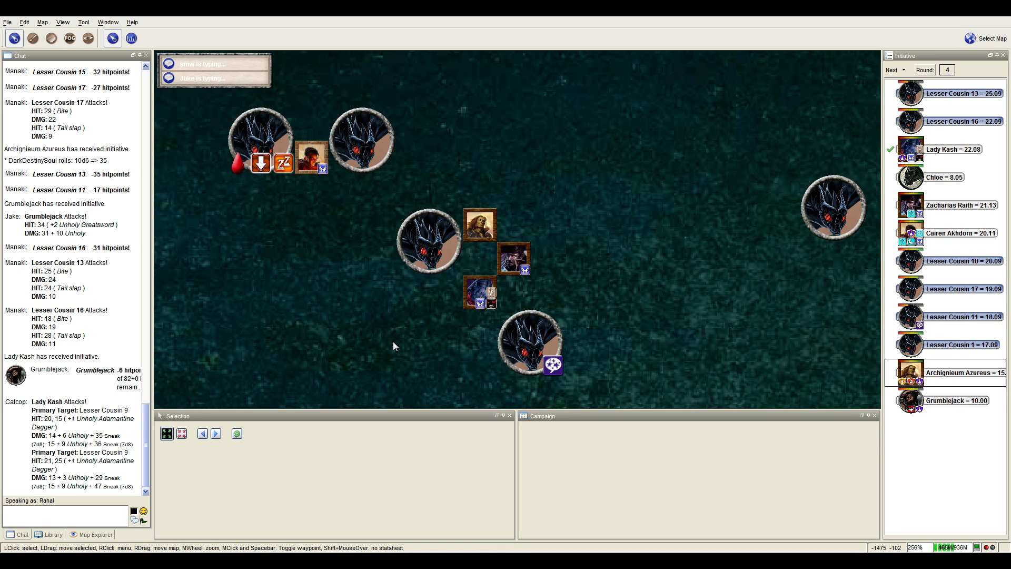
mouse_move(417, 340)
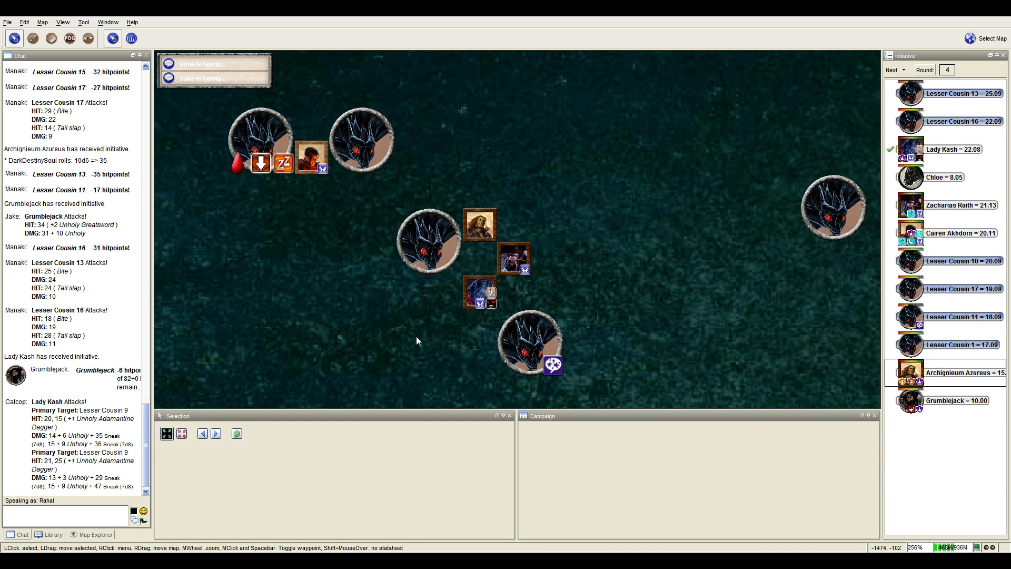
mouse_move(424, 334)
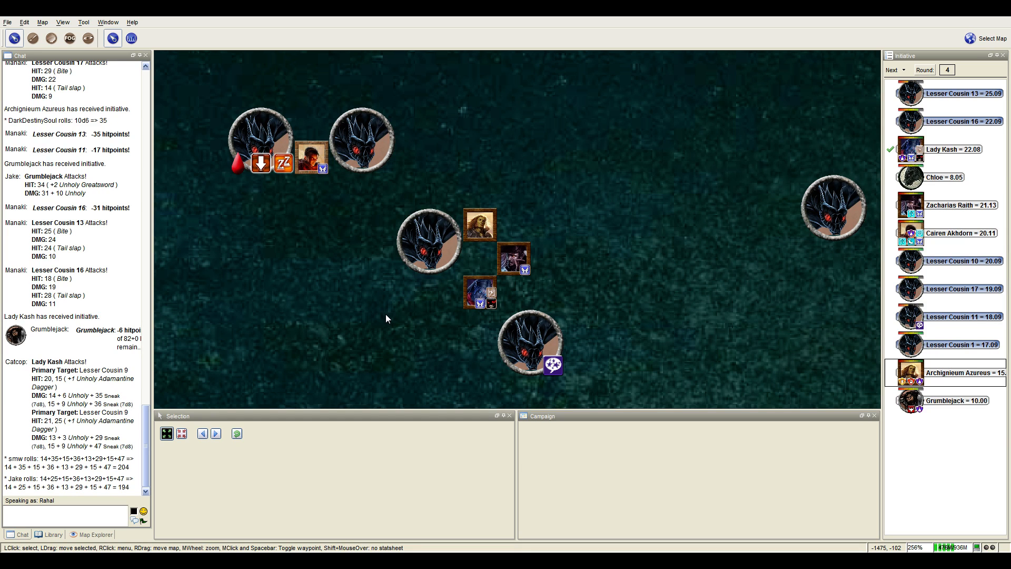
mouse_move(378, 314)
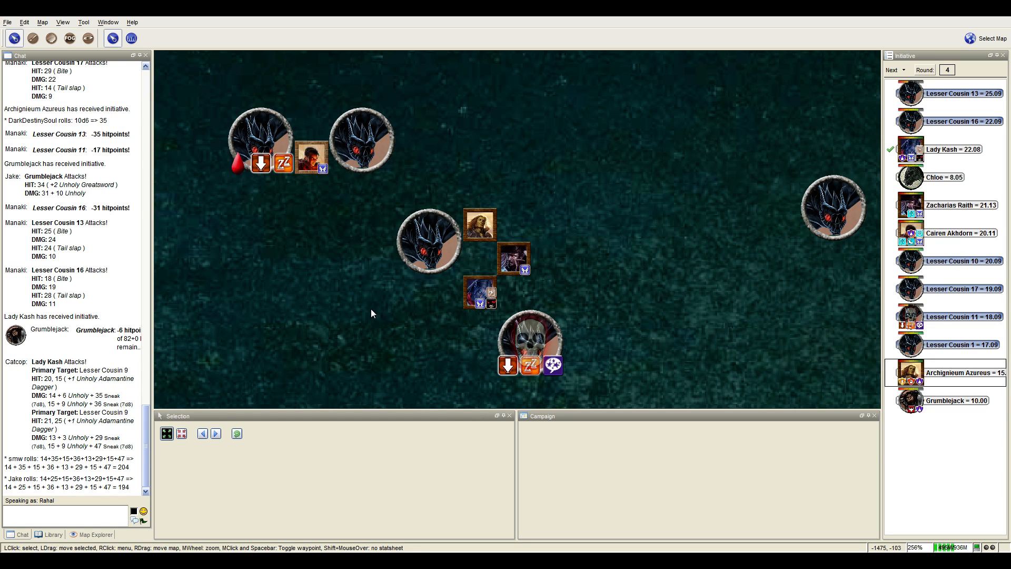
mouse_move(416, 283)
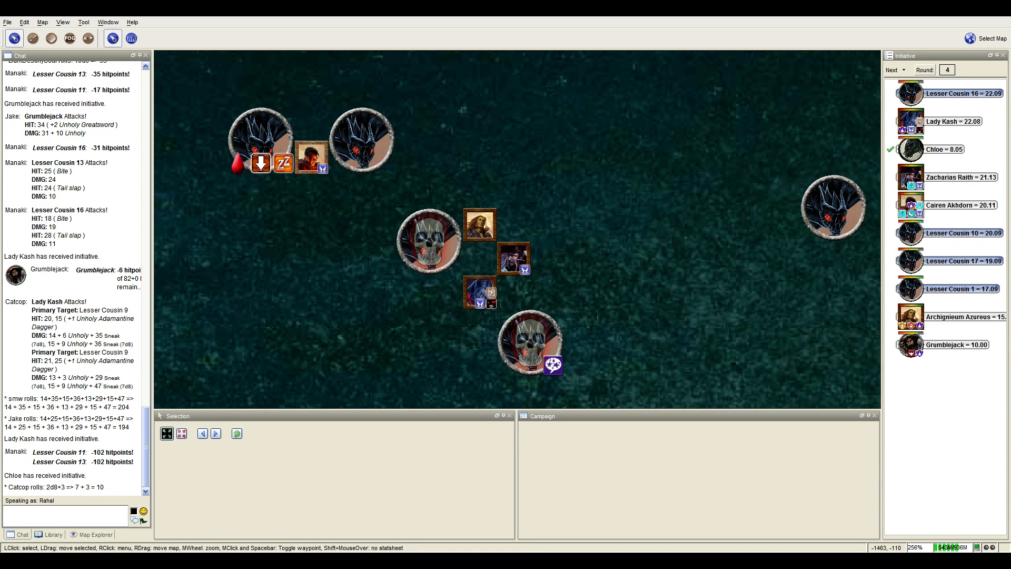
Advance initiative to Zacharias Raith's round-4 turn and zoom out over the lake.
click(892, 69)
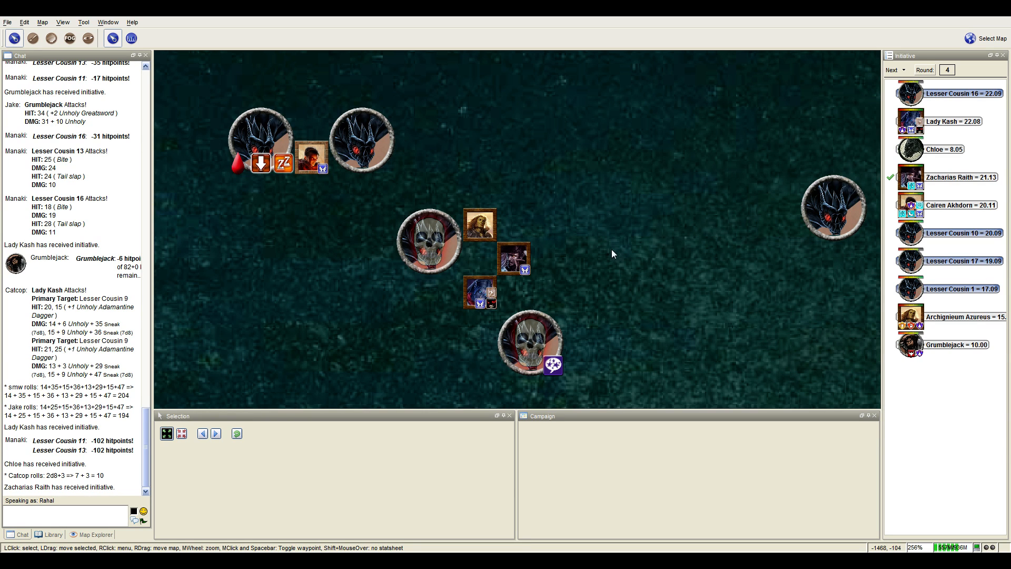
scroll(down, 3)
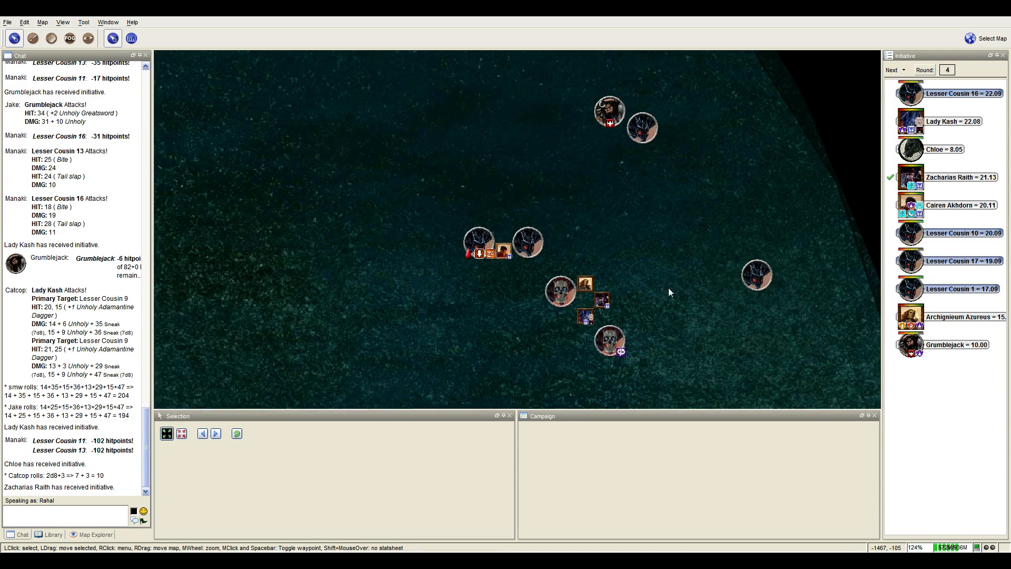
scroll(down, 3)
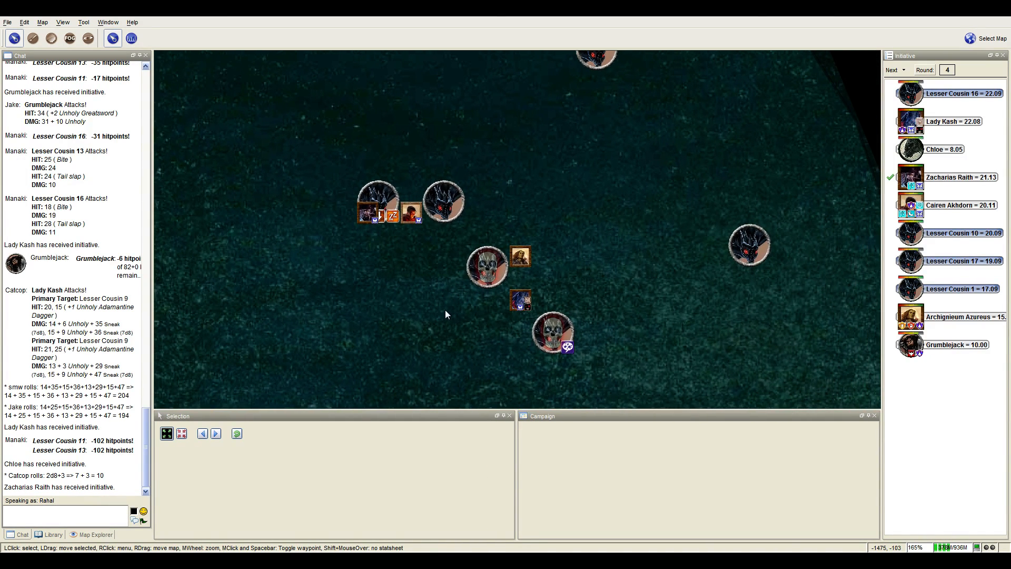
mouse_move(466, 317)
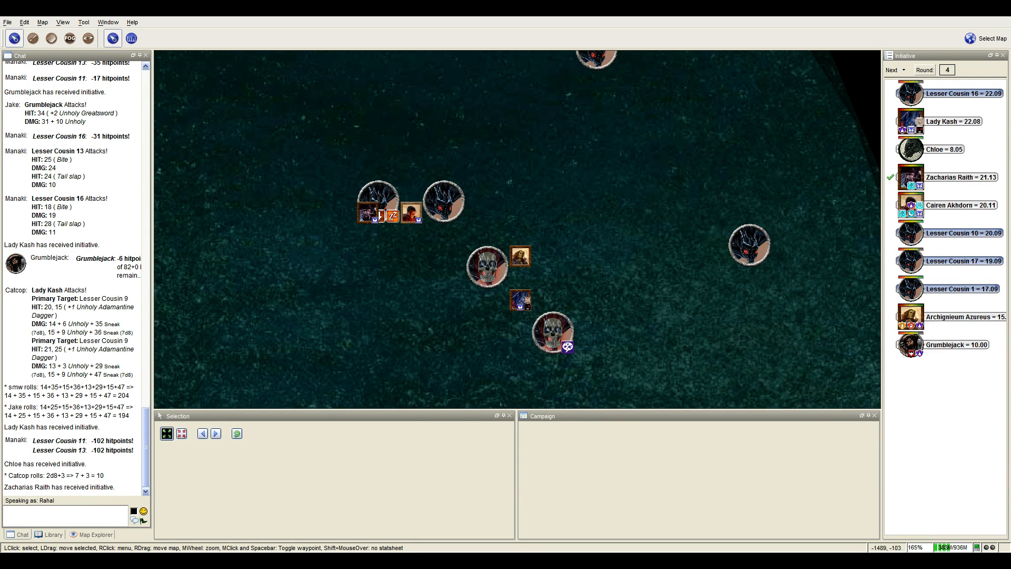
mouse_move(322, 280)
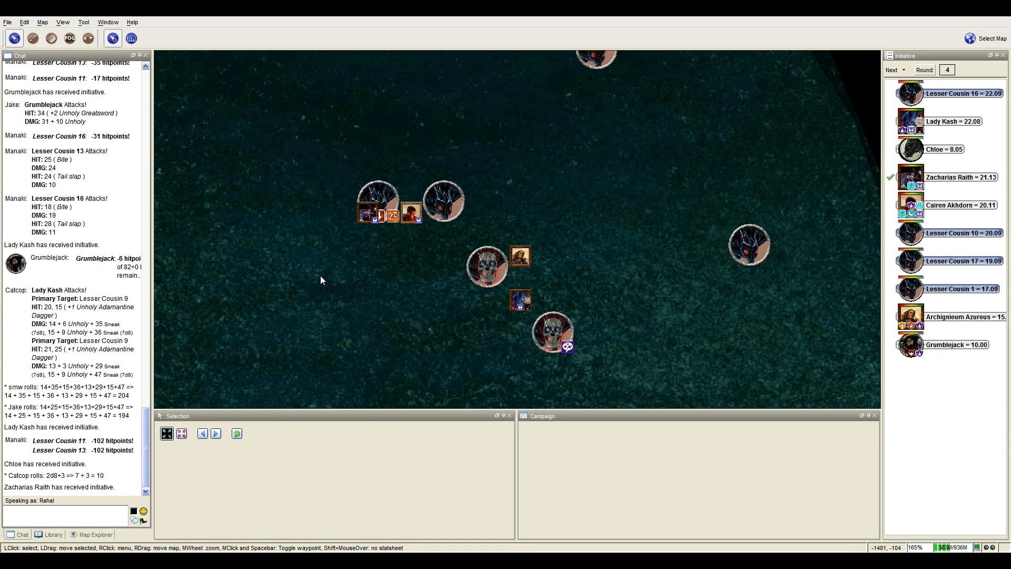
mouse_move(308, 280)
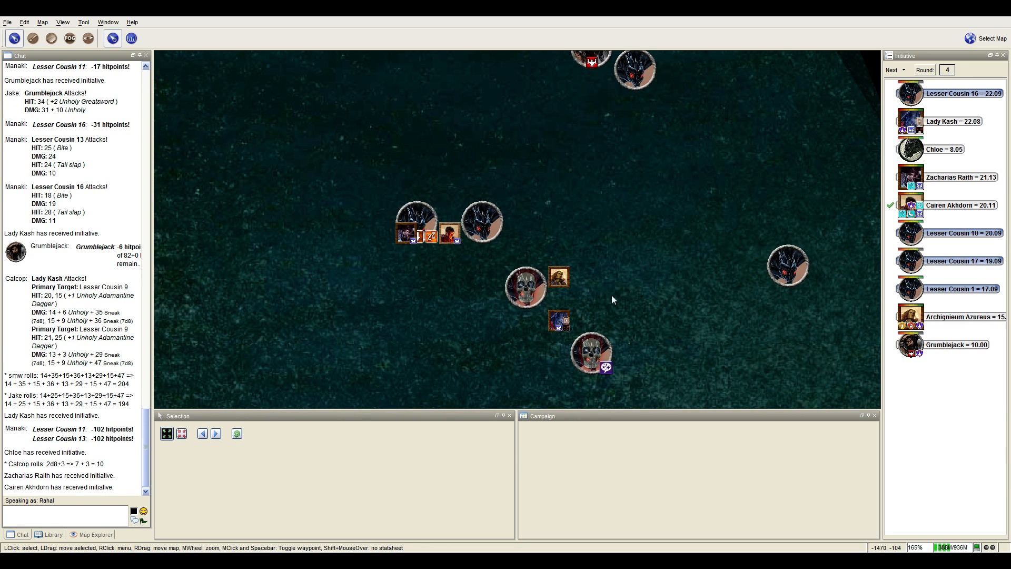
mouse_move(433, 316)
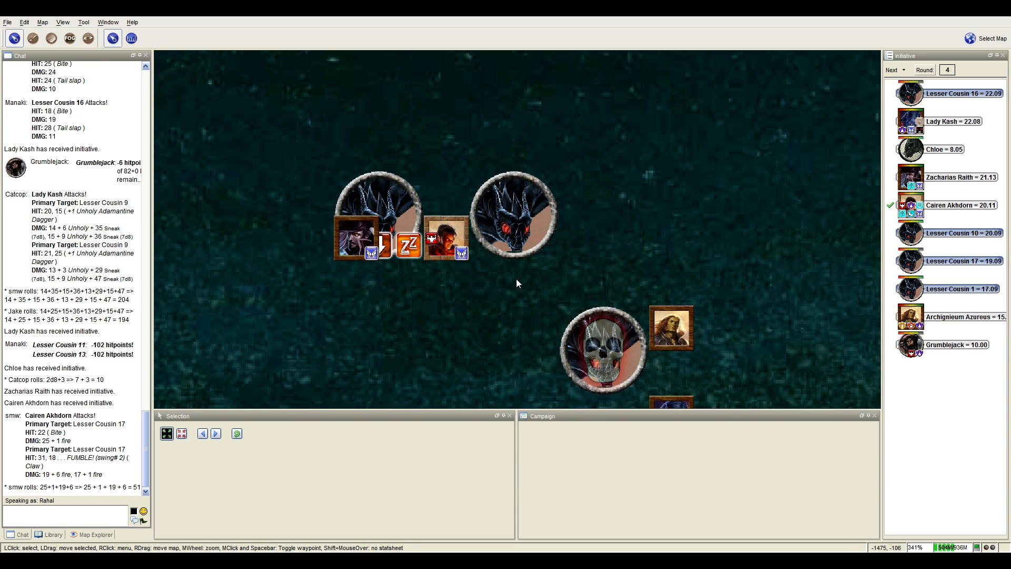
mouse_move(512, 222)
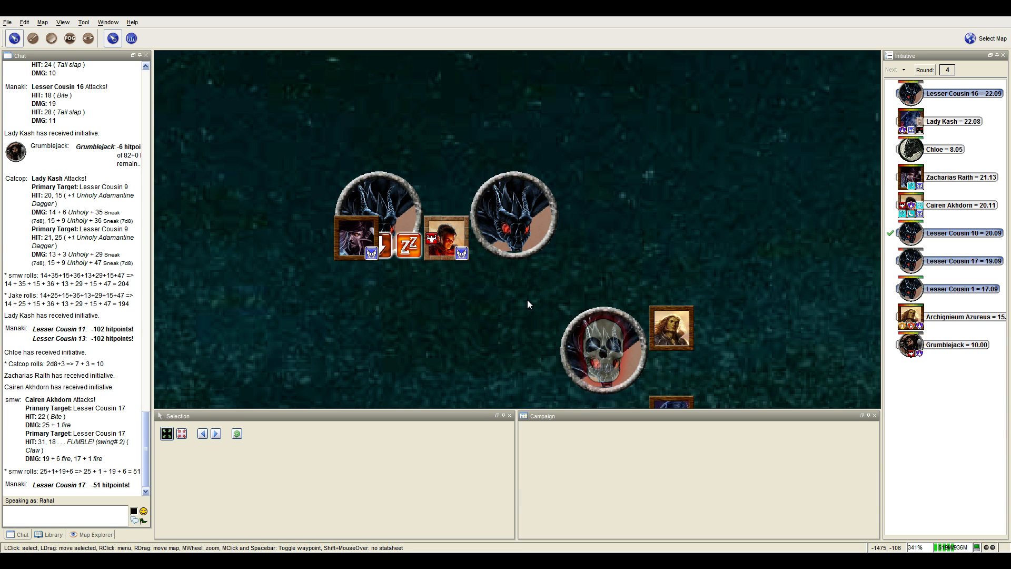
mouse_move(513, 215)
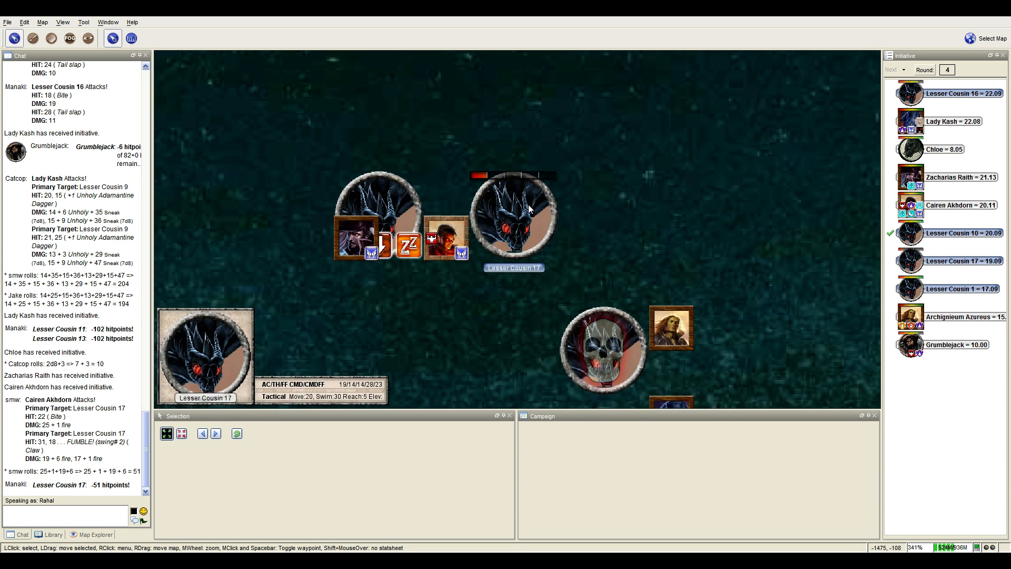
Zoom out over the map to survey the slain drakes.
scroll(down, 3)
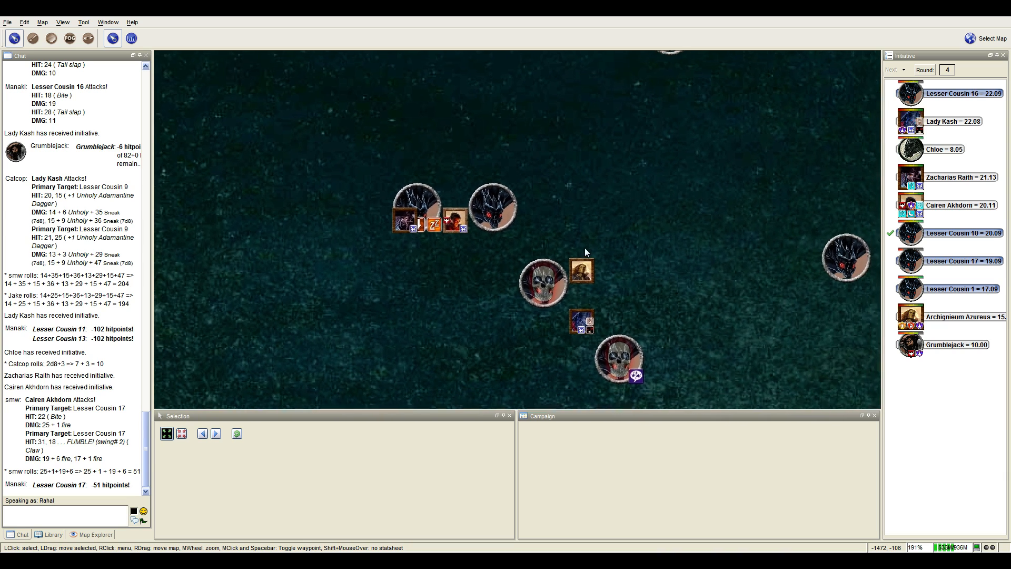
scroll(down, 3)
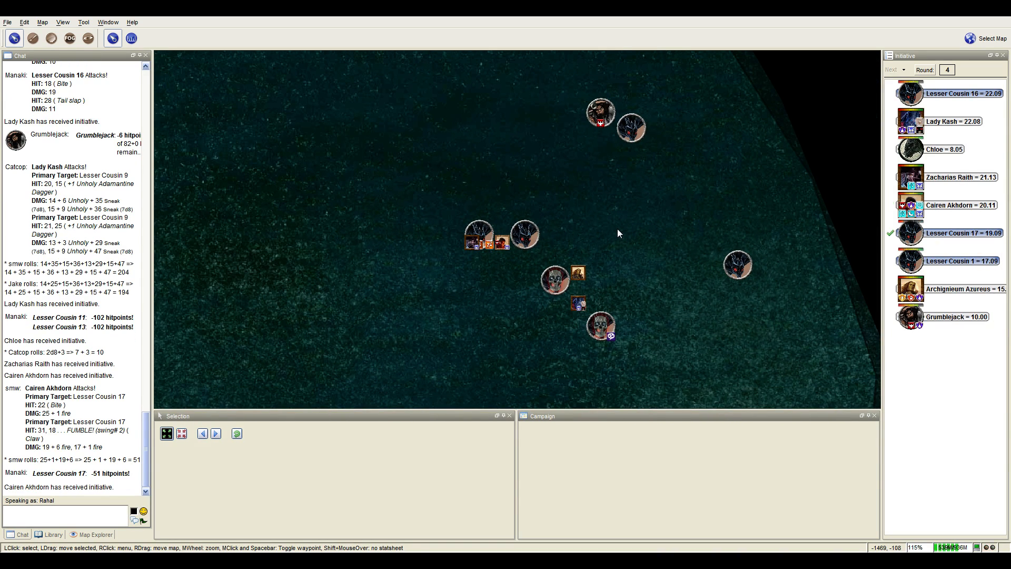
mouse_move(593, 243)
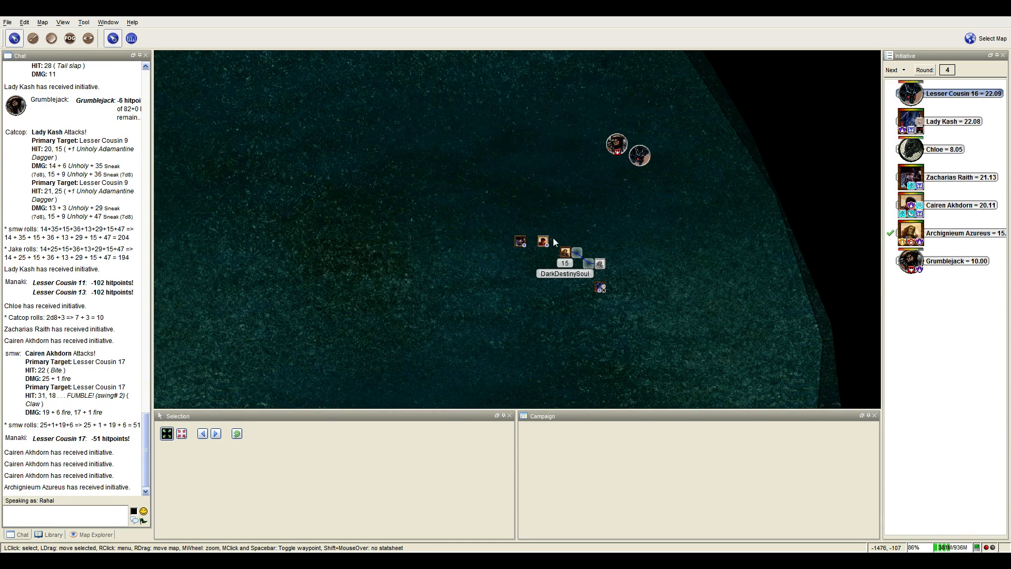
mouse_move(521, 242)
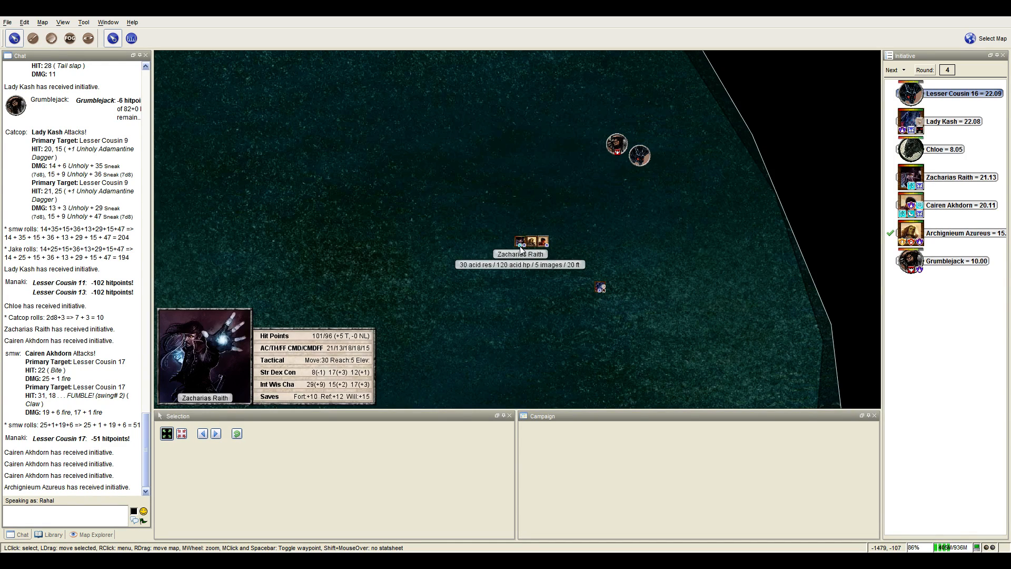
mouse_move(634, 245)
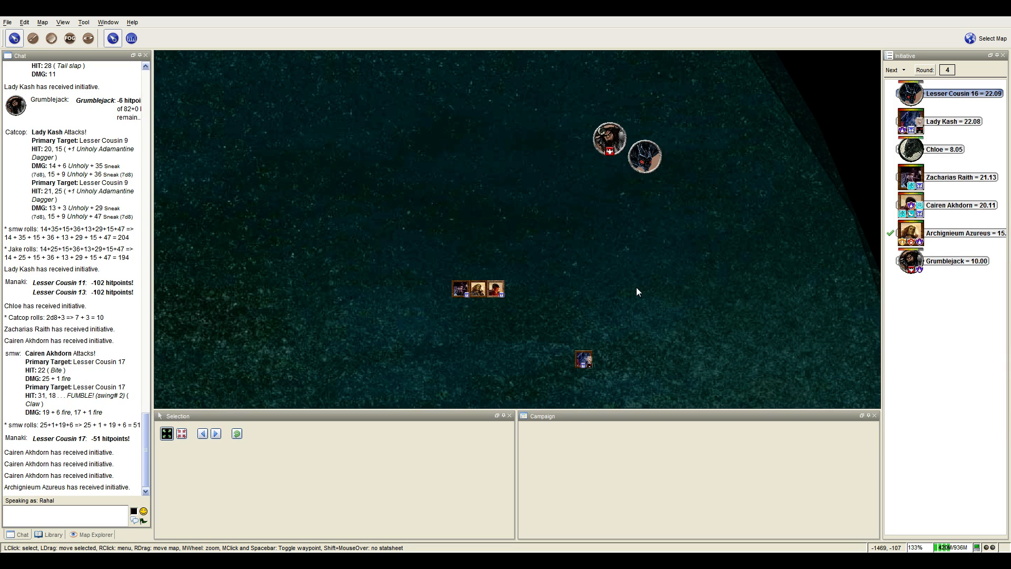
mouse_move(495, 288)
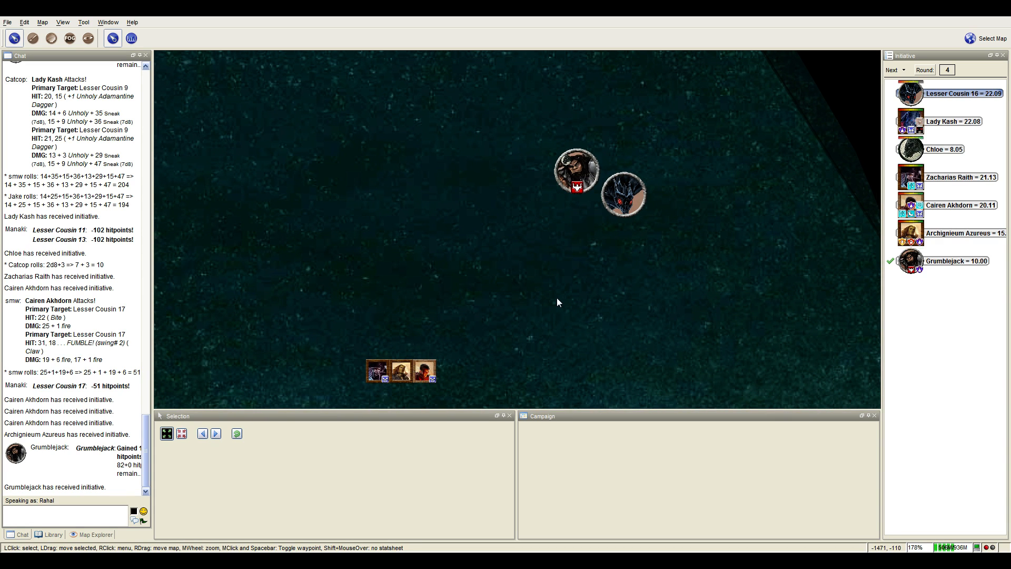
mouse_move(549, 300)
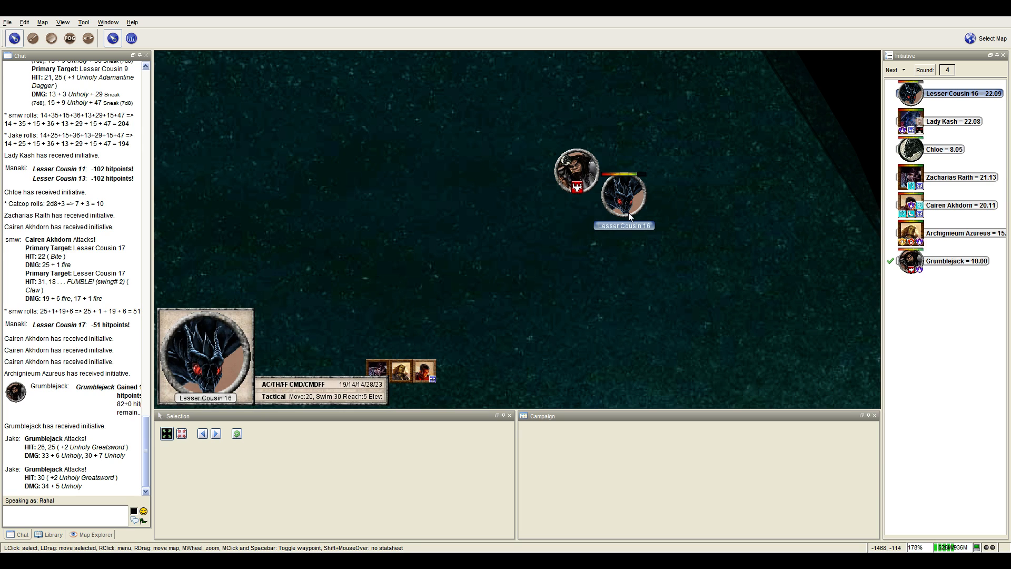
mouse_move(625, 217)
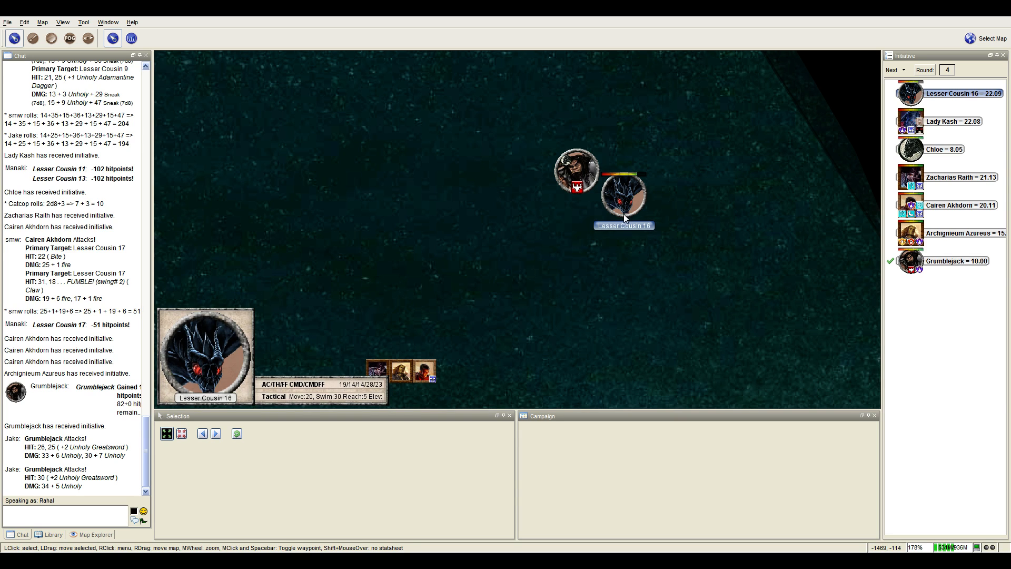
mouse_move(628, 219)
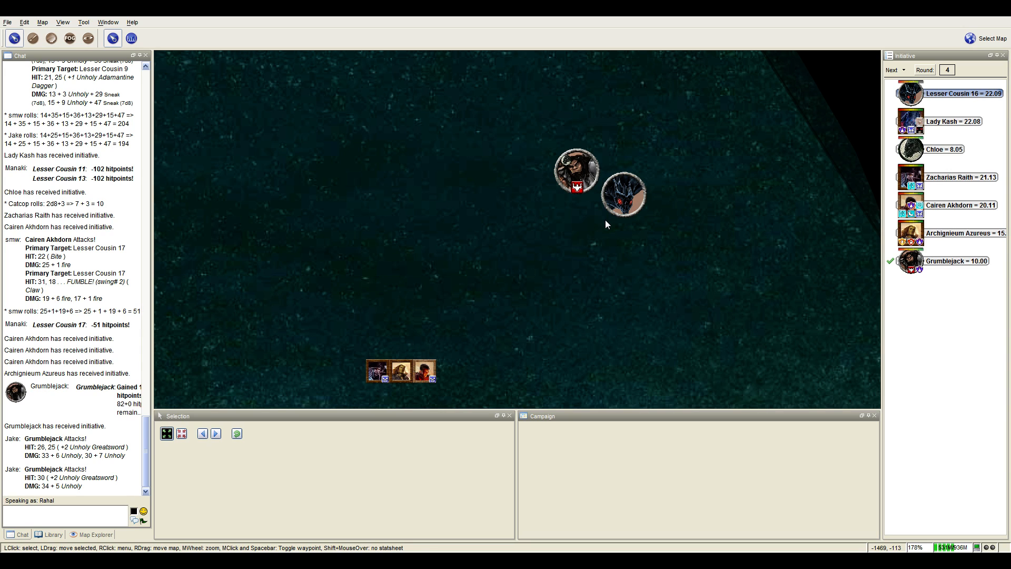
mouse_move(622, 194)
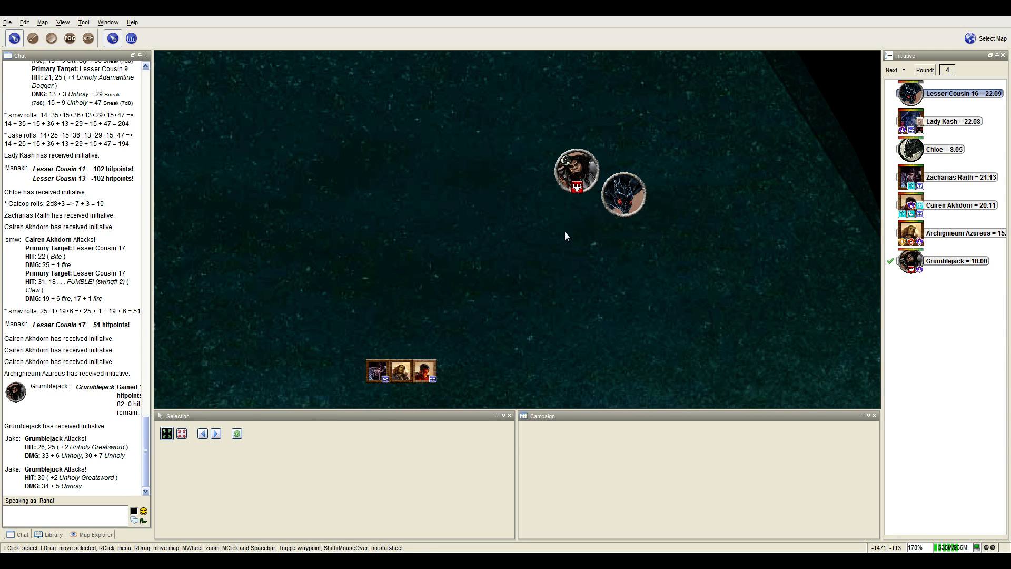
mouse_move(596, 248)
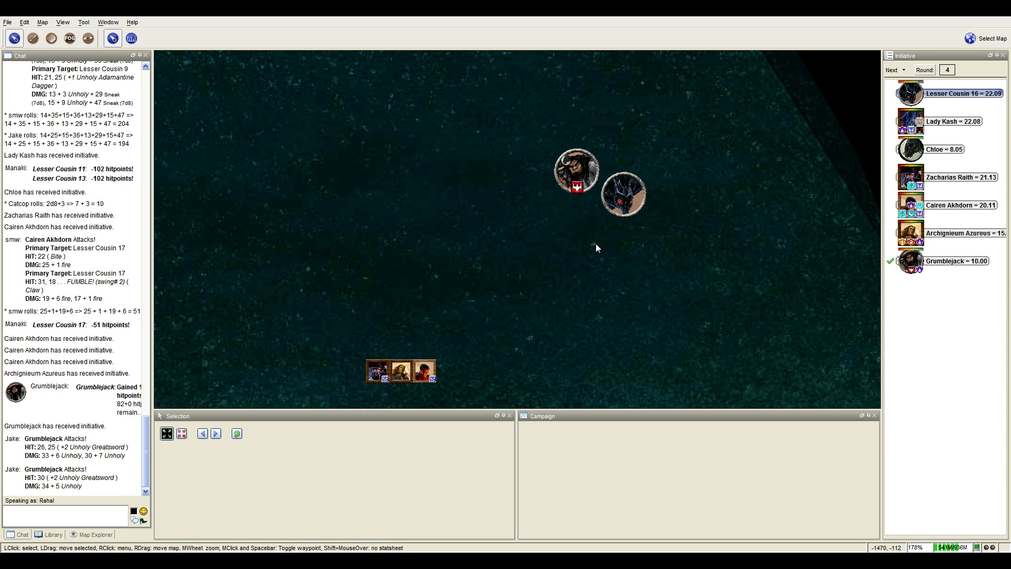
mouse_move(584, 231)
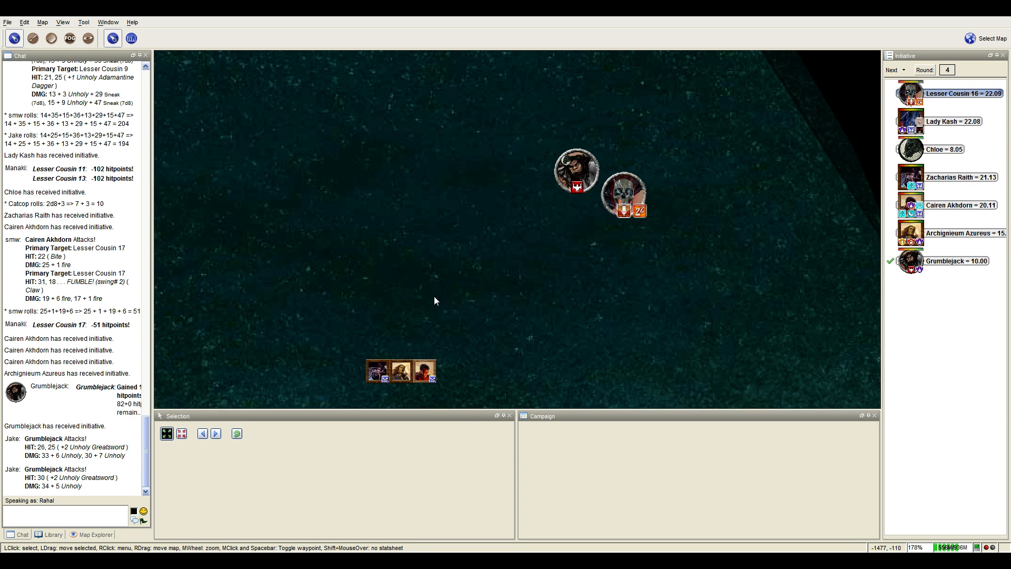
Pan the map as the party moves on from the cleared lake.
drag(435, 300, 670, 205)
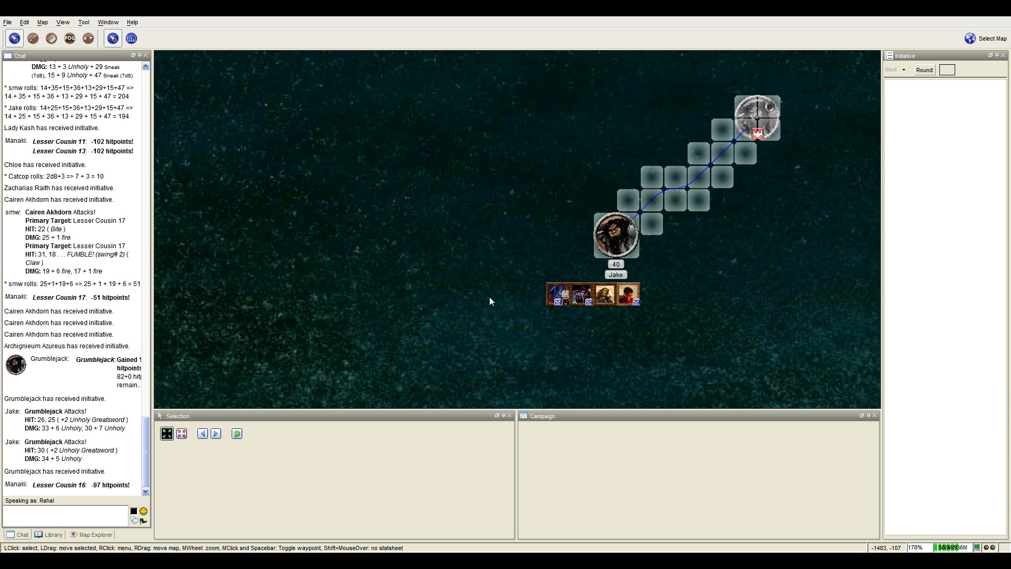
Zoom out so the forested swamp island west of the party tokens comes into view.
scroll(down, 3)
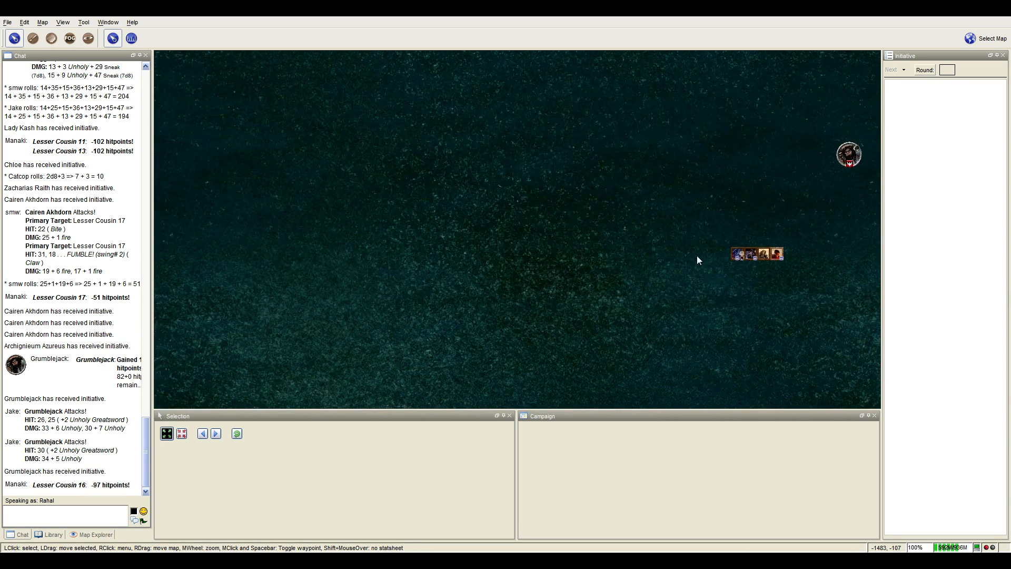
scroll(down, 3)
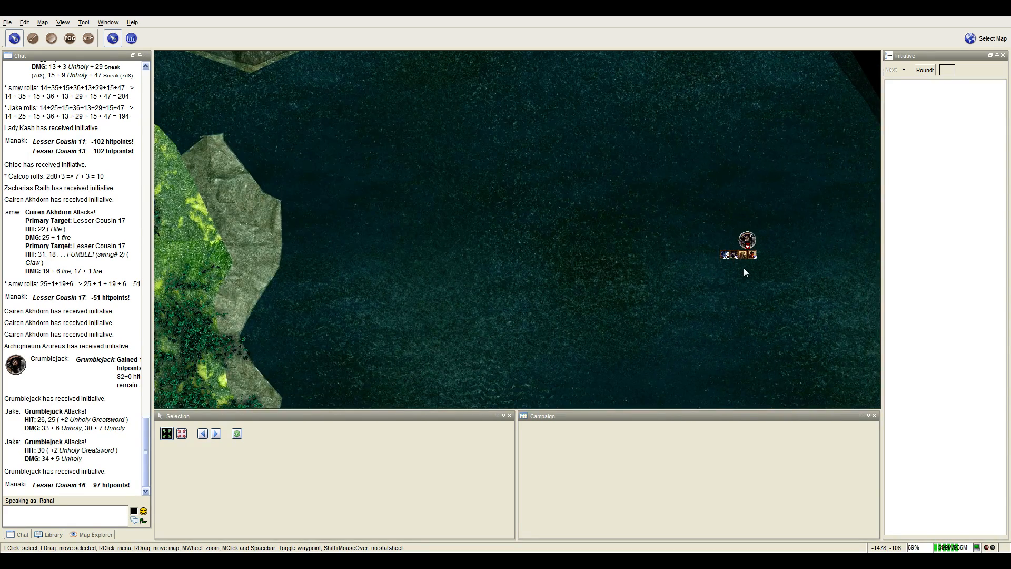
mouse_move(745, 242)
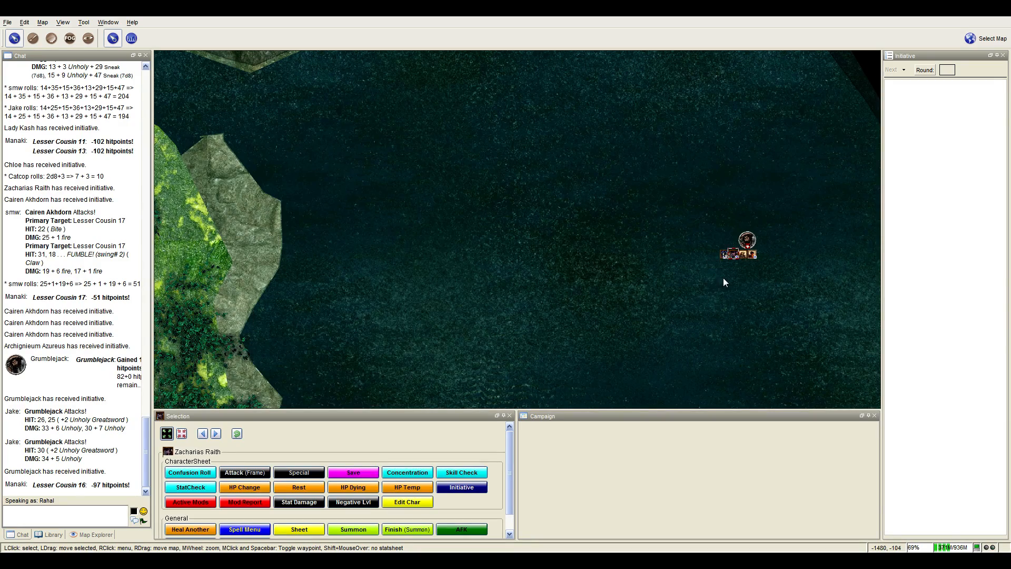
scroll(down, 3)
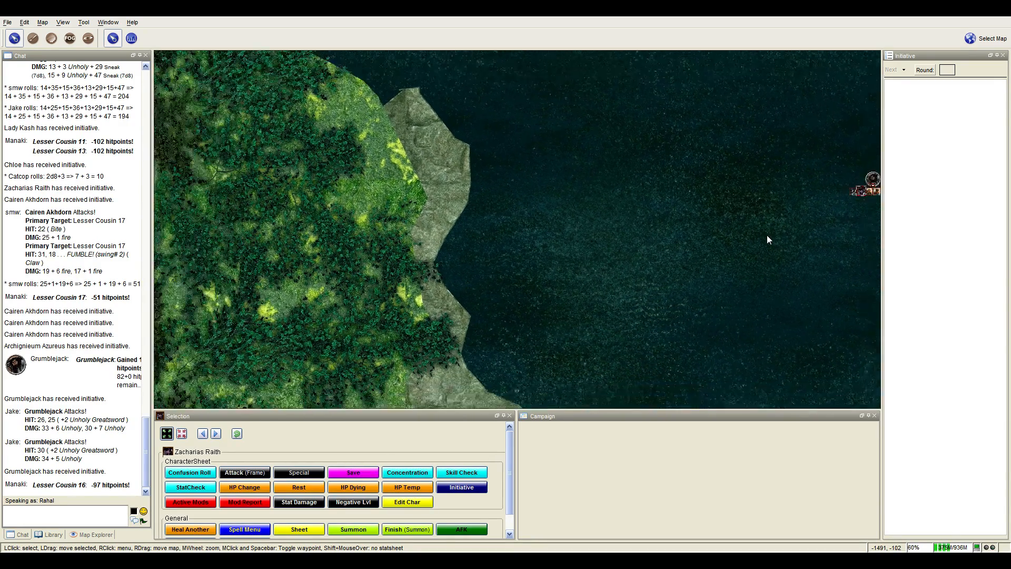
scroll(down, 3)
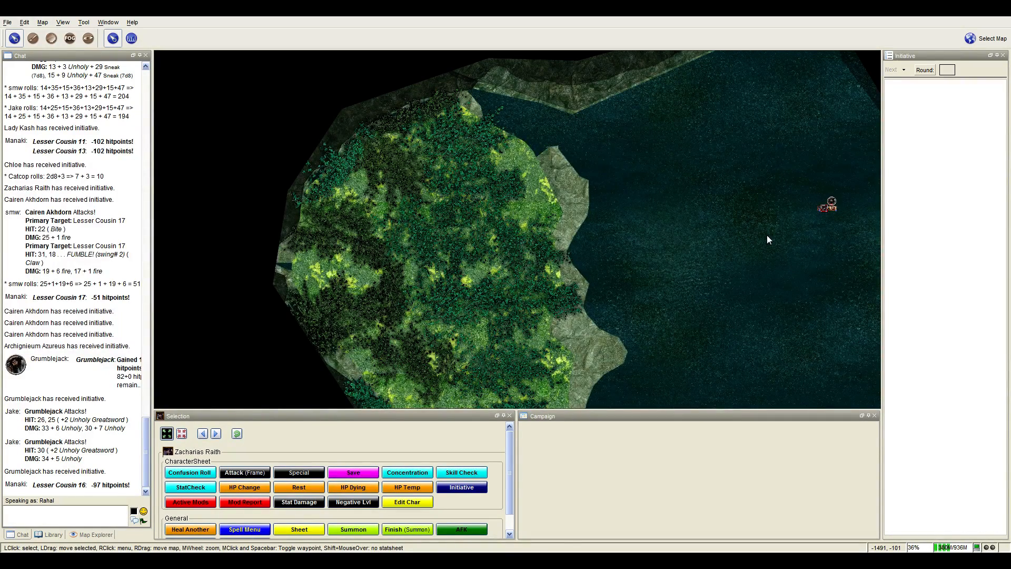
mouse_move(826, 205)
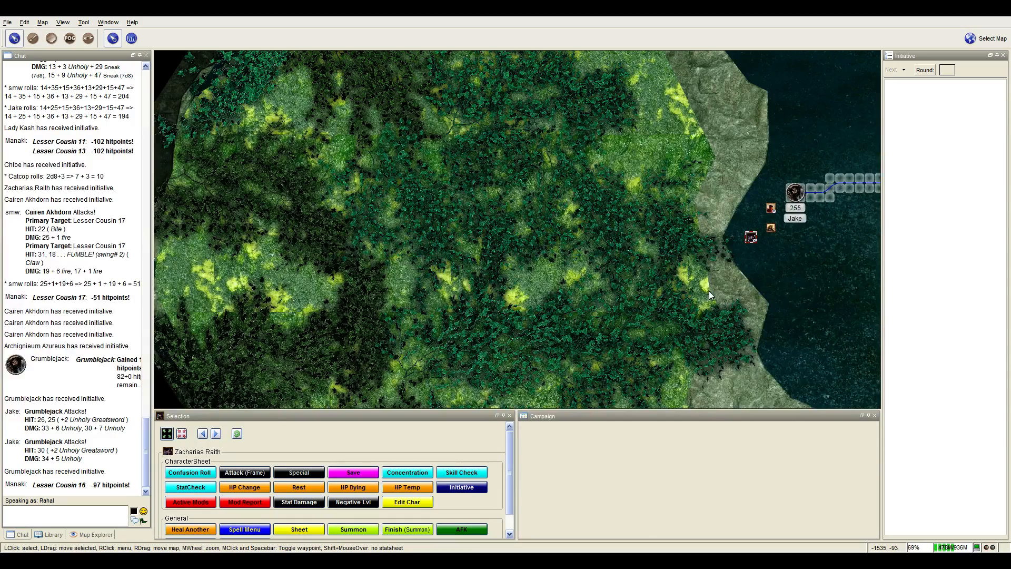
Roll a Perception check of 31 for Zacharias Raith via StatCheck and keep his token selected.
scroll(down, 3)
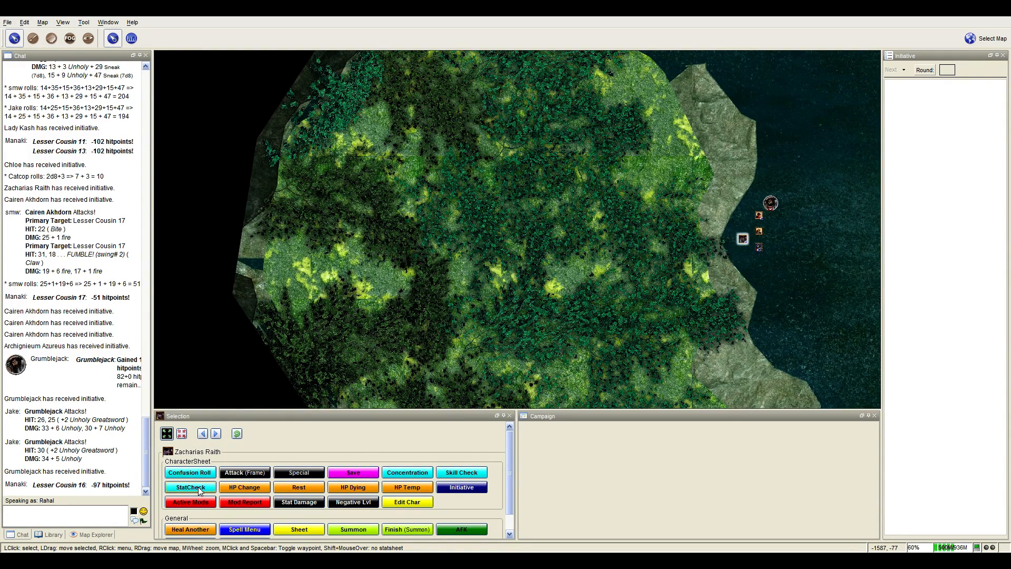
click(190, 487)
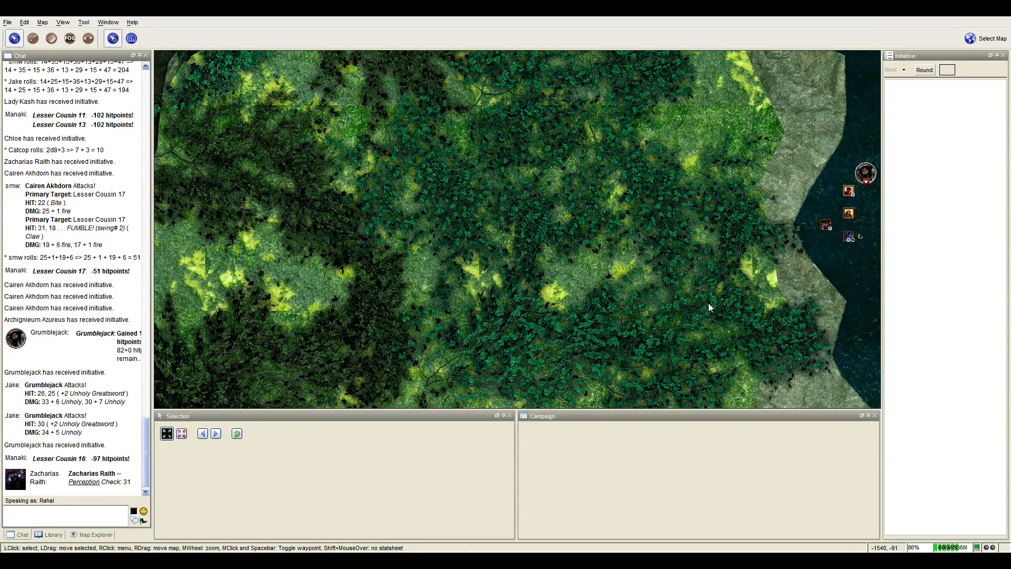
click(826, 225)
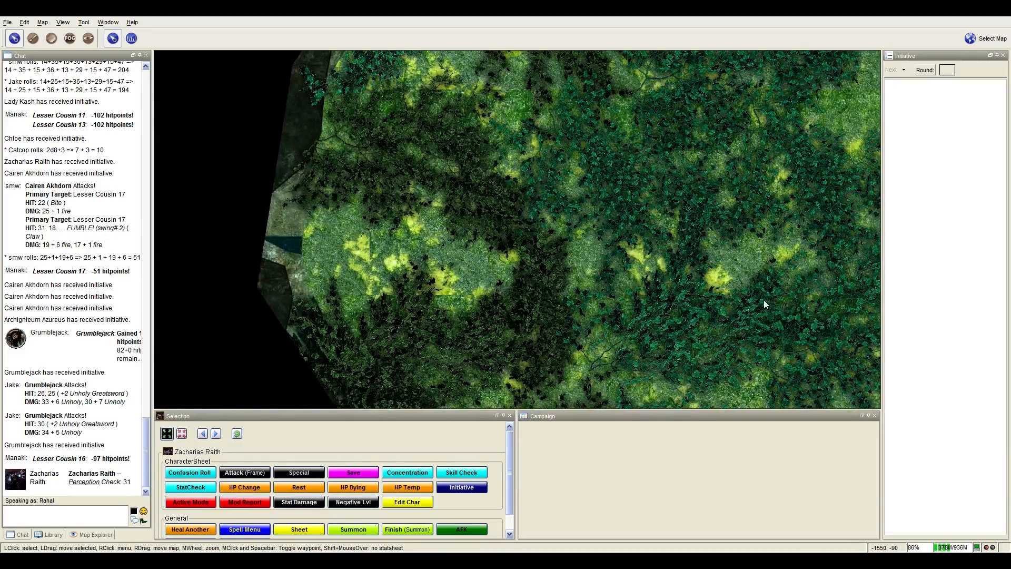
scroll(down, 3)
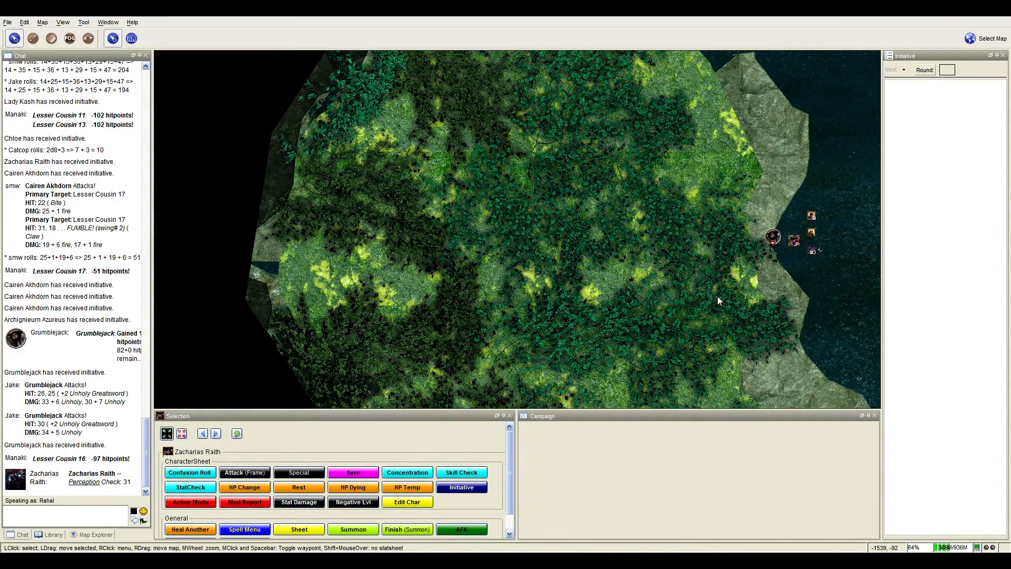
drag(719, 300, 693, 303)
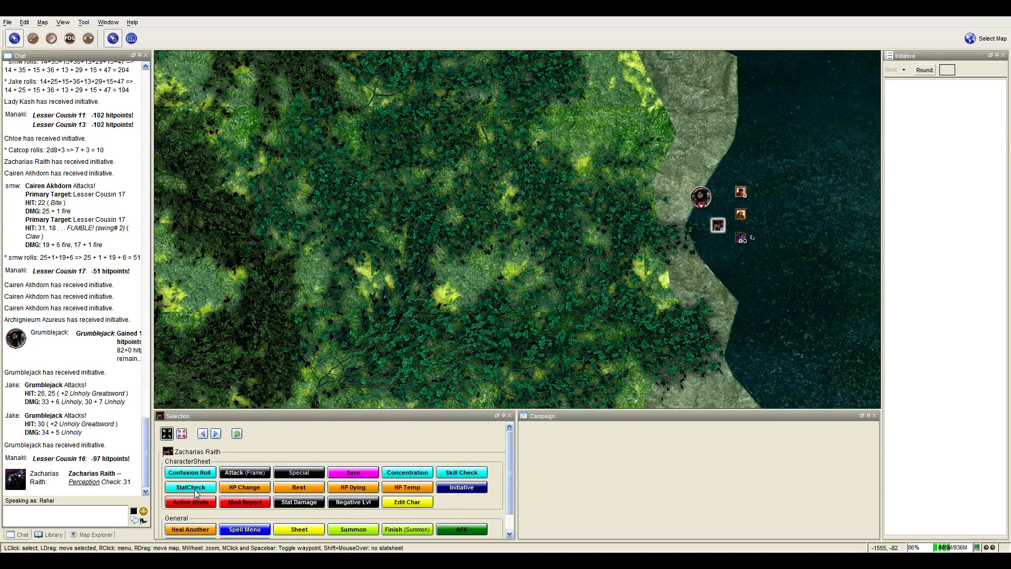
Roll a Knowledge (nature) check of 36 for Zacharias Raith via StatCheck.
click(190, 486)
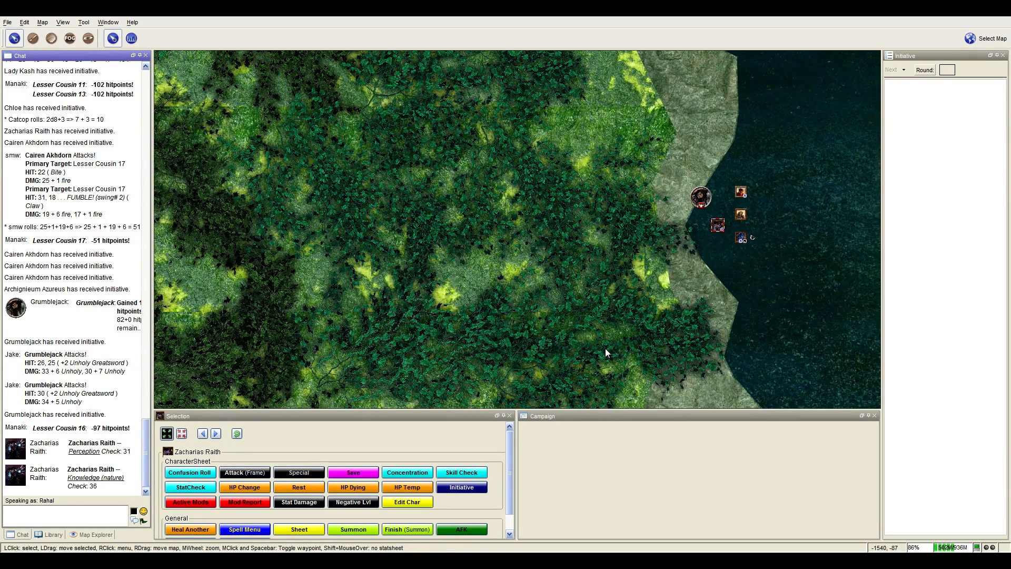
mouse_move(605, 353)
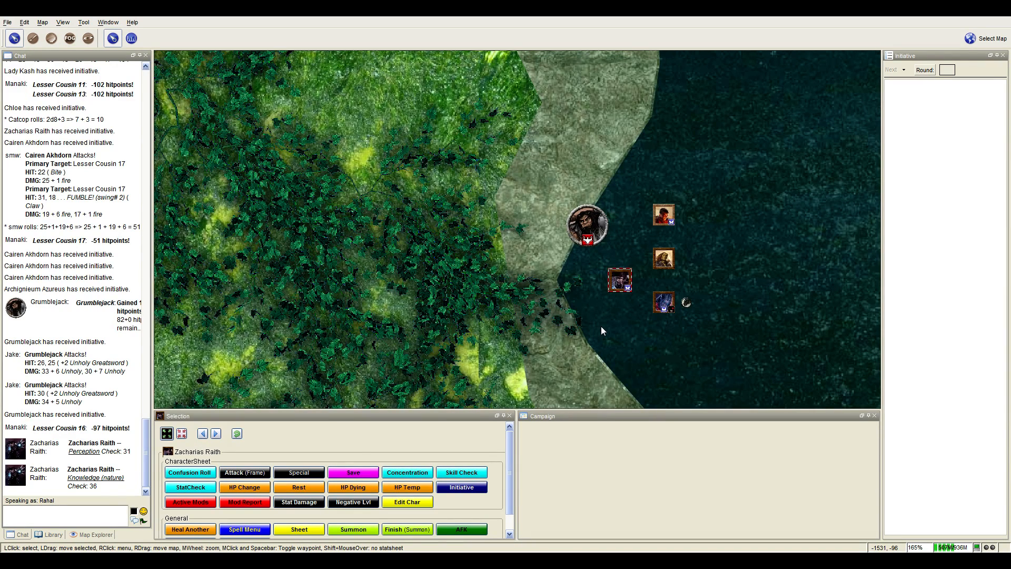
mouse_move(584, 306)
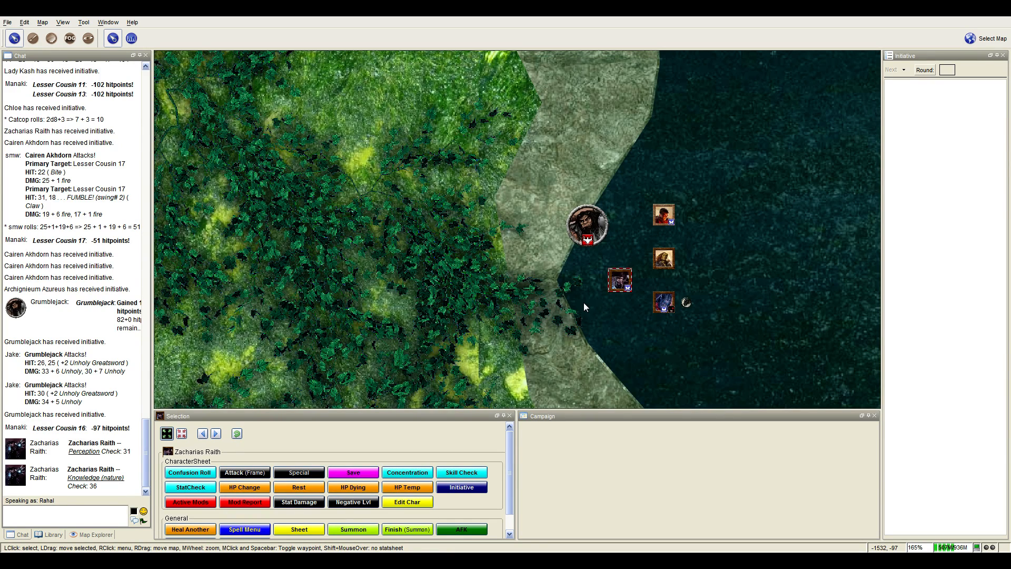
mouse_move(580, 302)
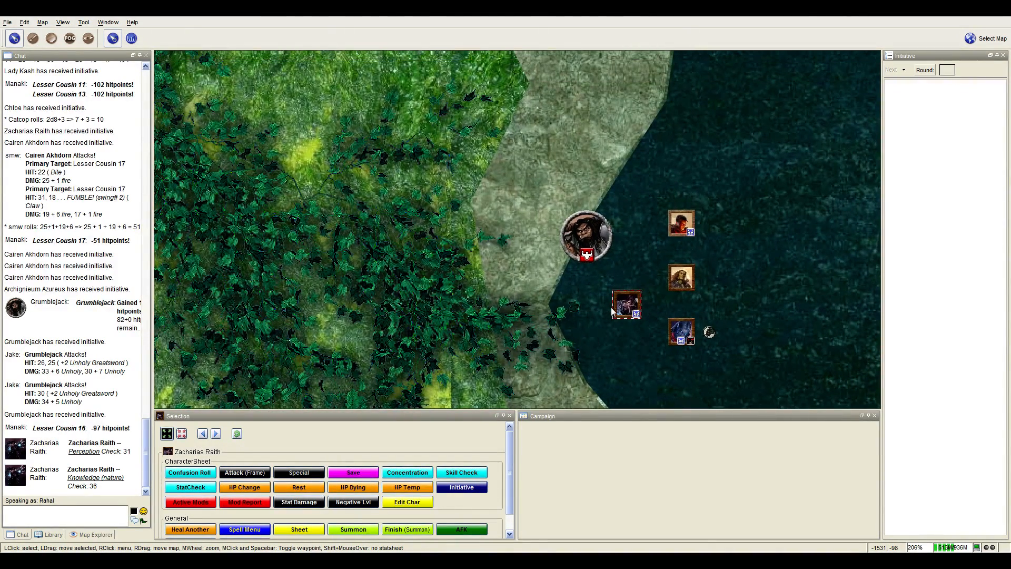
mouse_move(592, 334)
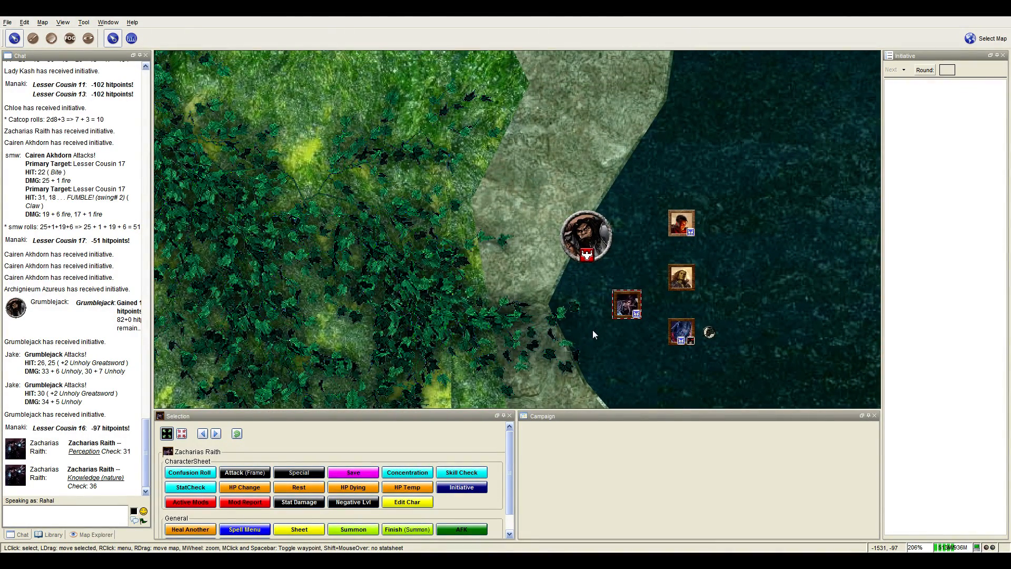
mouse_move(617, 343)
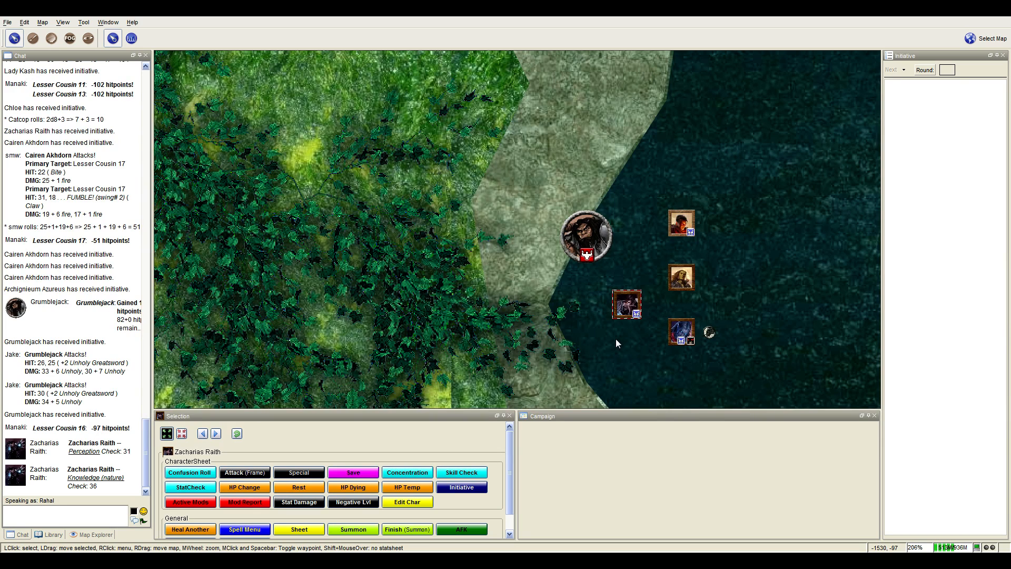
mouse_move(607, 343)
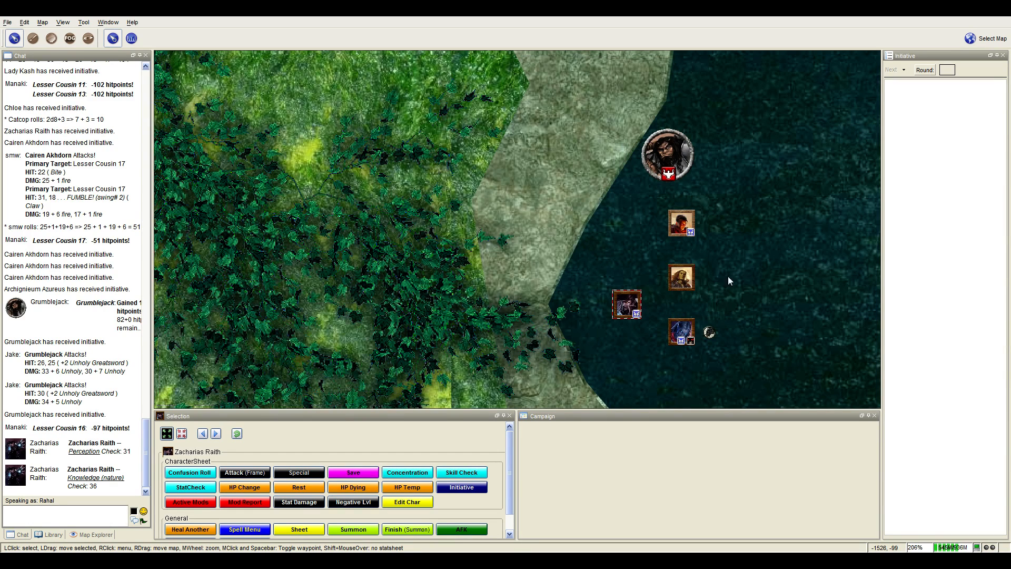
mouse_move(768, 281)
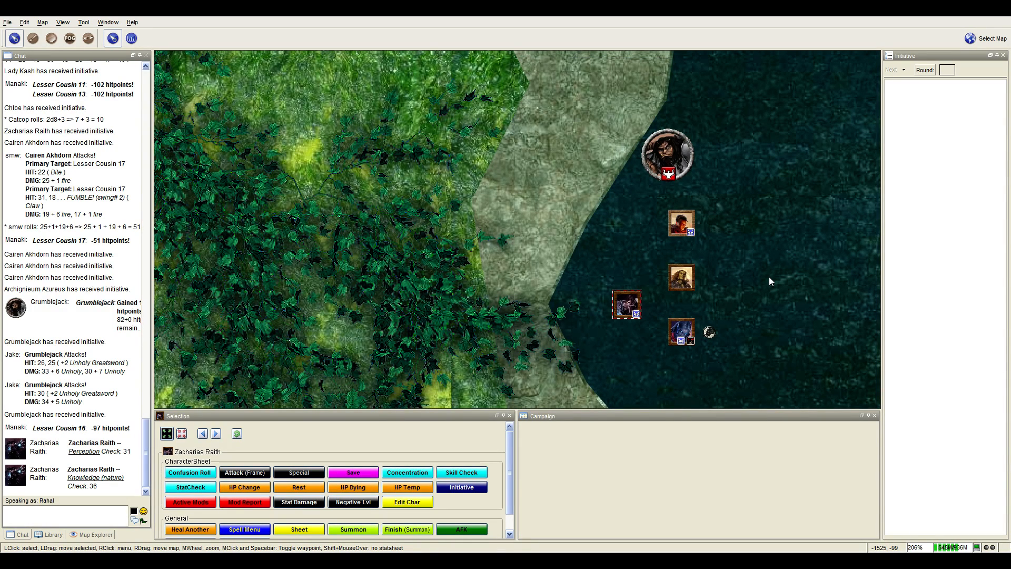
mouse_move(761, 288)
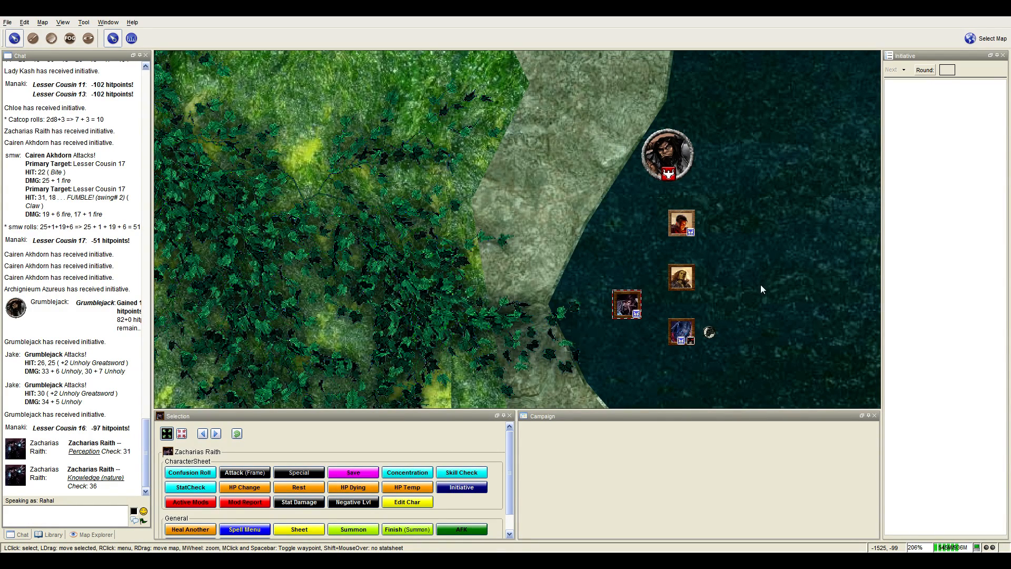
mouse_move(744, 291)
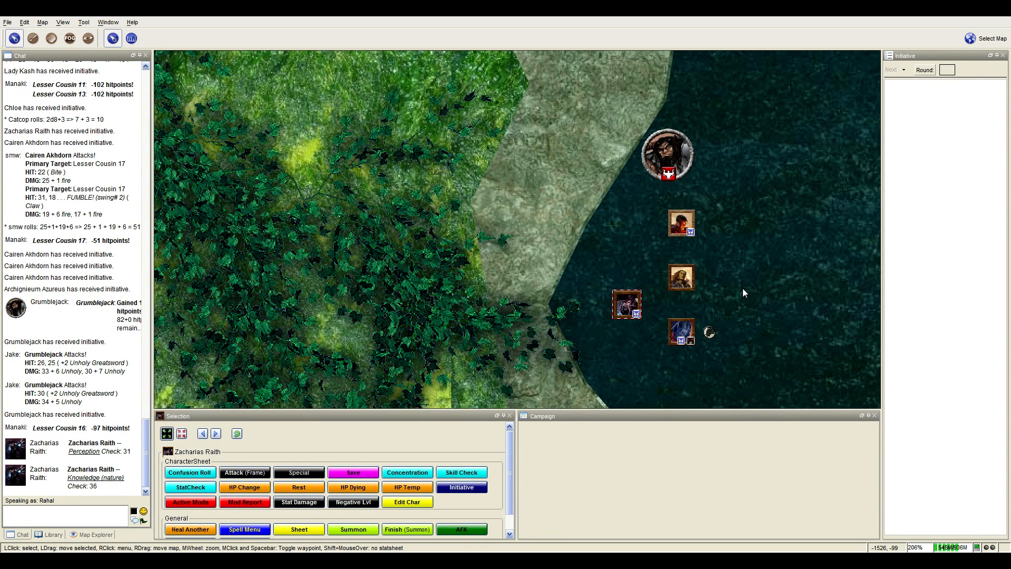
mouse_move(740, 292)
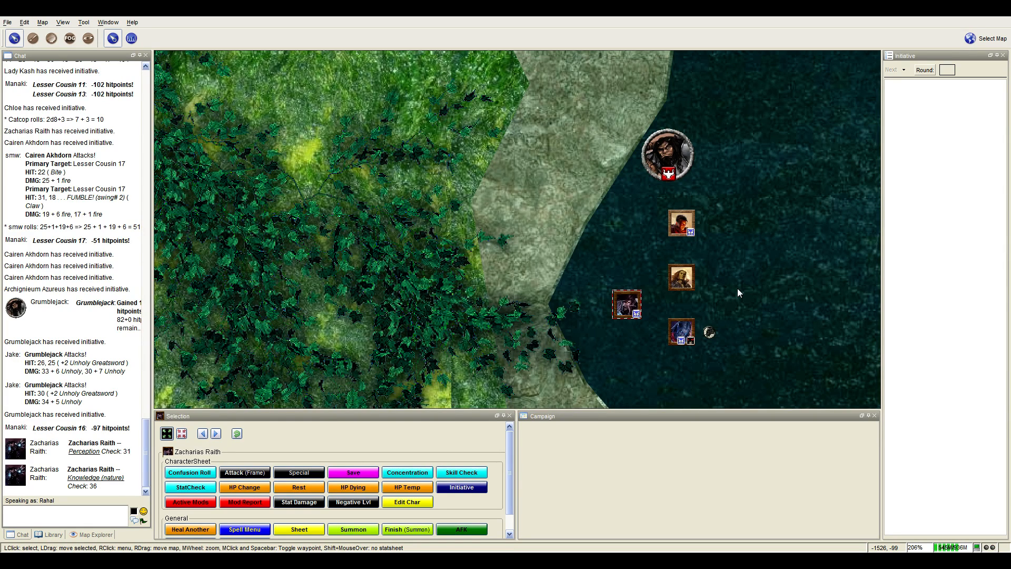
mouse_move(733, 294)
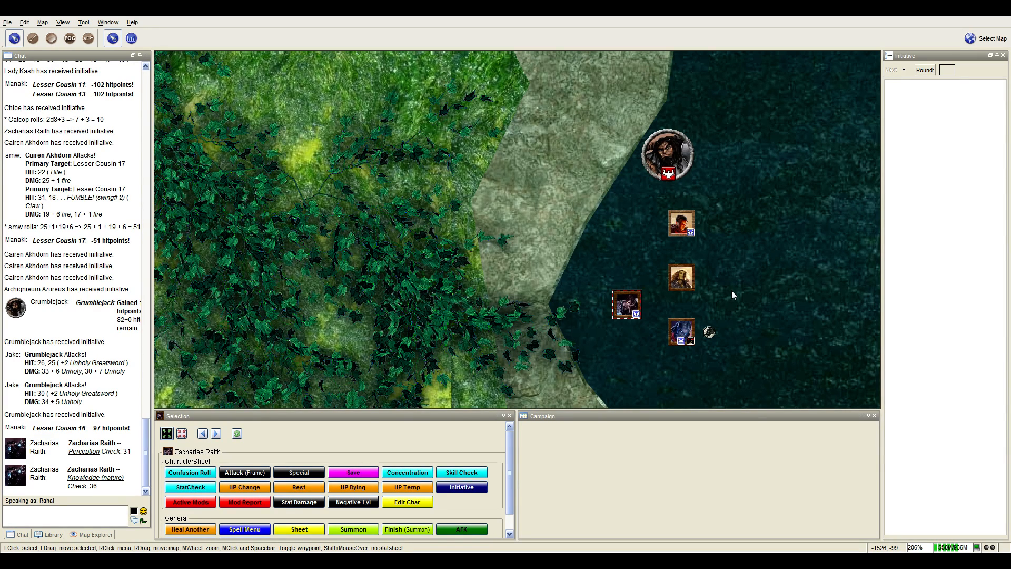
mouse_move(752, 281)
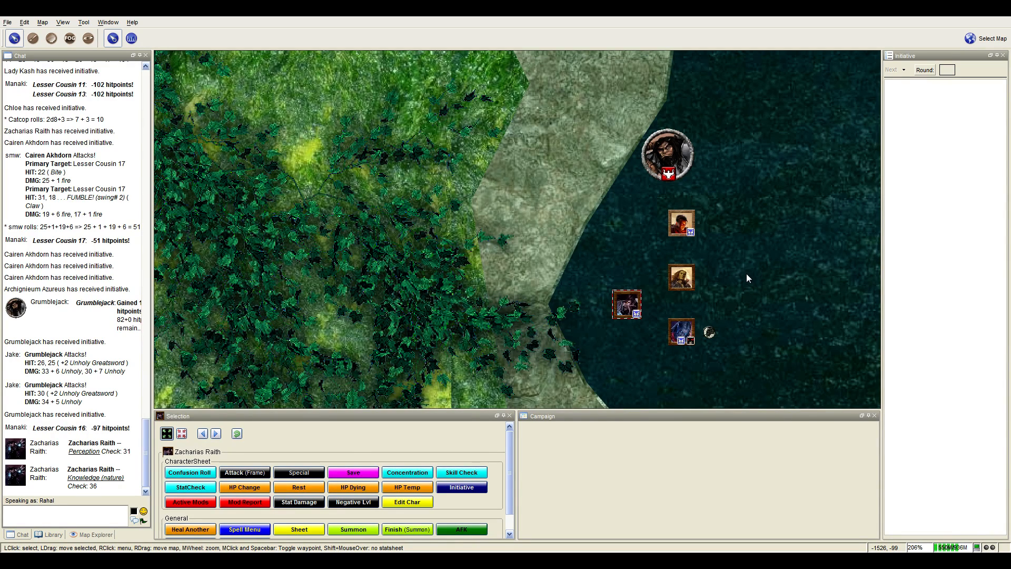
mouse_move(754, 267)
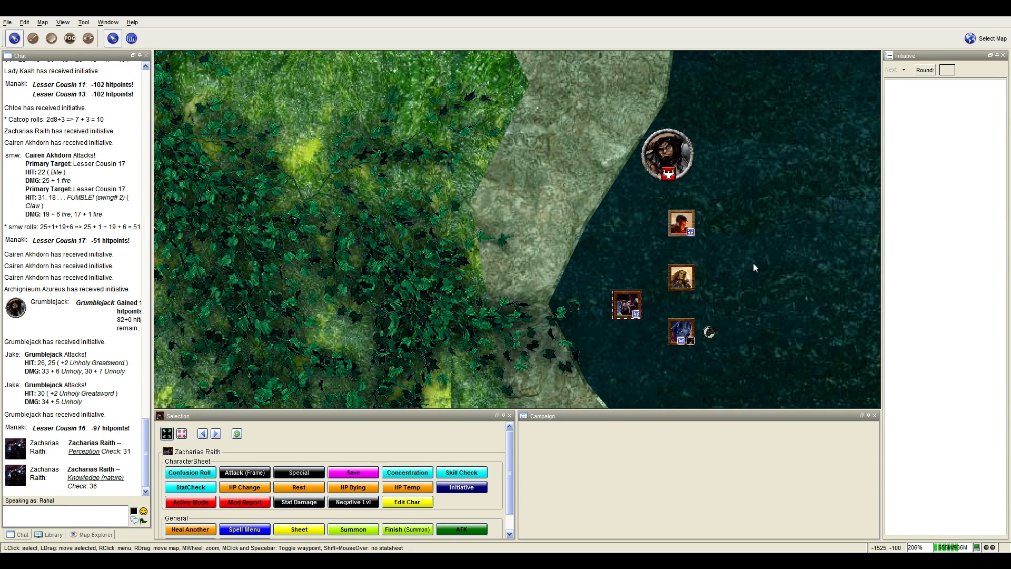